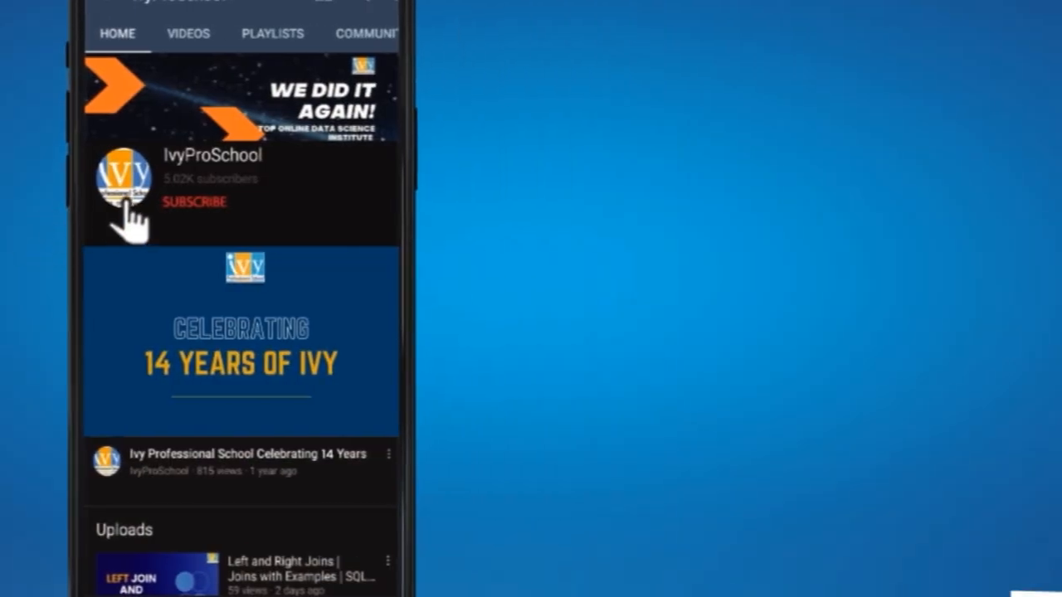
- Write and run 'create database school;' in the SQL editor
click(194, 202)
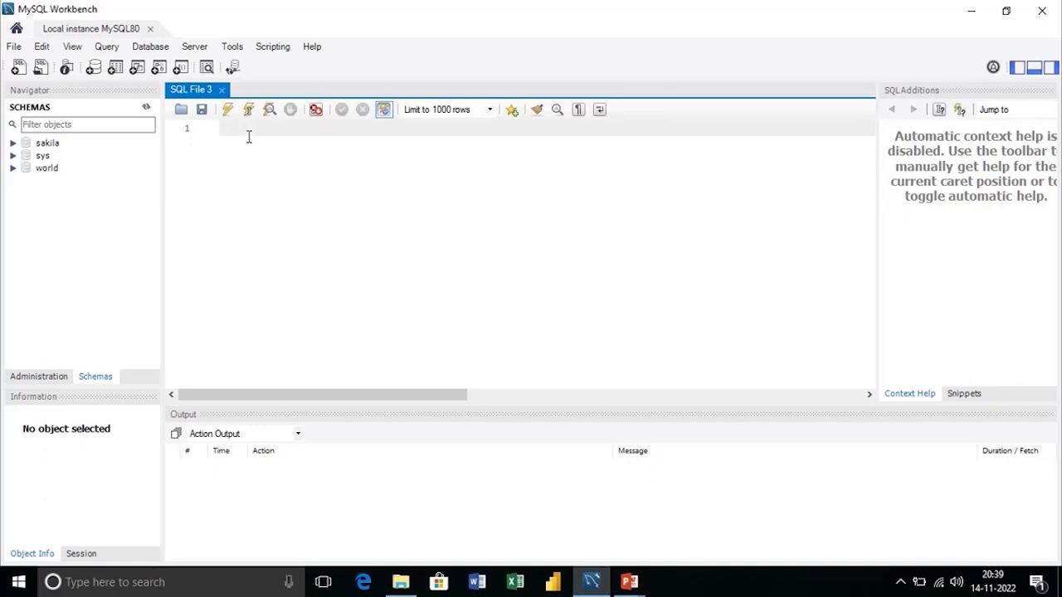
text(cr)
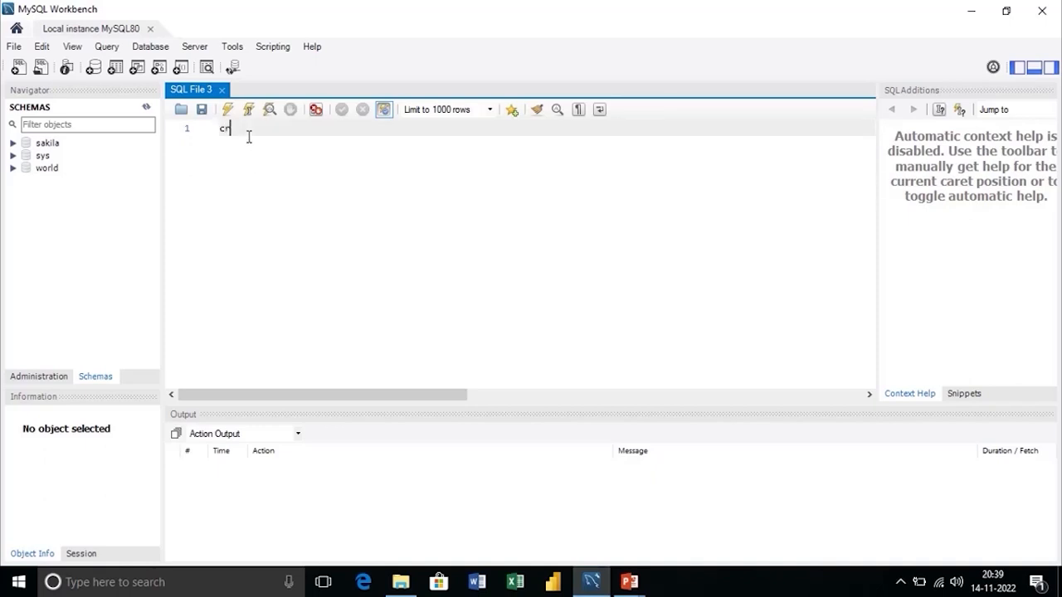
text(eate)
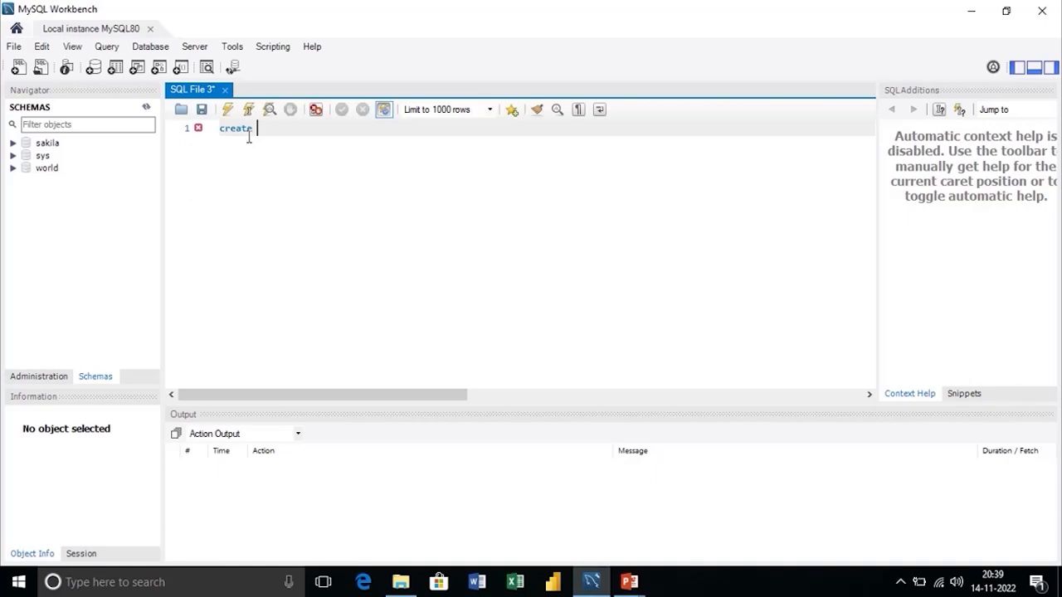
text(database)
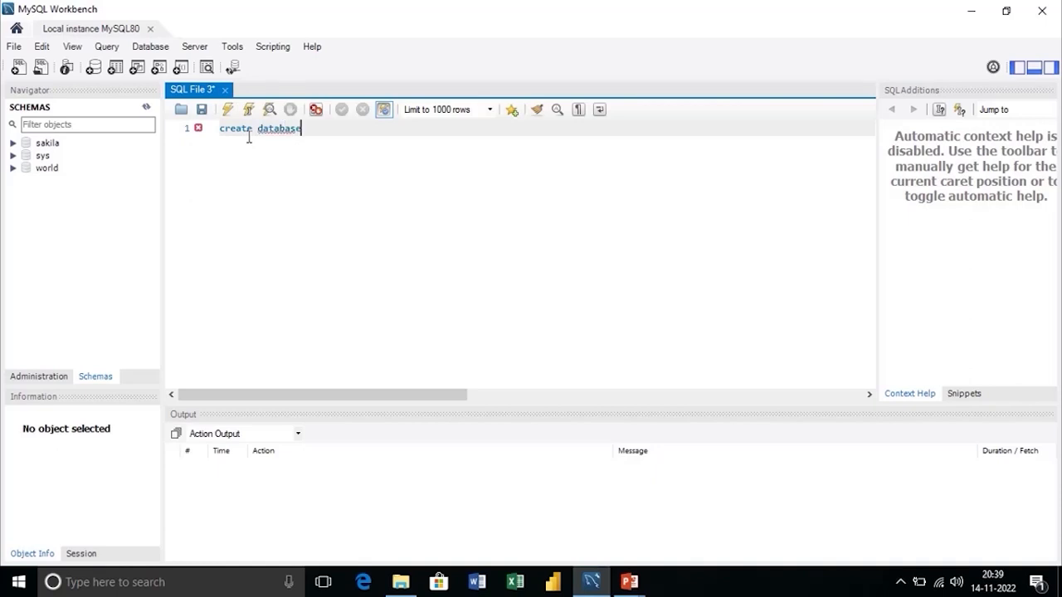
text(schoo)
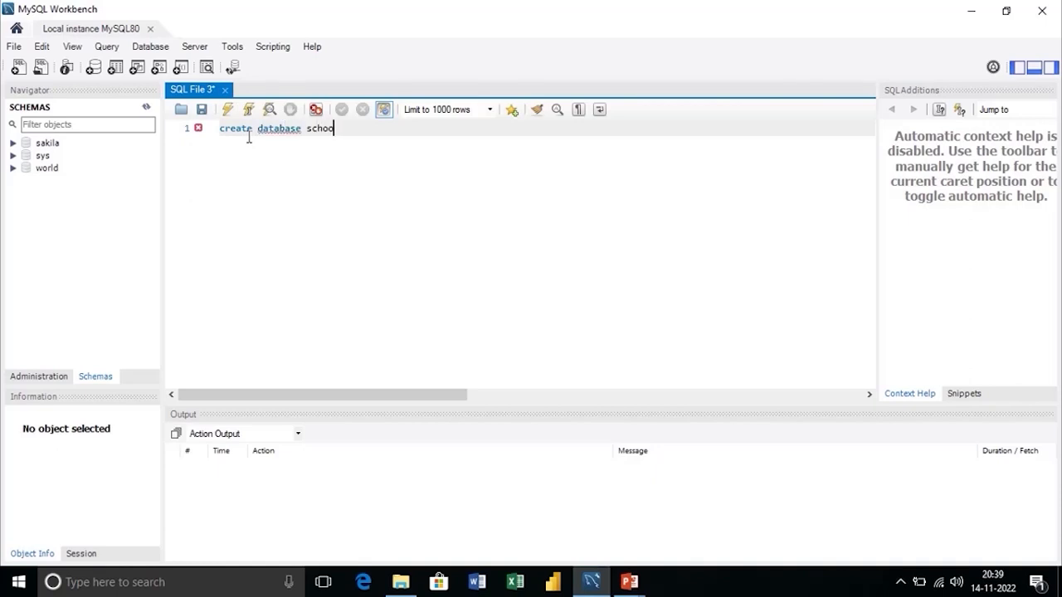
text(l;)
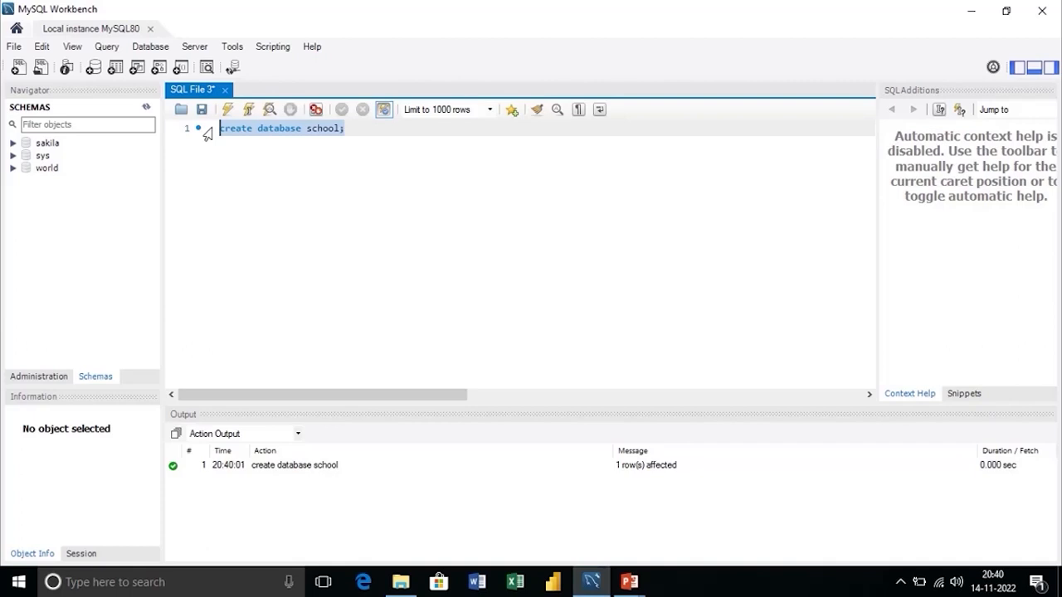
click(295, 465)
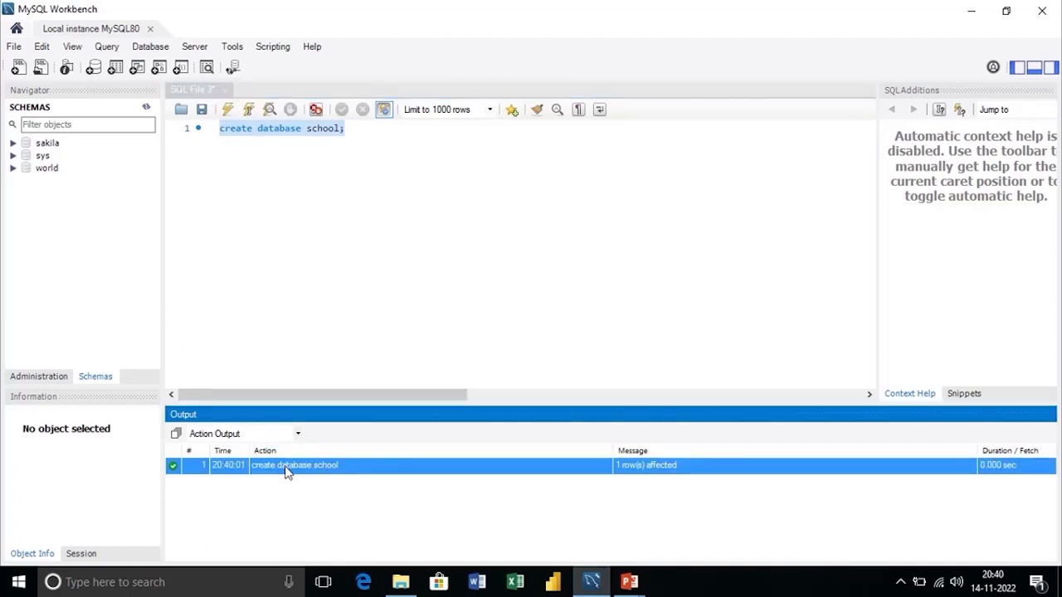
mouse_move(226, 252)
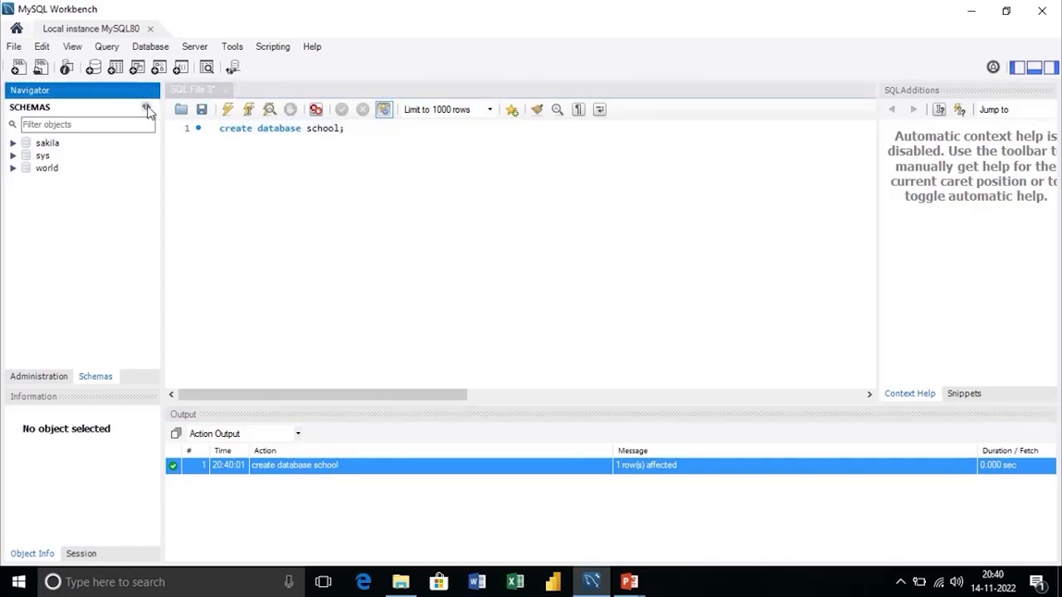
- Refresh the Schemas navigator and expand the new school database
click(148, 108)
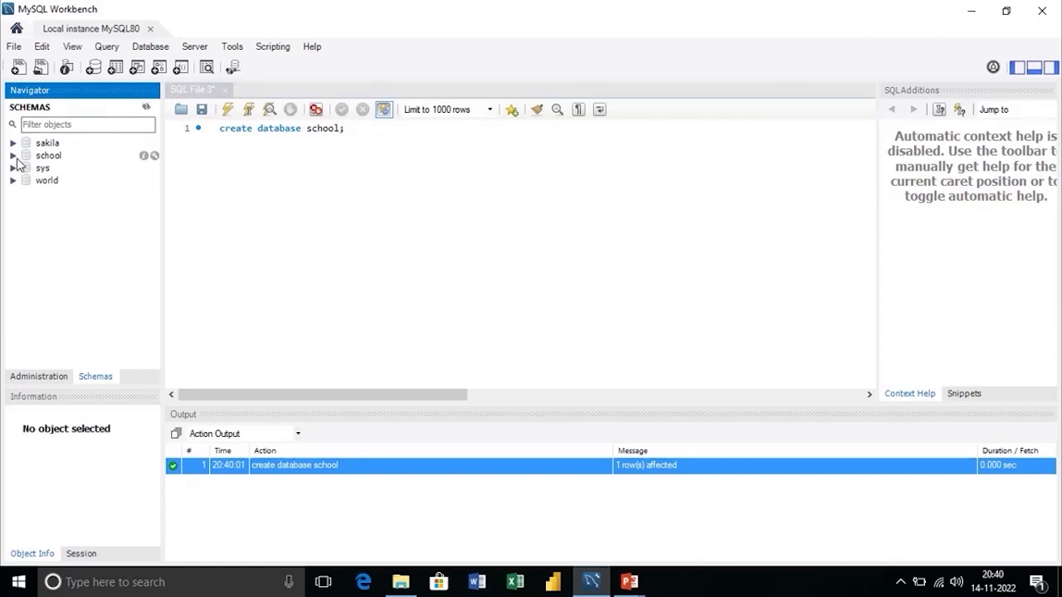
click(13, 156)
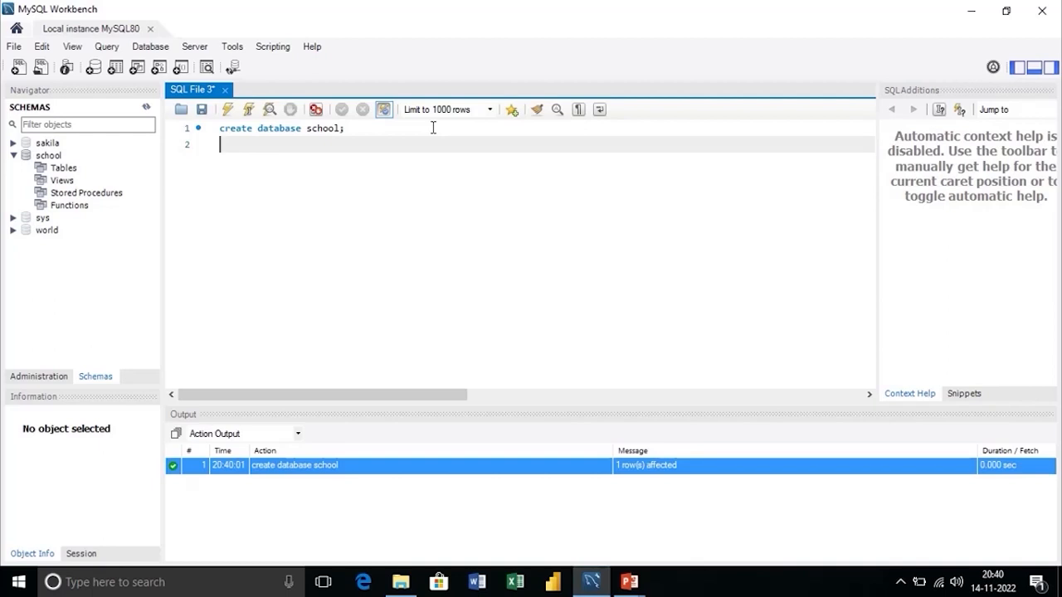
- Write and run 'use school;', then move to a fresh line for the next query
text(use)
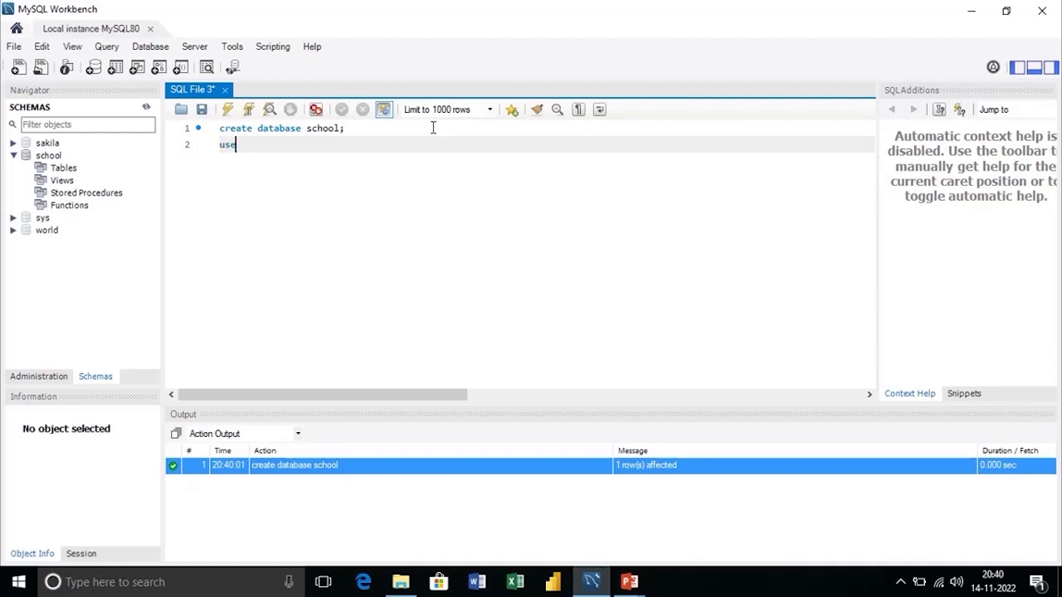
text(school;)
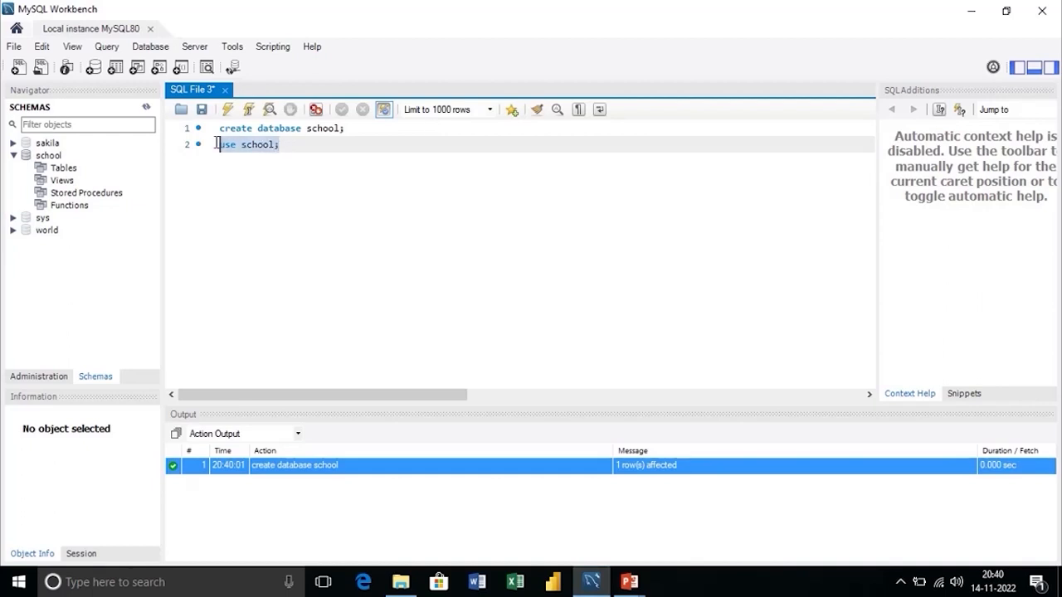
click(226, 110)
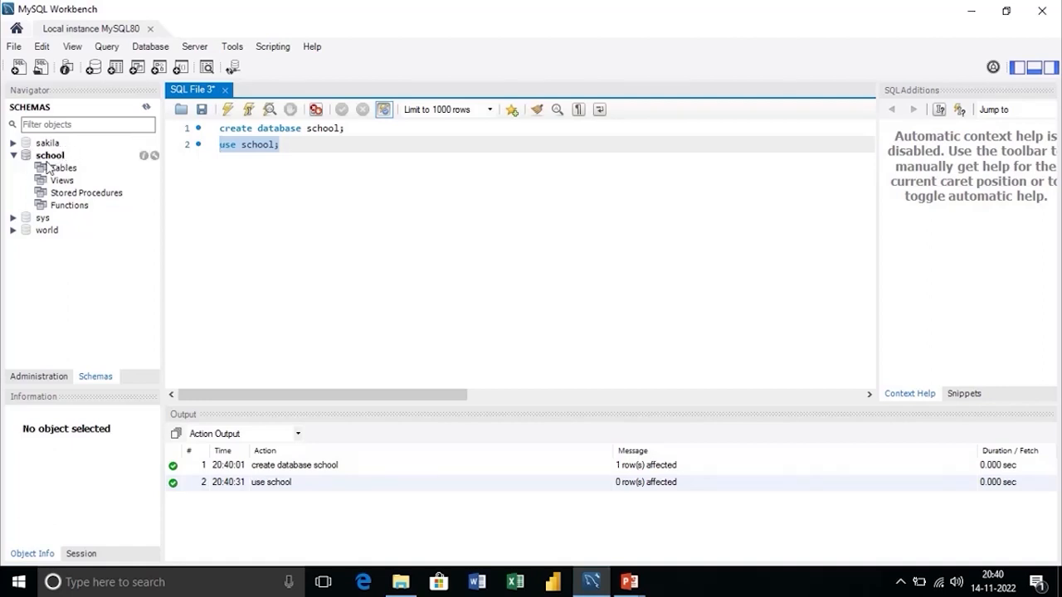
click(281, 144)
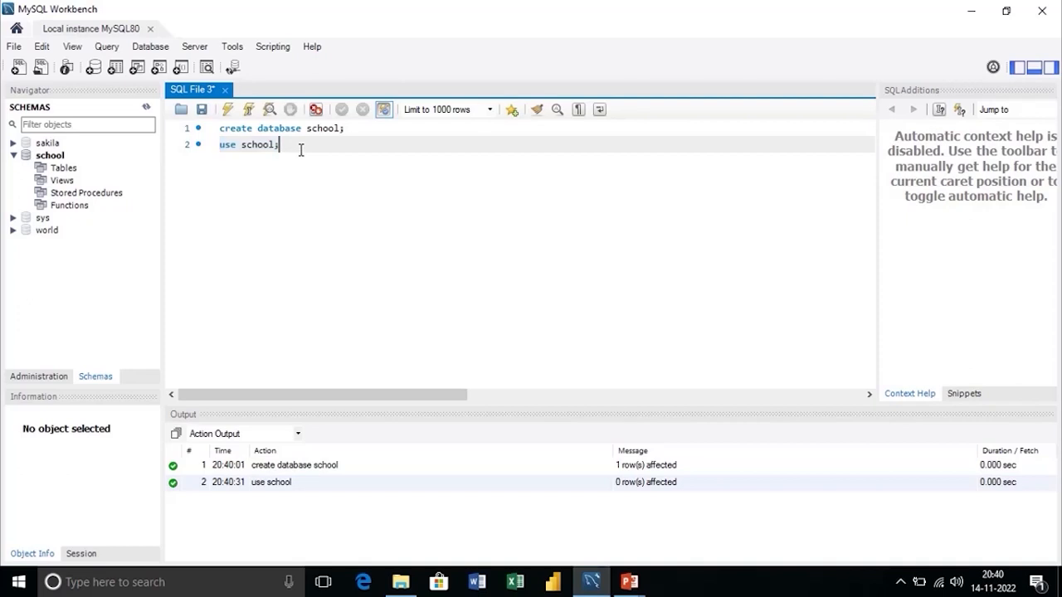
key(Return)
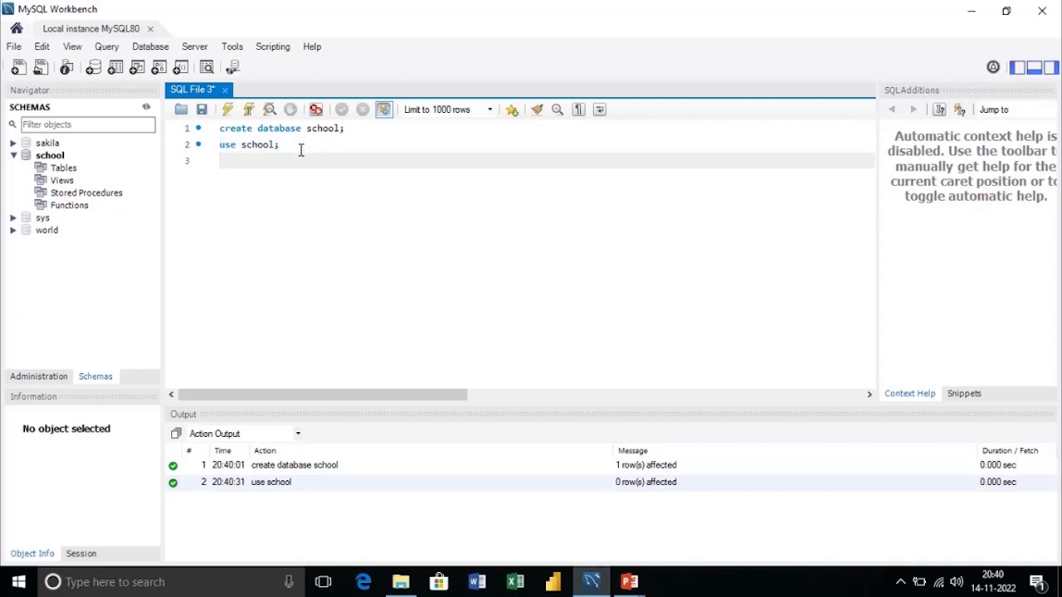
click(219, 161)
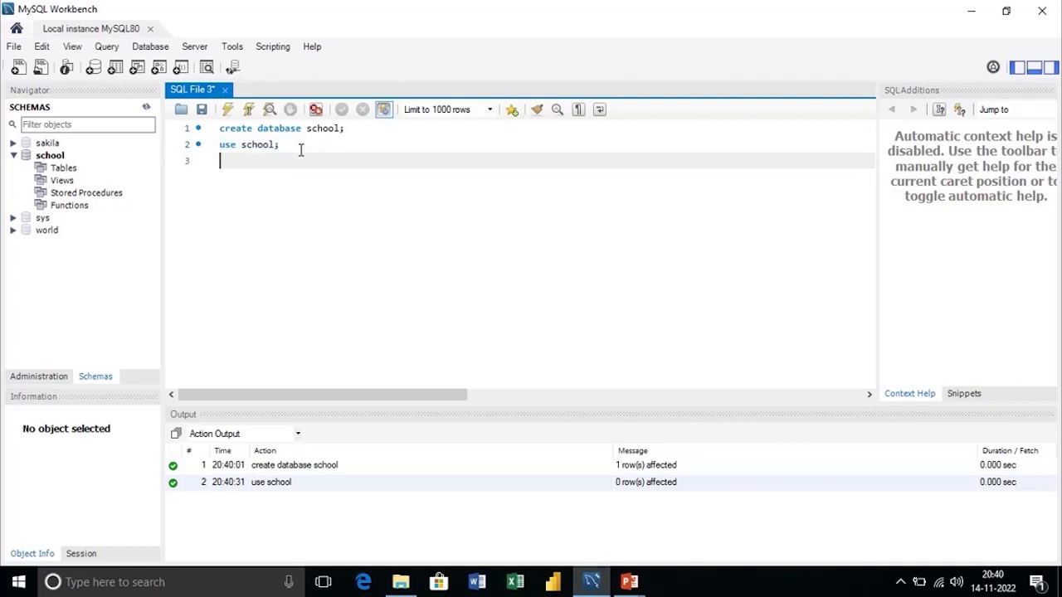
- Begin 'create table student(' with columns id int and firstname char(50)
text(Create table)
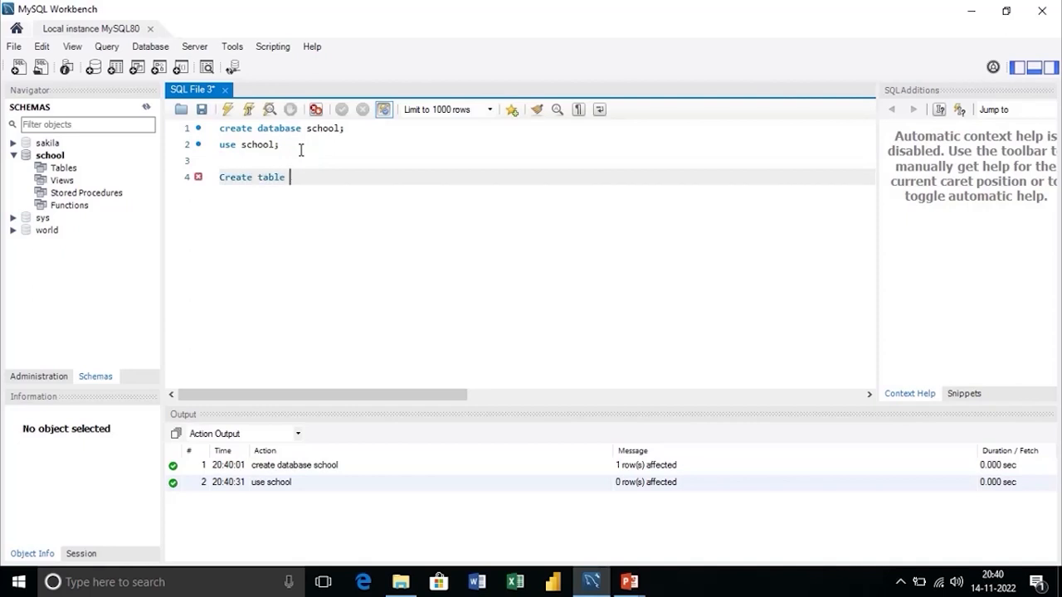
text(student)
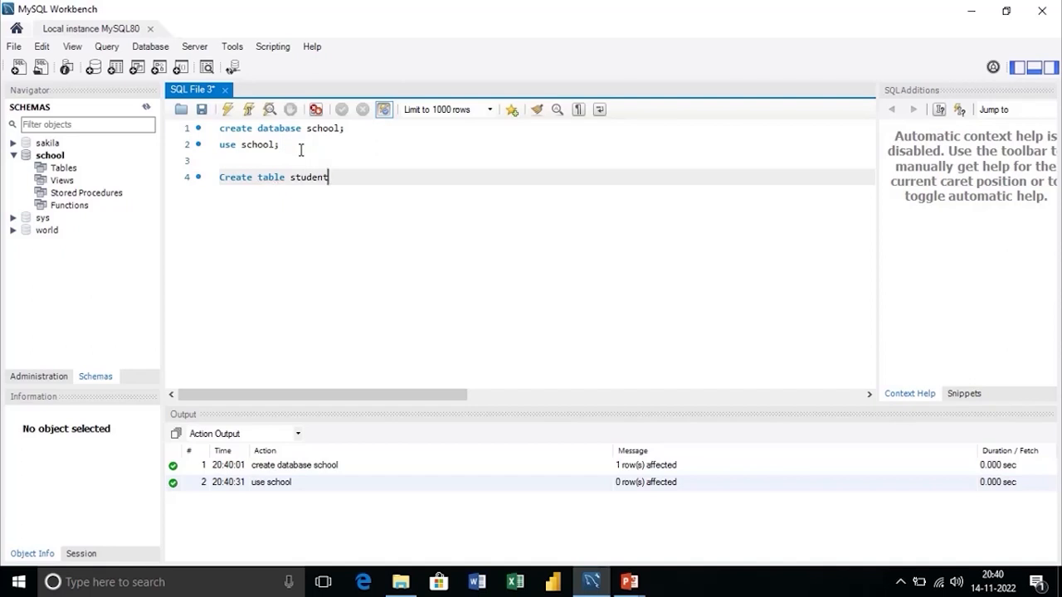
text(()
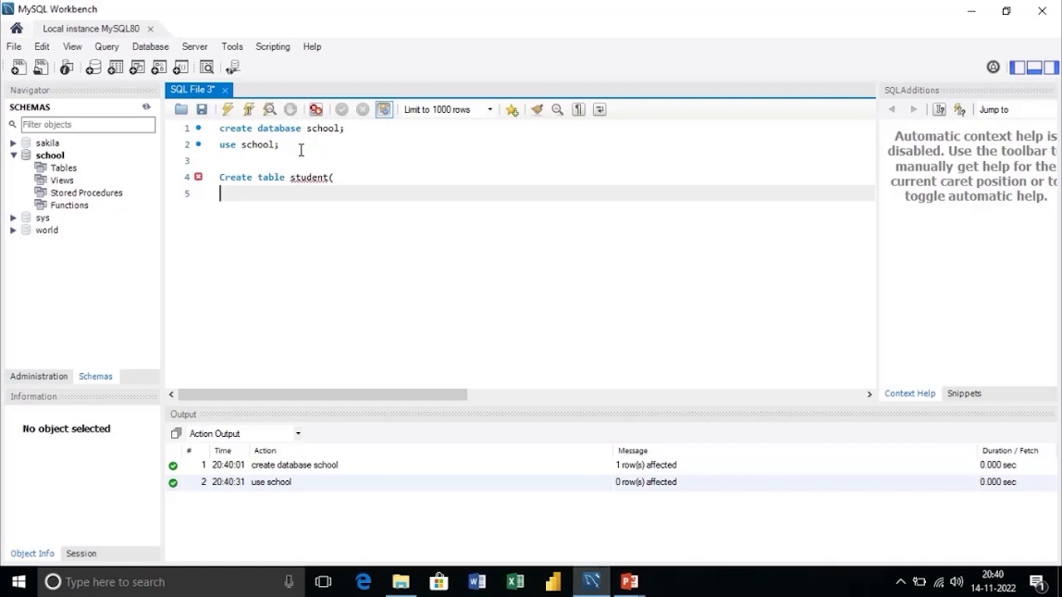
text(id i)
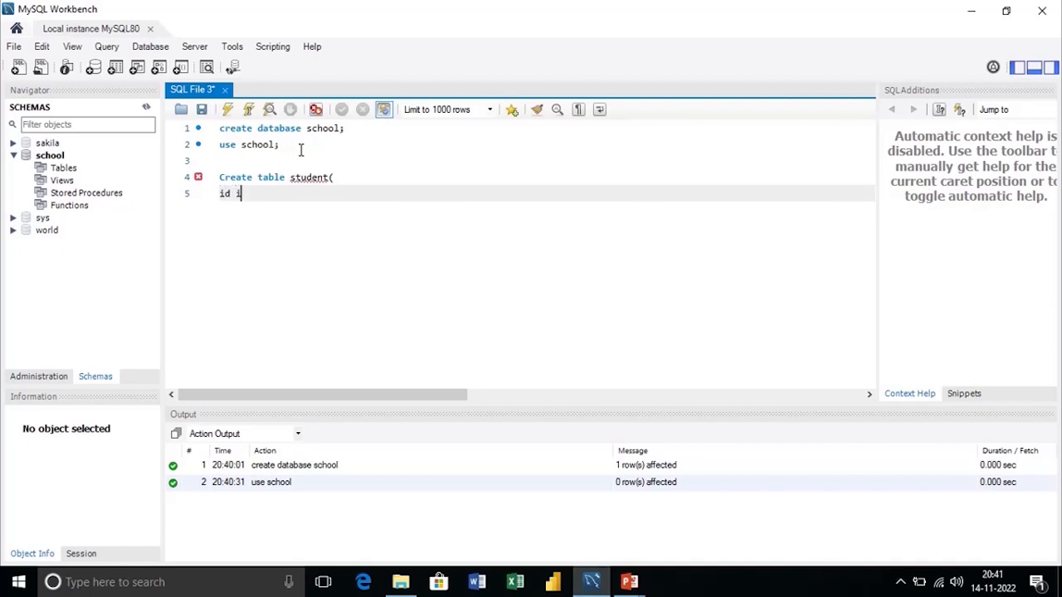
text(nt,)
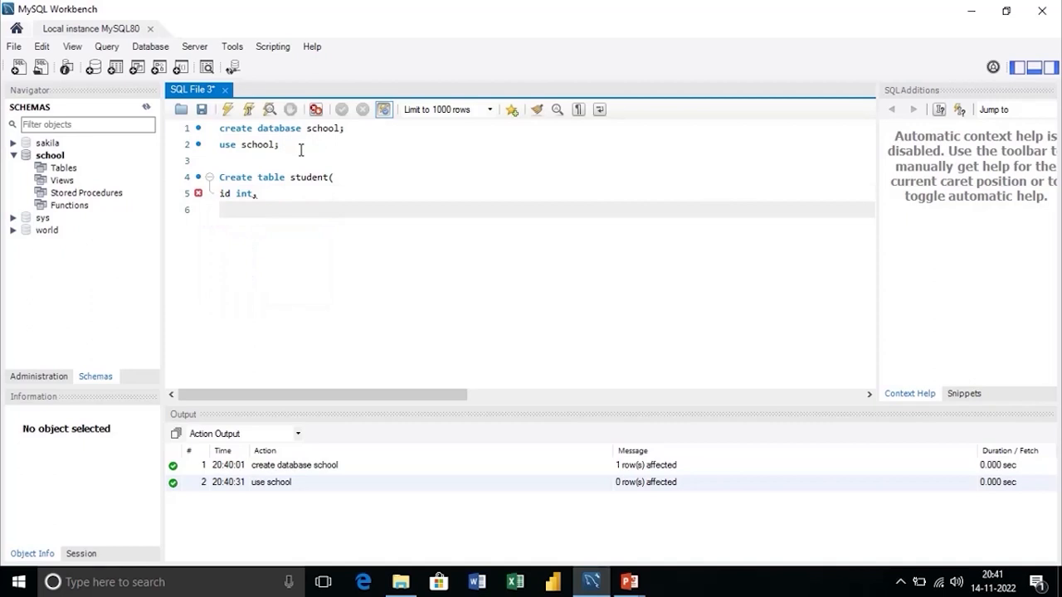
text(first)
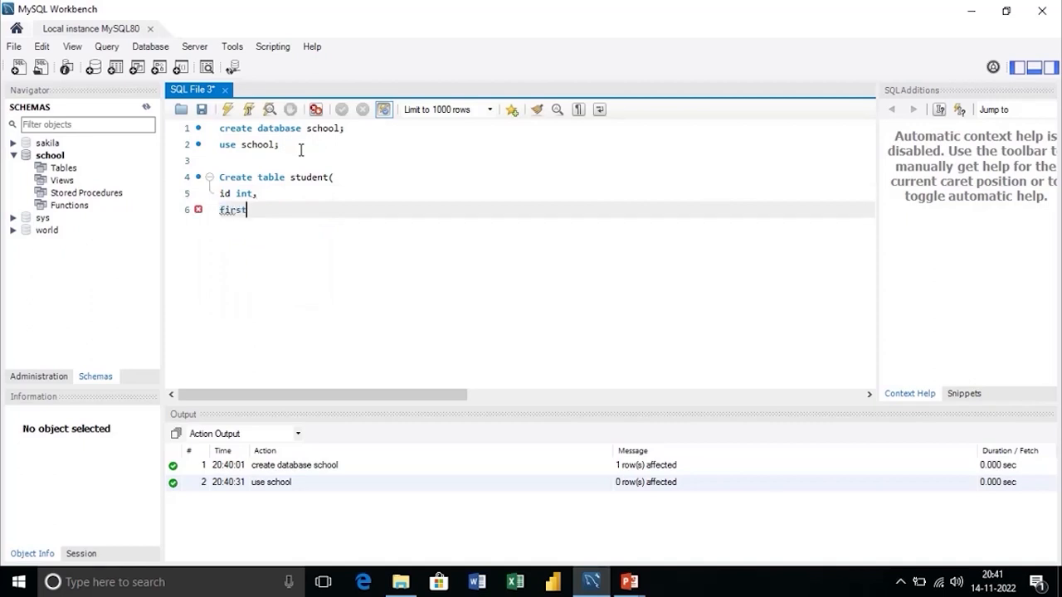
text(name)
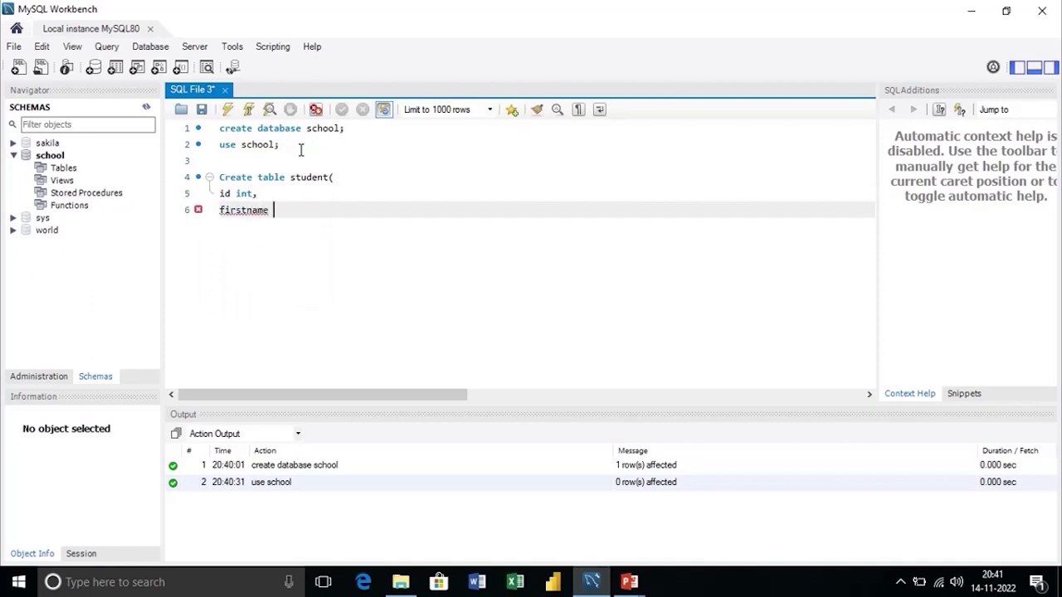
text(c)
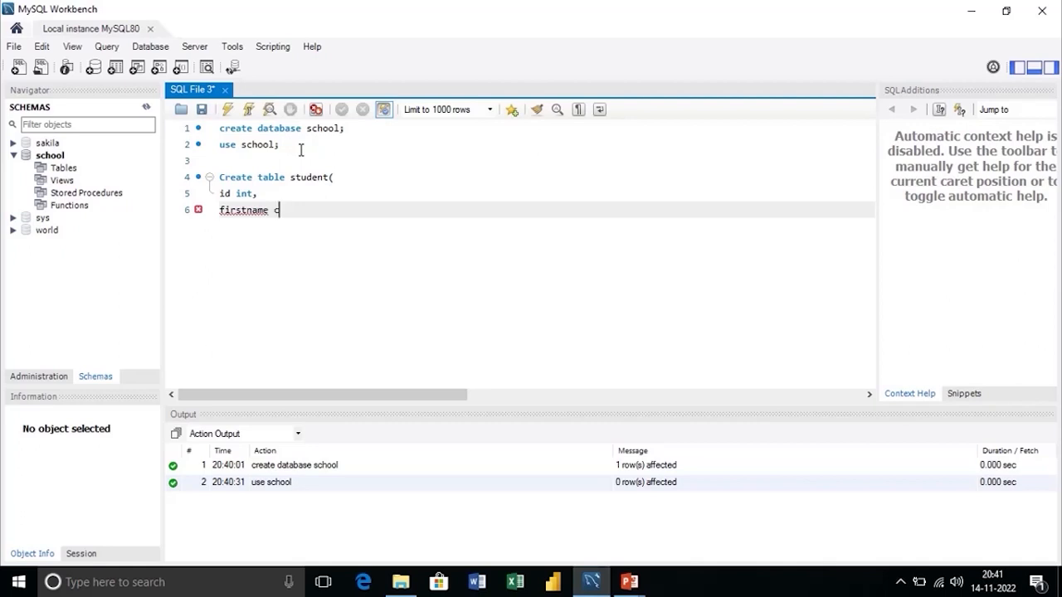
text(har()
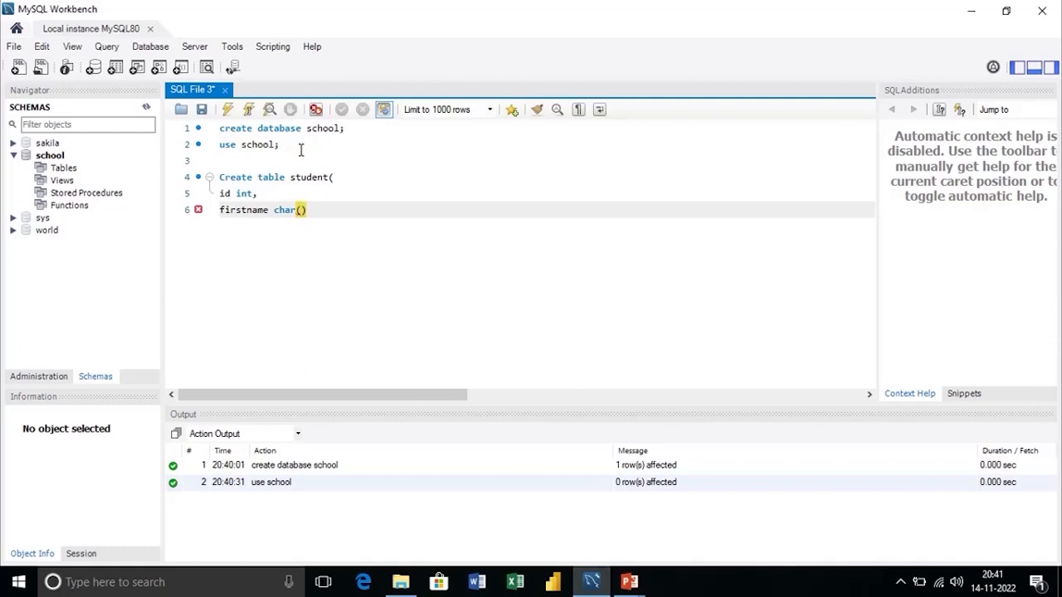
text(50)
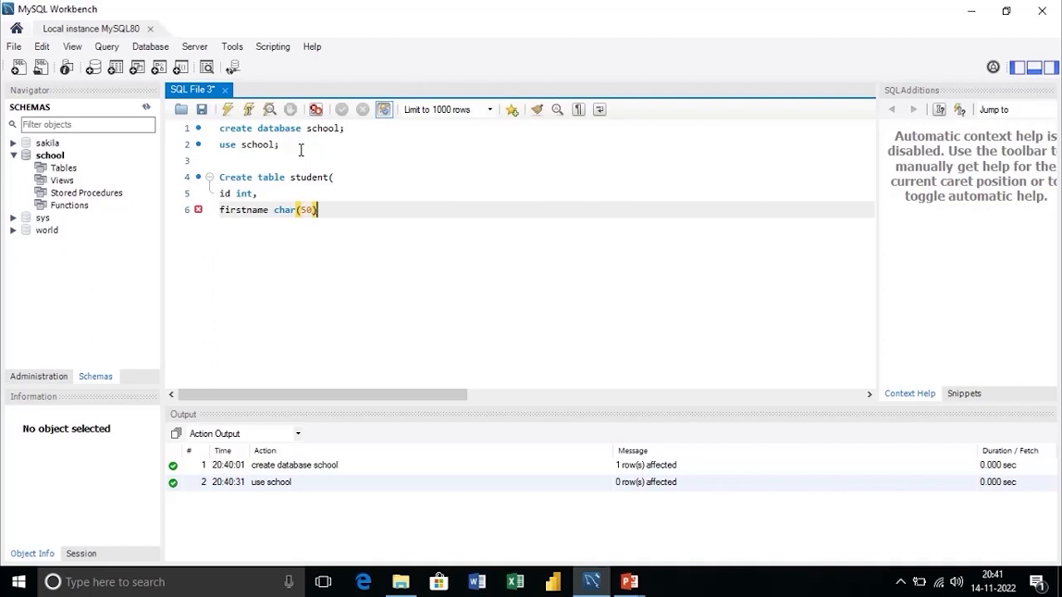
text(,)
key(Return)
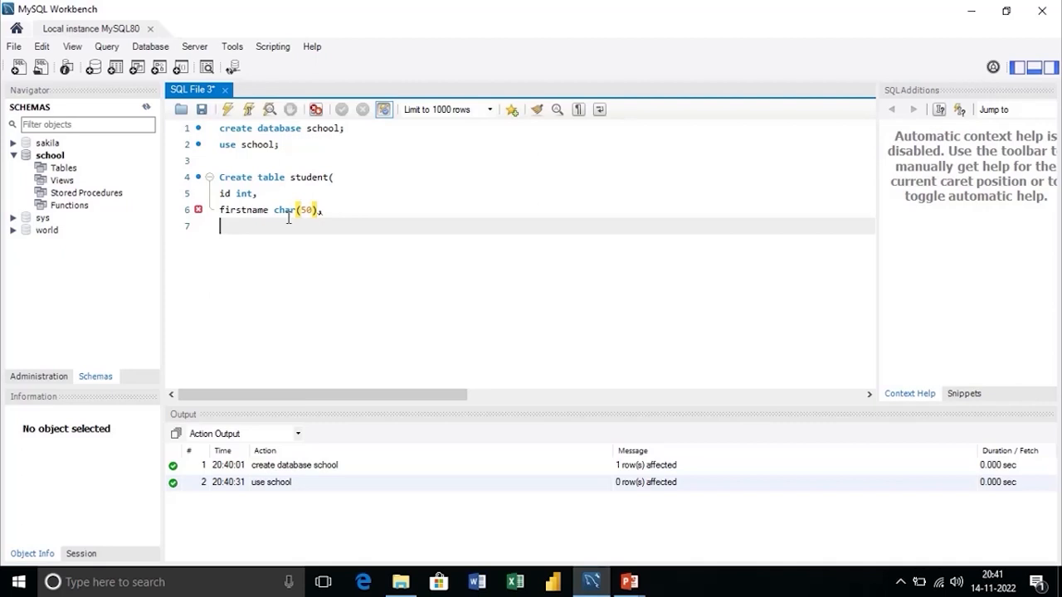
- Add lastname char(50), class char(10), avgscore int and close the statement with ');'
text(lastname)
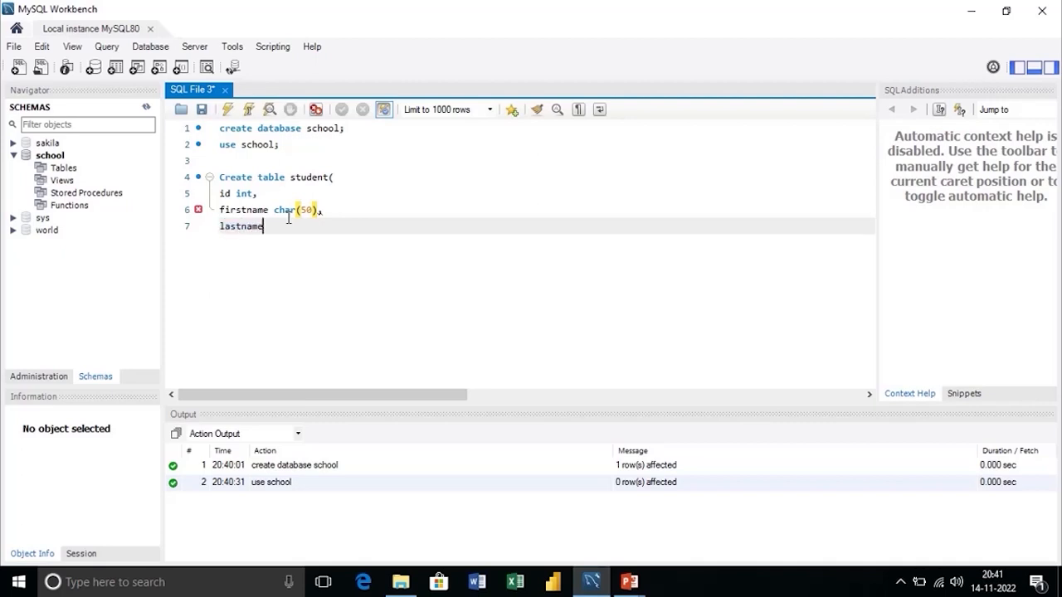
text(char()
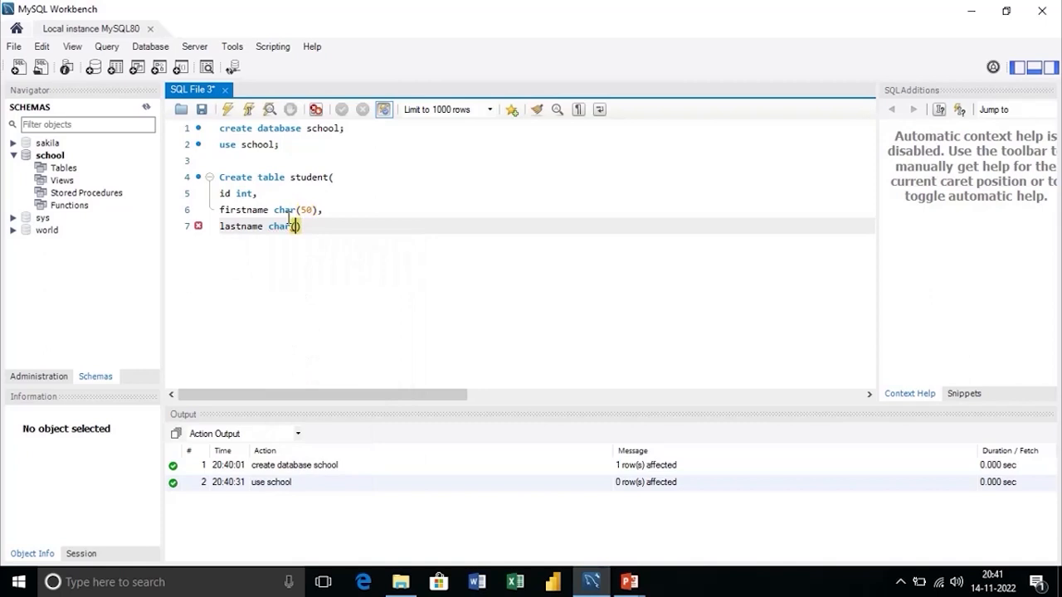
text(50)
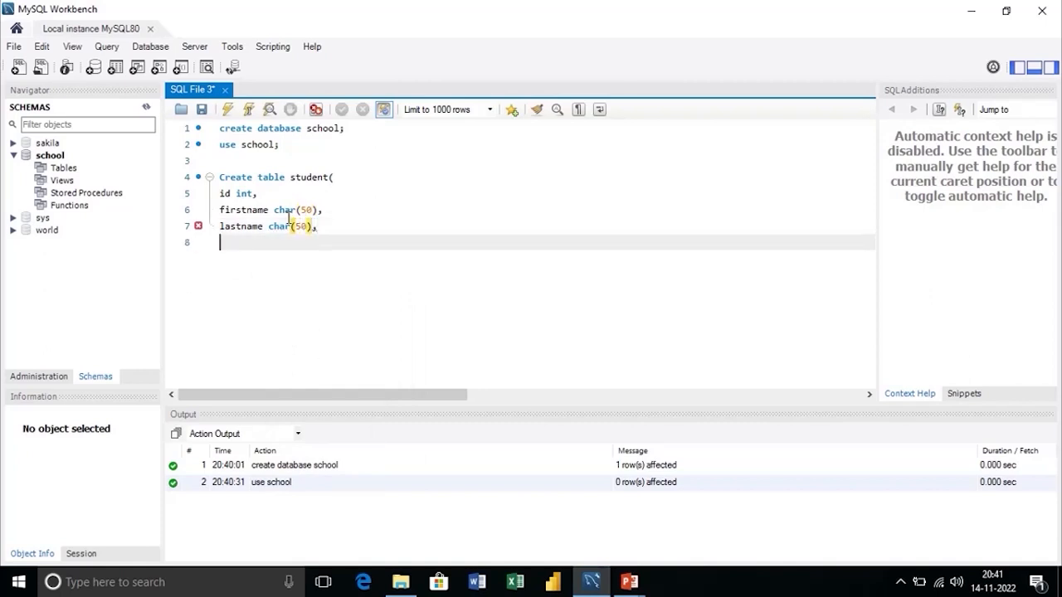
text(c)
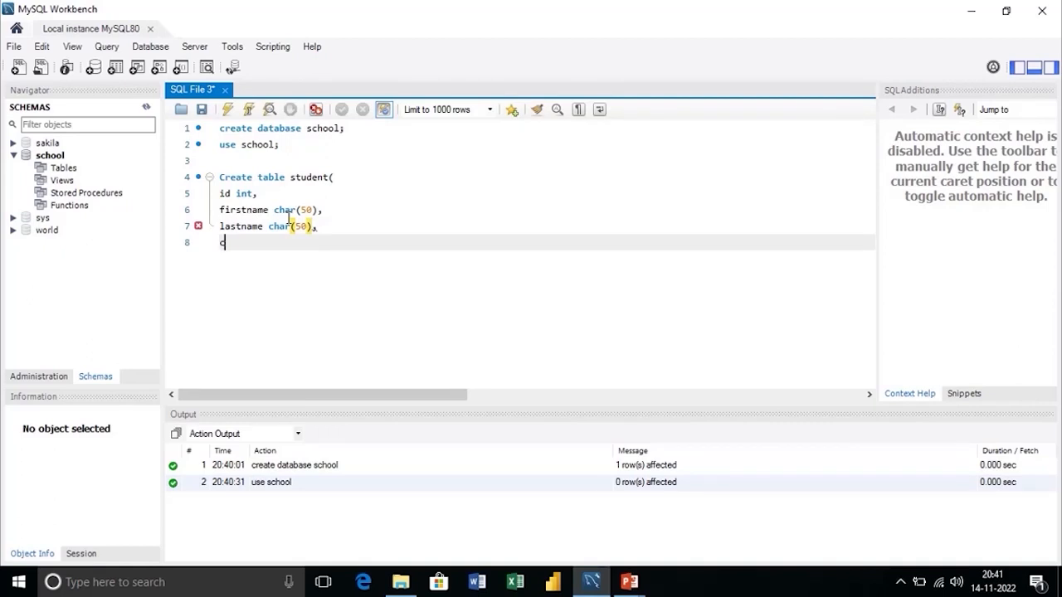
text(lass i)
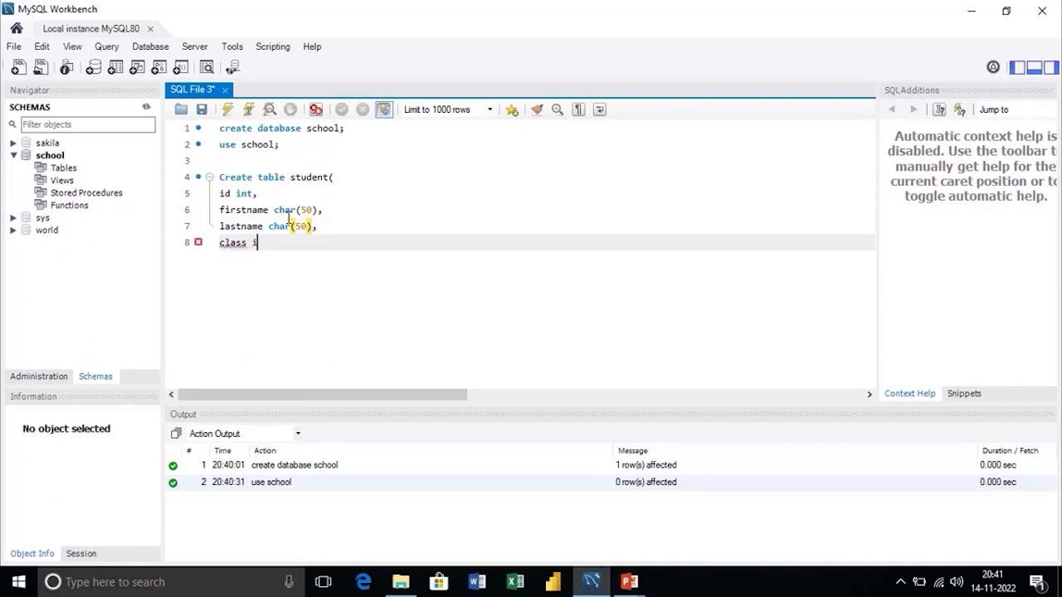
text(char()
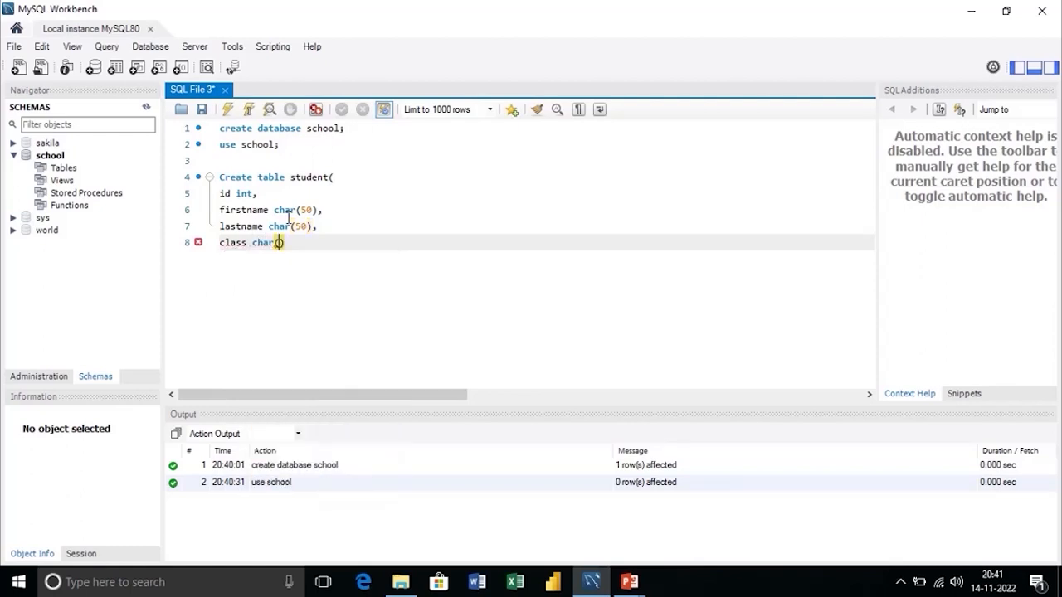
text(10)
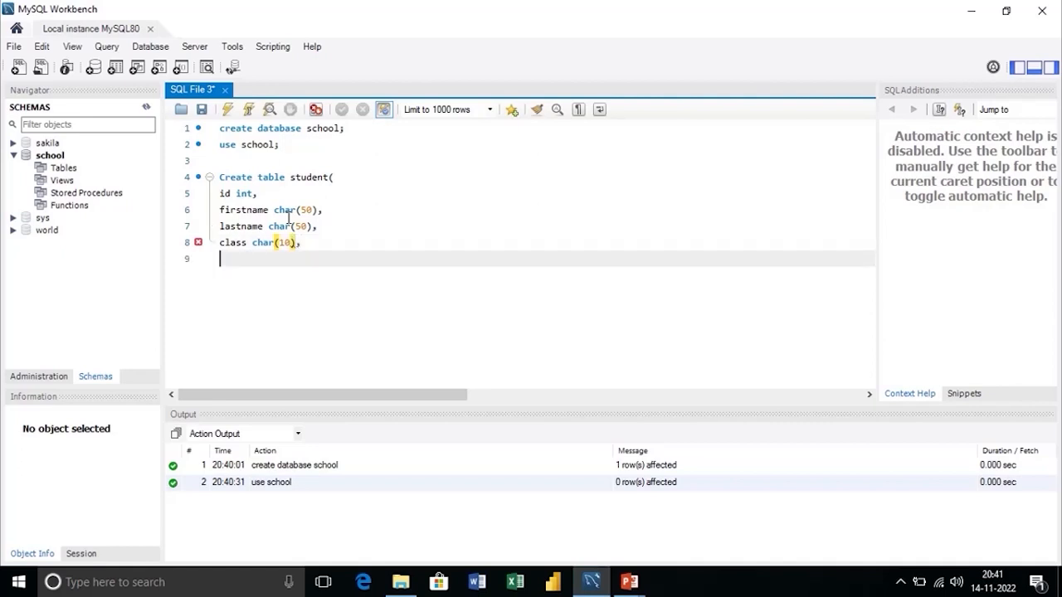
text(a)
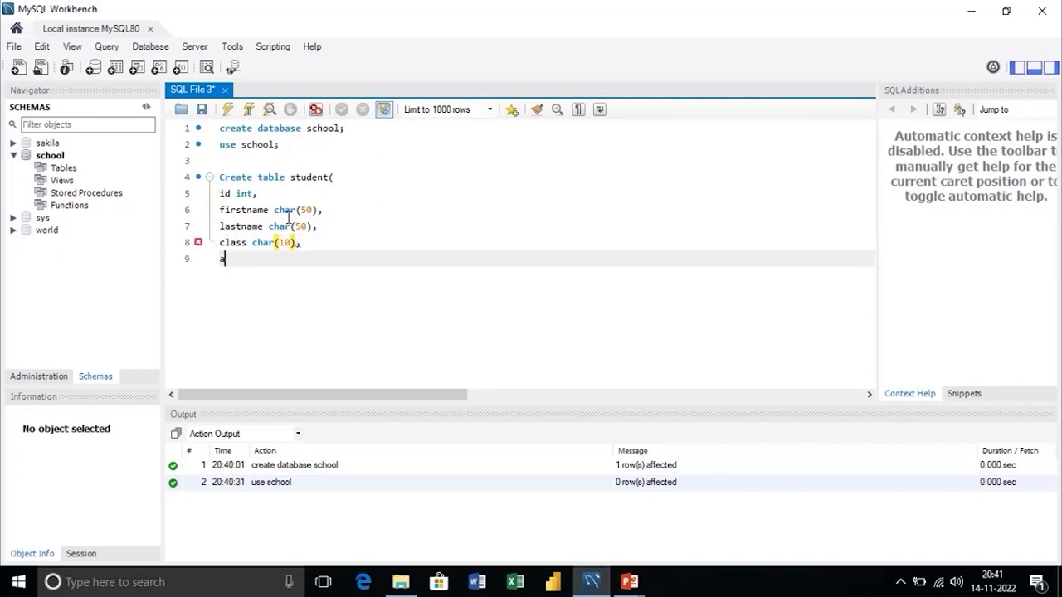
text(vgscore)
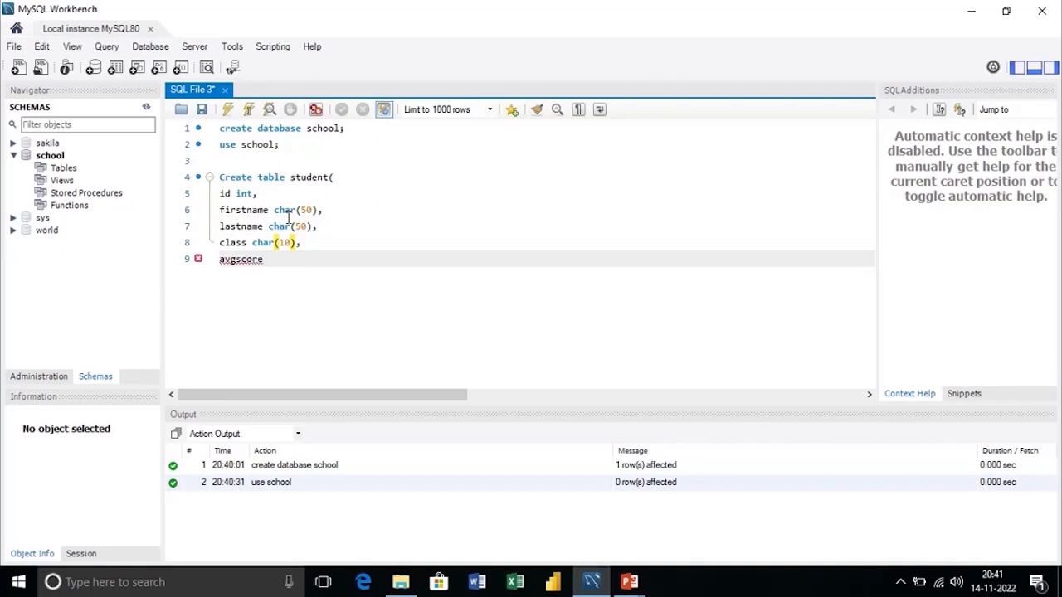
text(int))
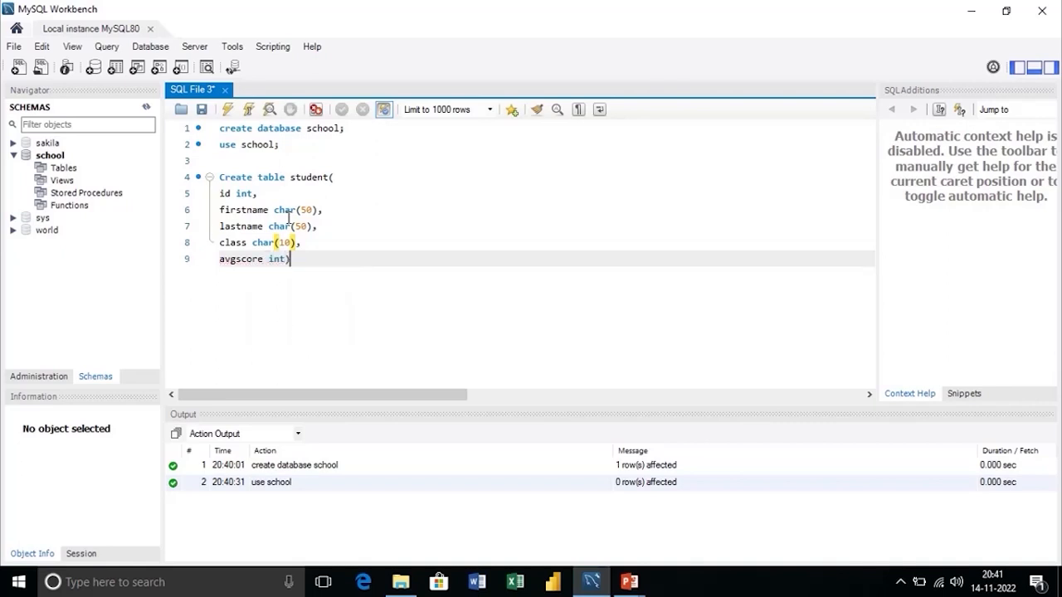
text(;)
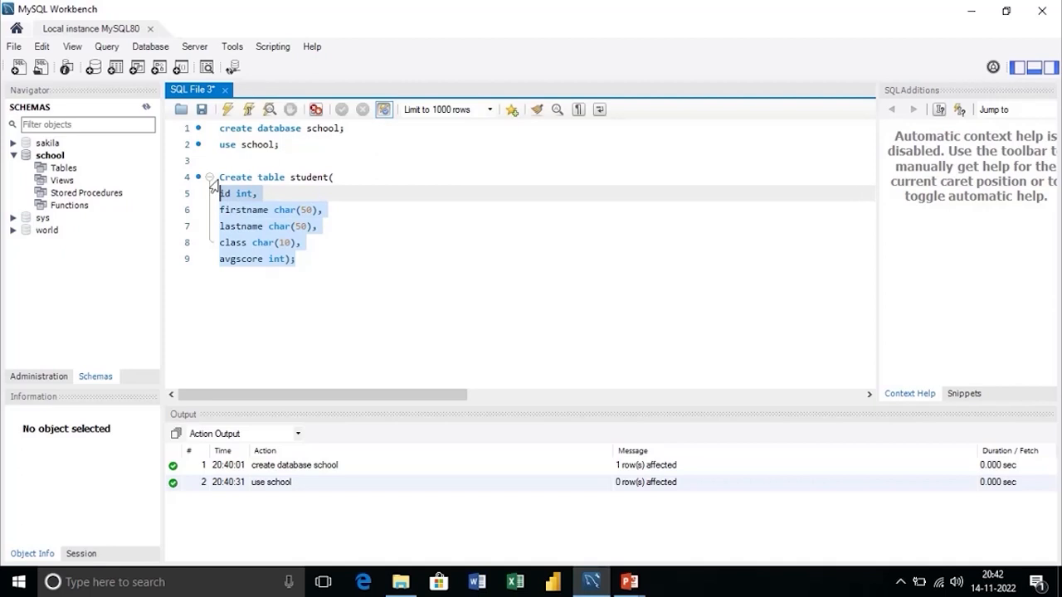
- Run the create table student statement so the table exists in school
click(288, 258)
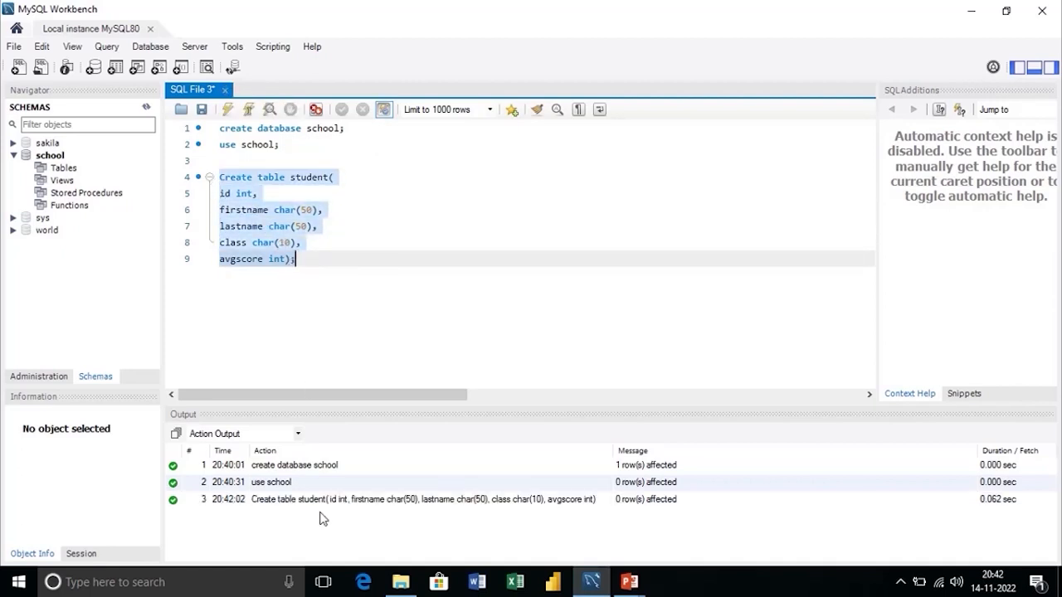
mouse_move(351, 498)
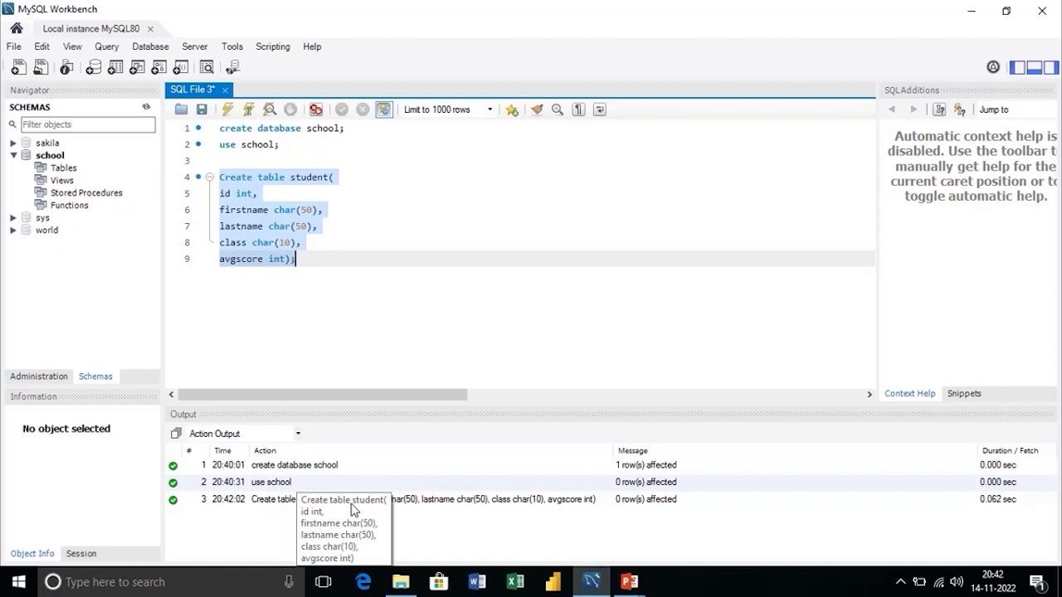
mouse_move(148, 115)
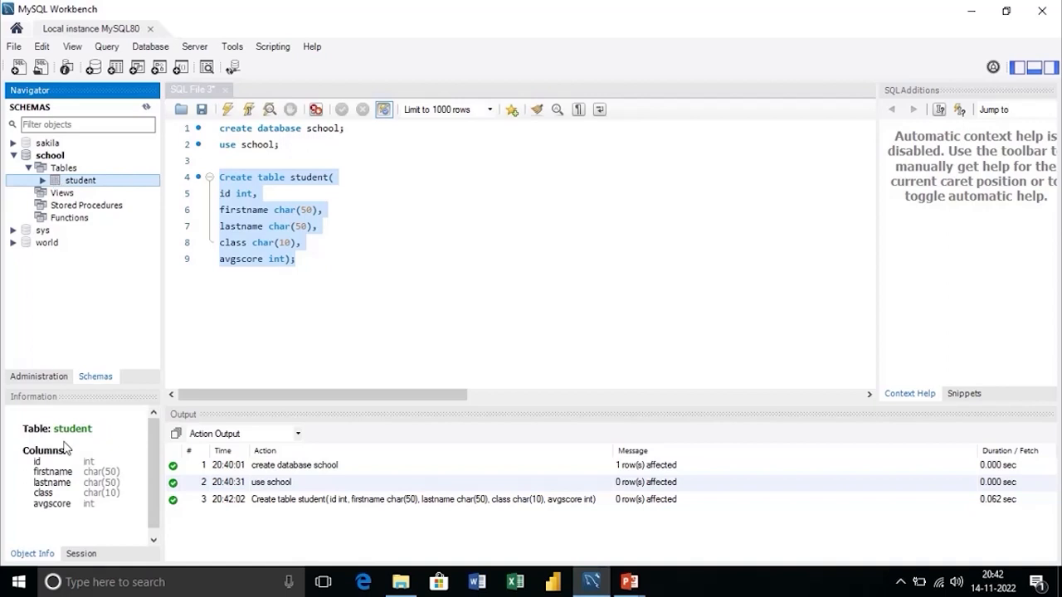
mouse_move(27, 504)
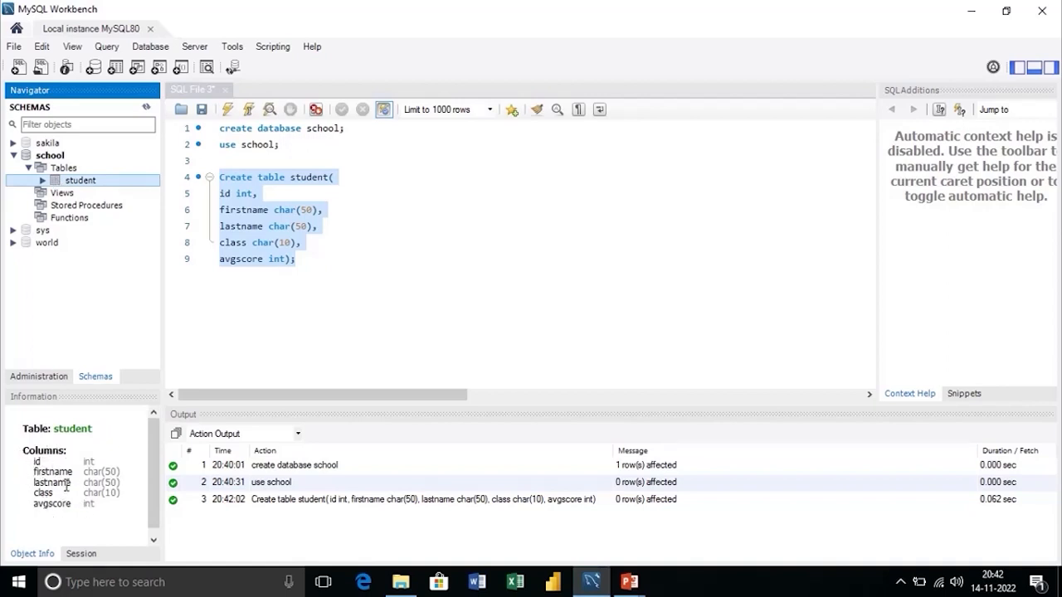
mouse_move(213, 332)
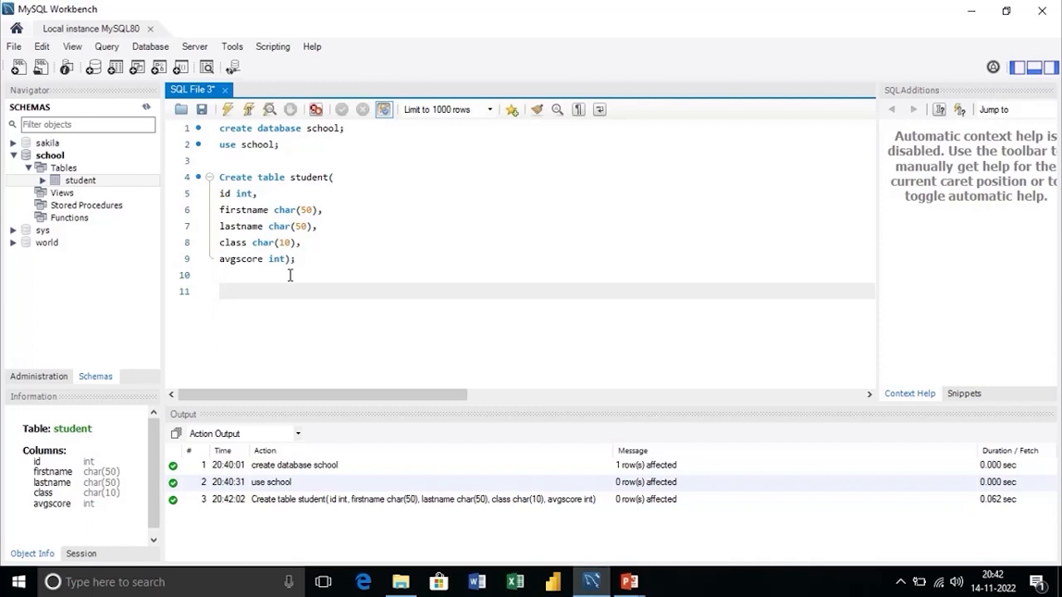
- Write 'insert into student(id, firstname, lastname, class, avgscore) values (' for the rows to follow
text(inser)
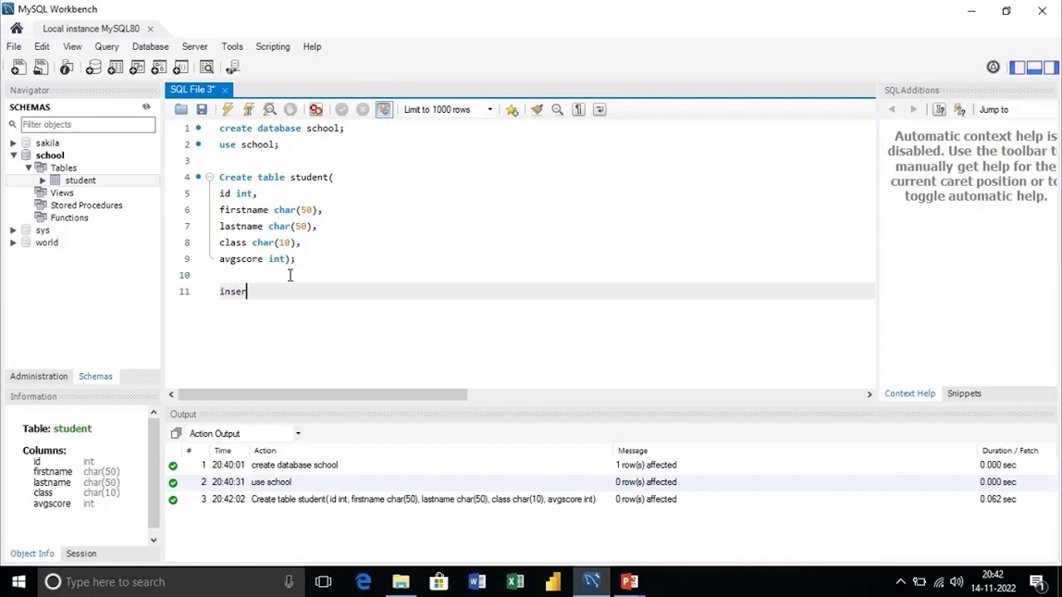
text(t int)
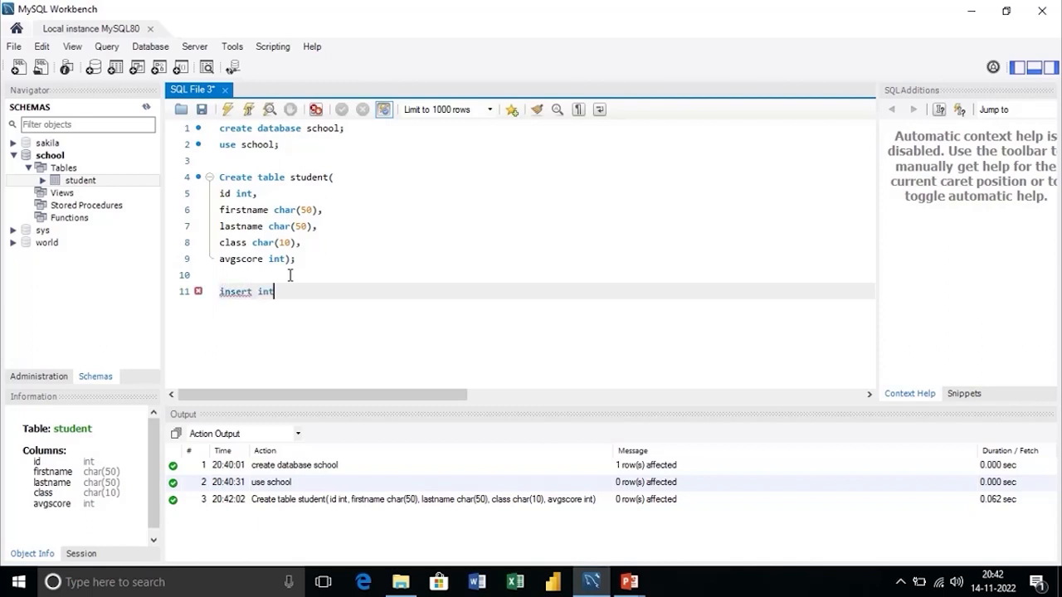
text(o)
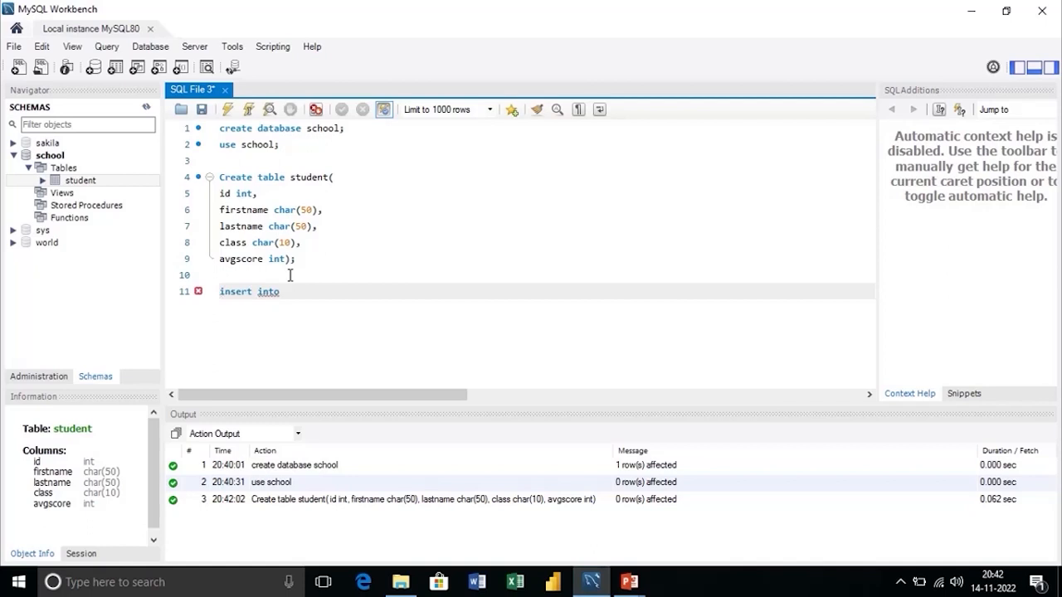
text(student)
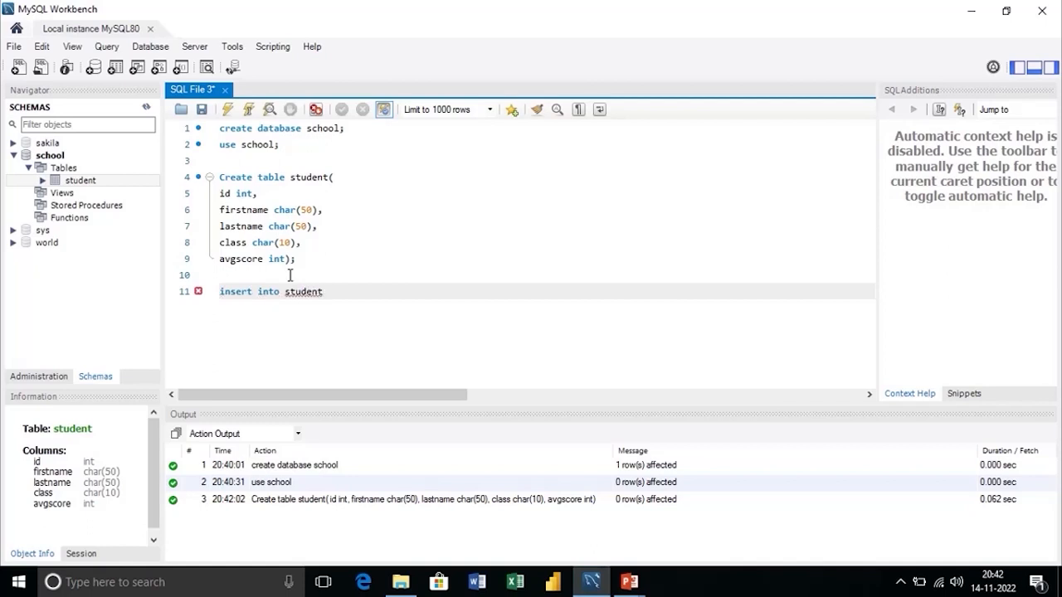
text(()
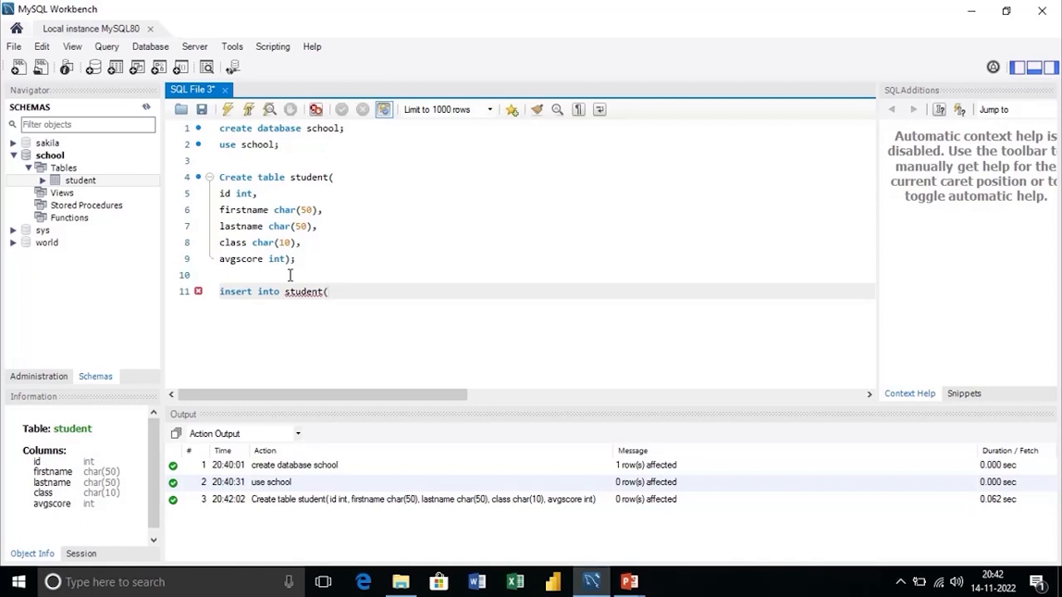
text(id, first)
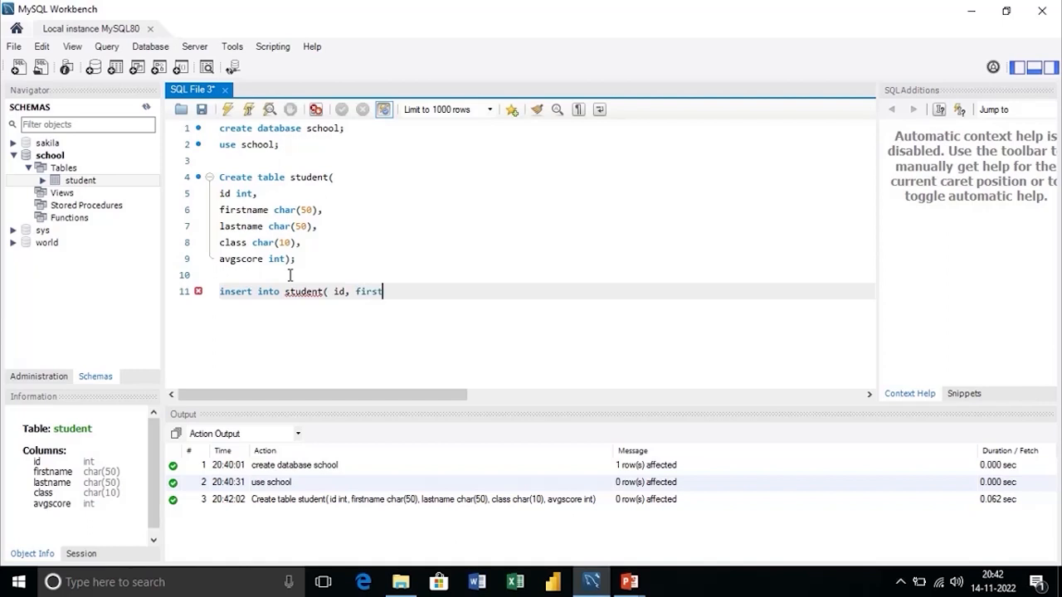
text(name, lasy)
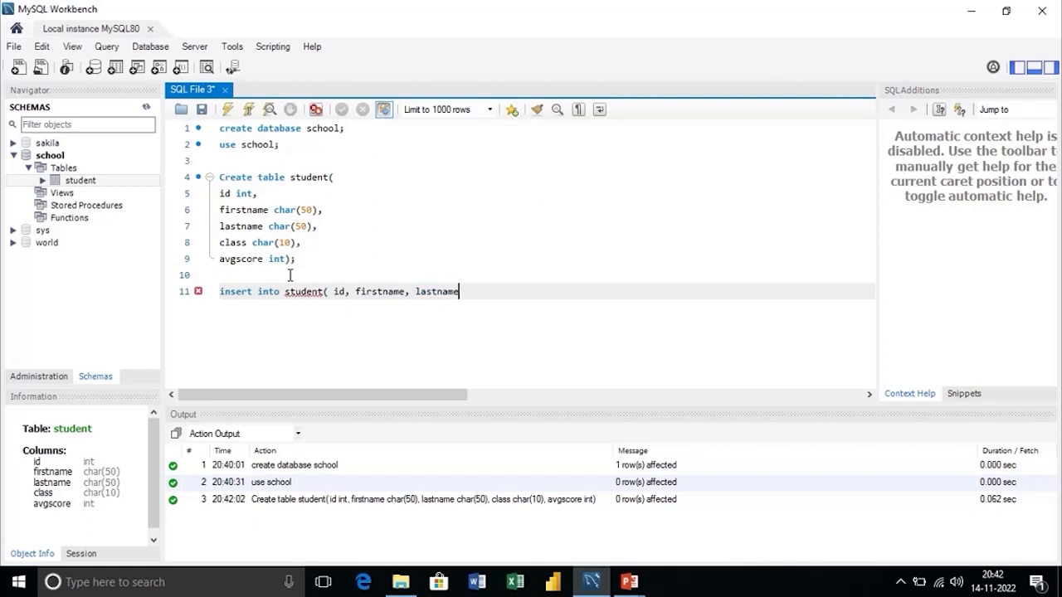
text(, cl)
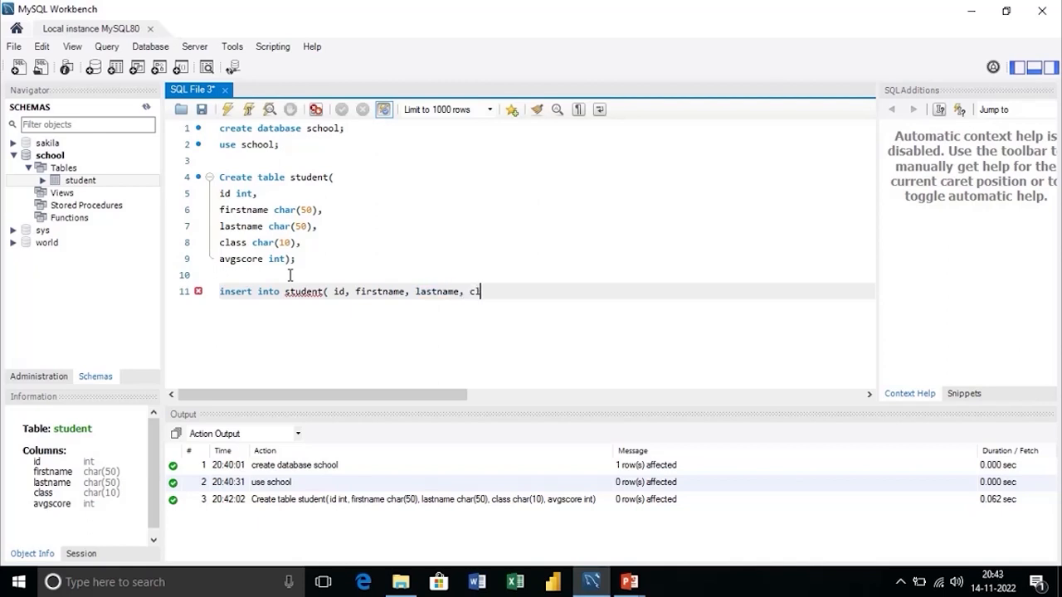
text(ass, avg)
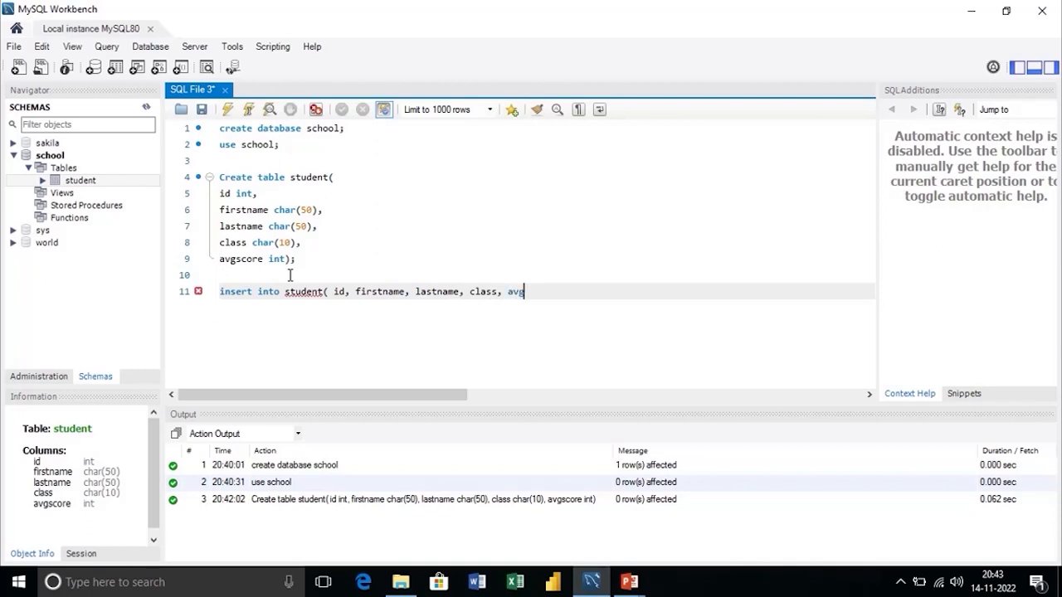
text(score)
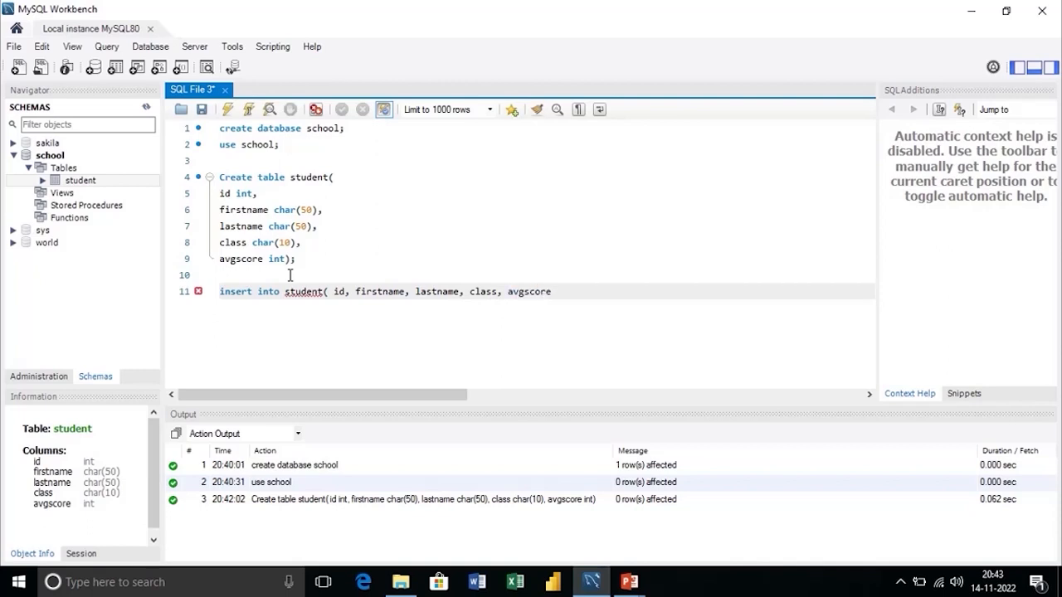
text())
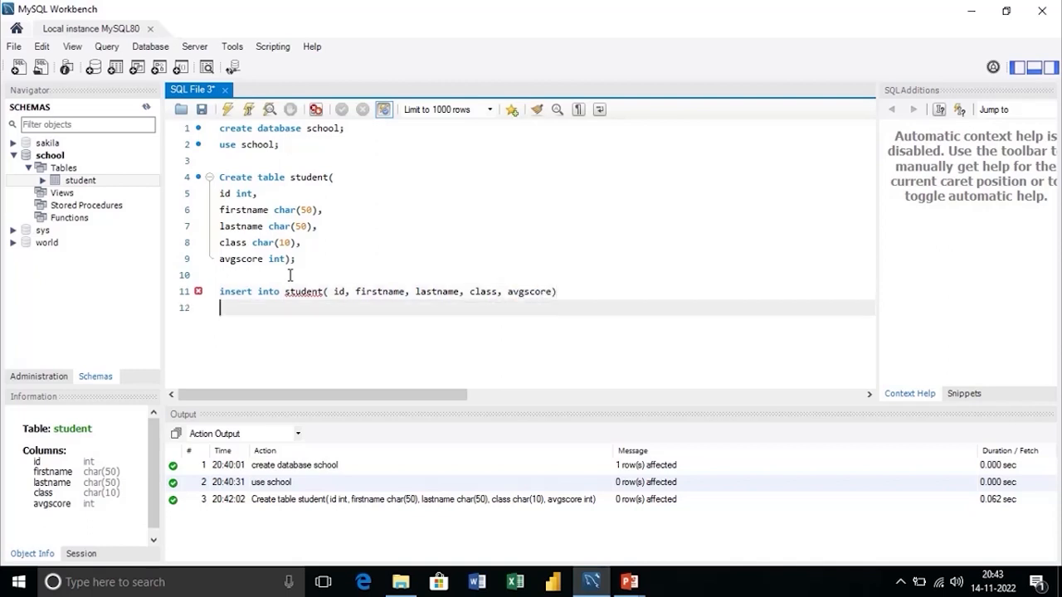
text(values)
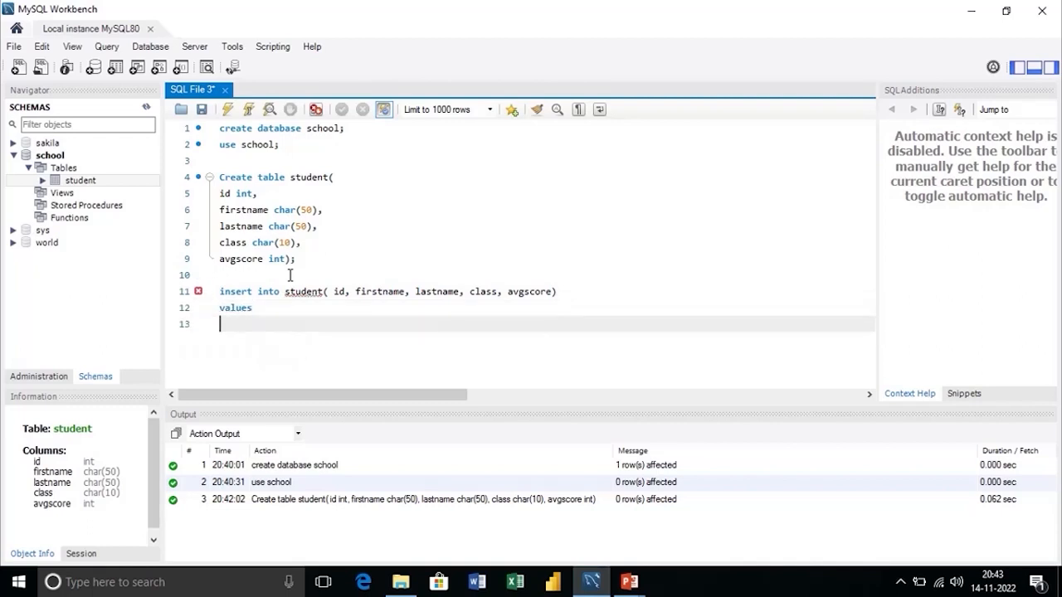
text(()
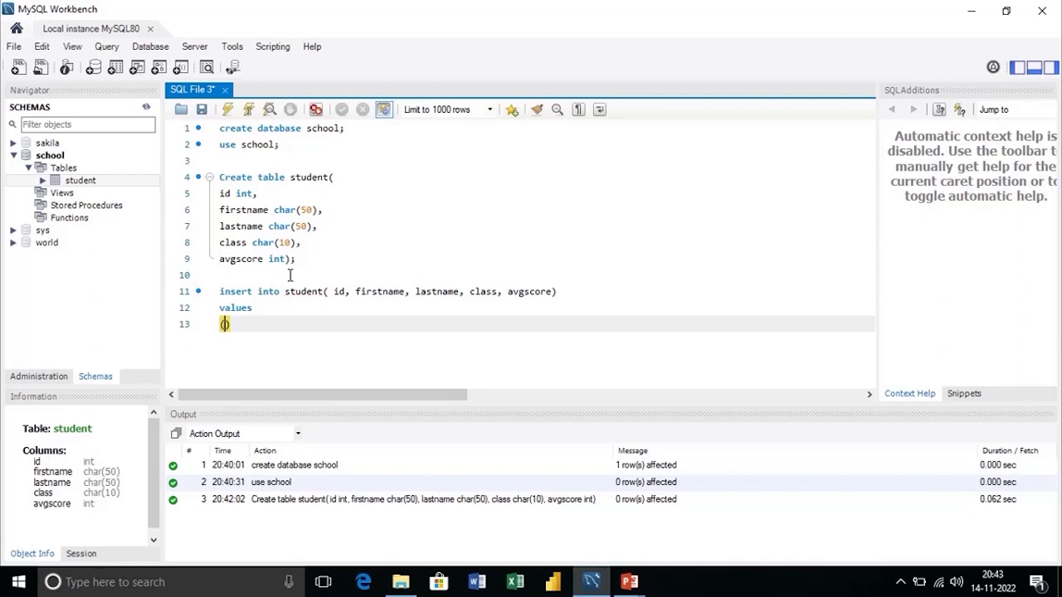
text((101,)
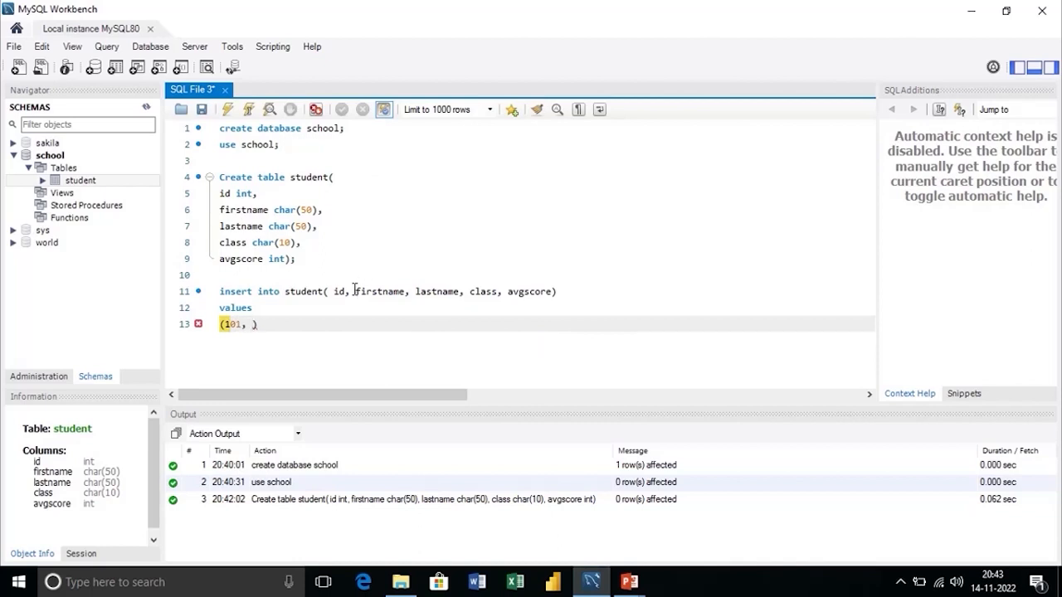
double_click(379, 292)
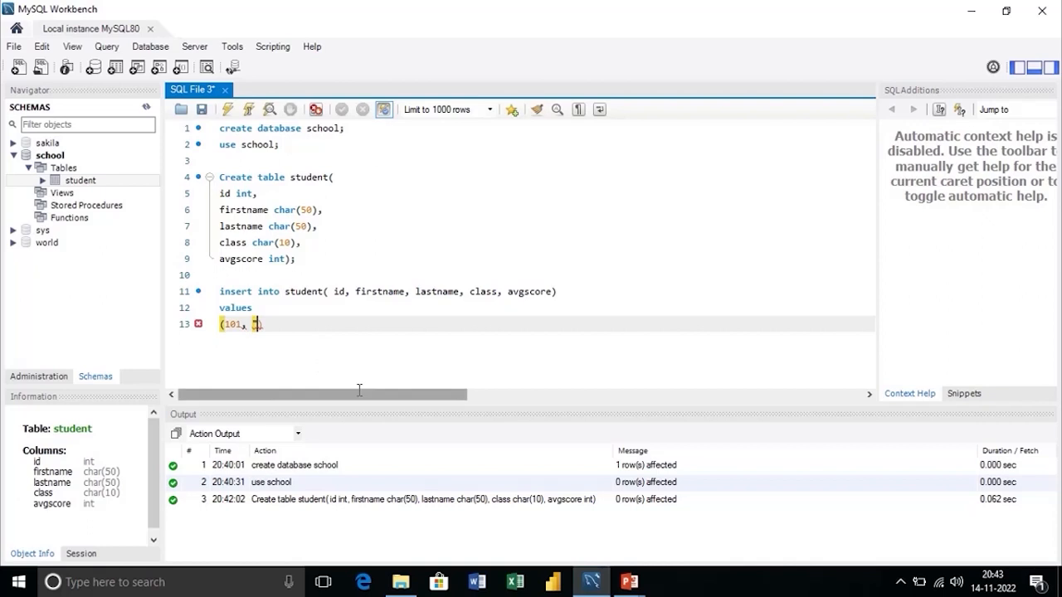
text(5)
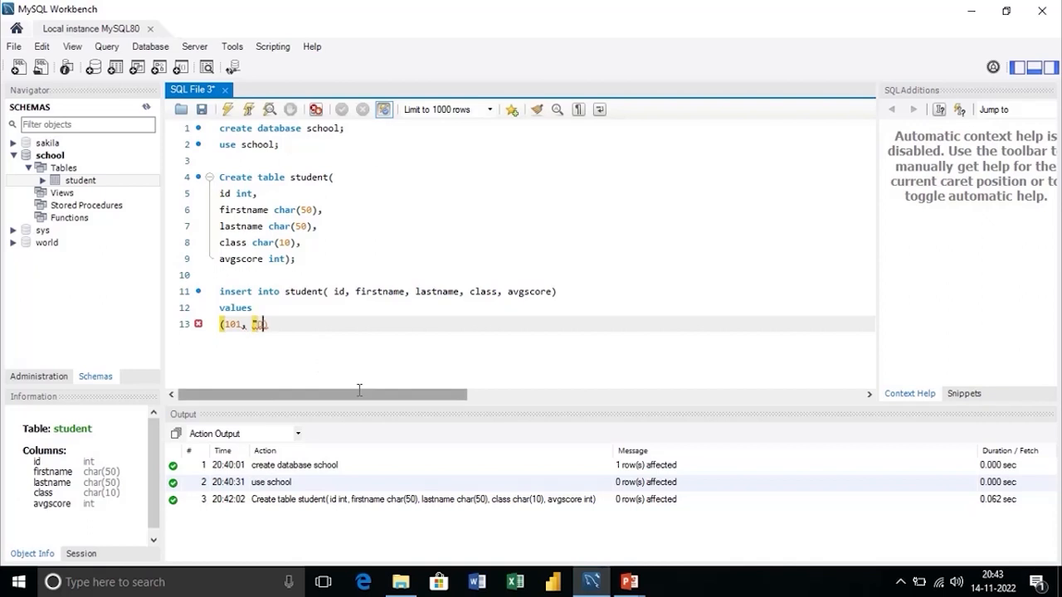
text(Deepak)
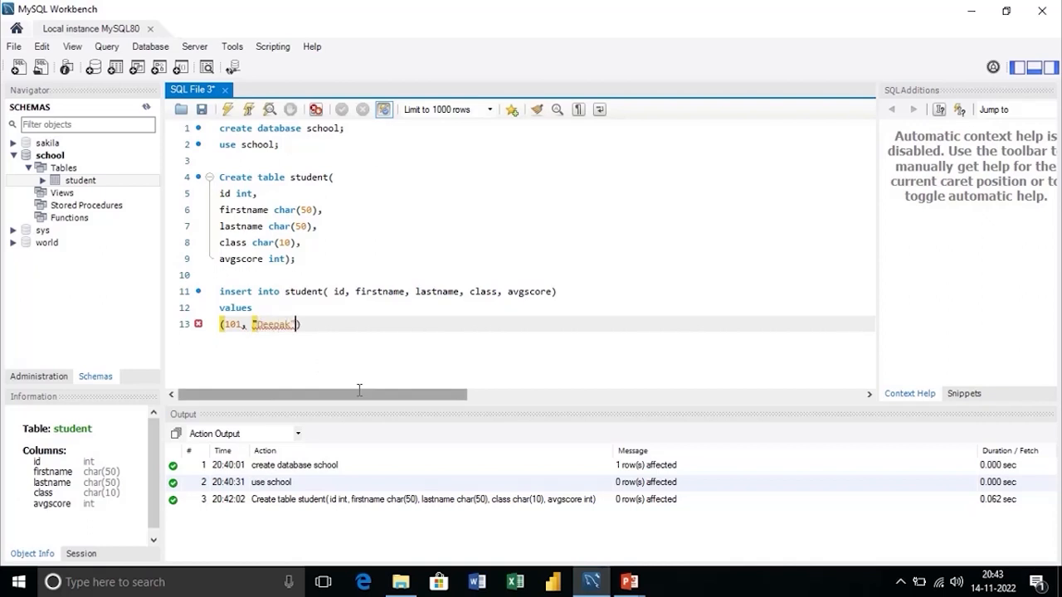
text(", "1A",)
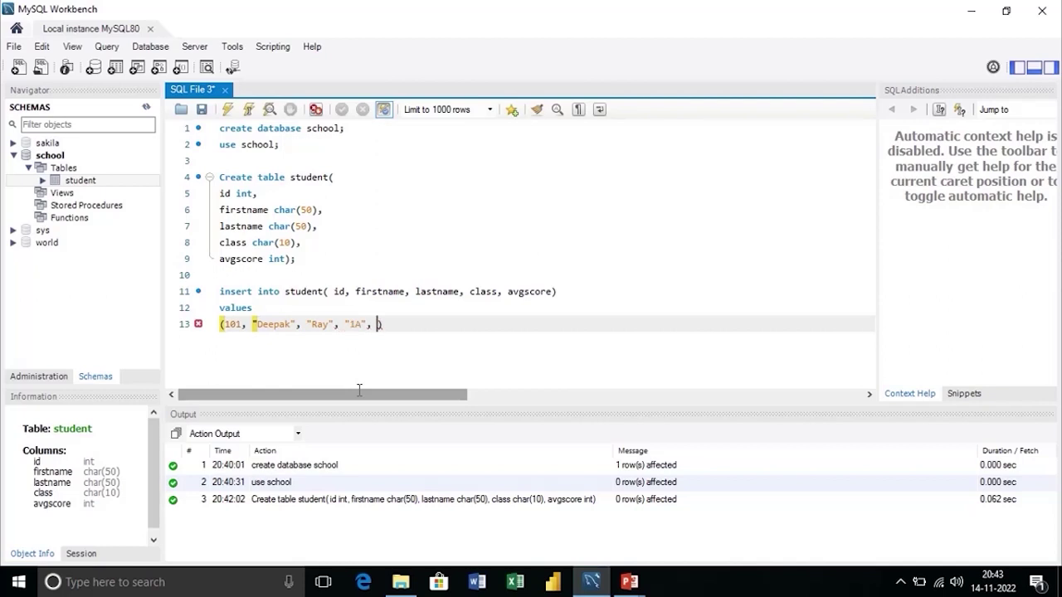
text(72))
text(()
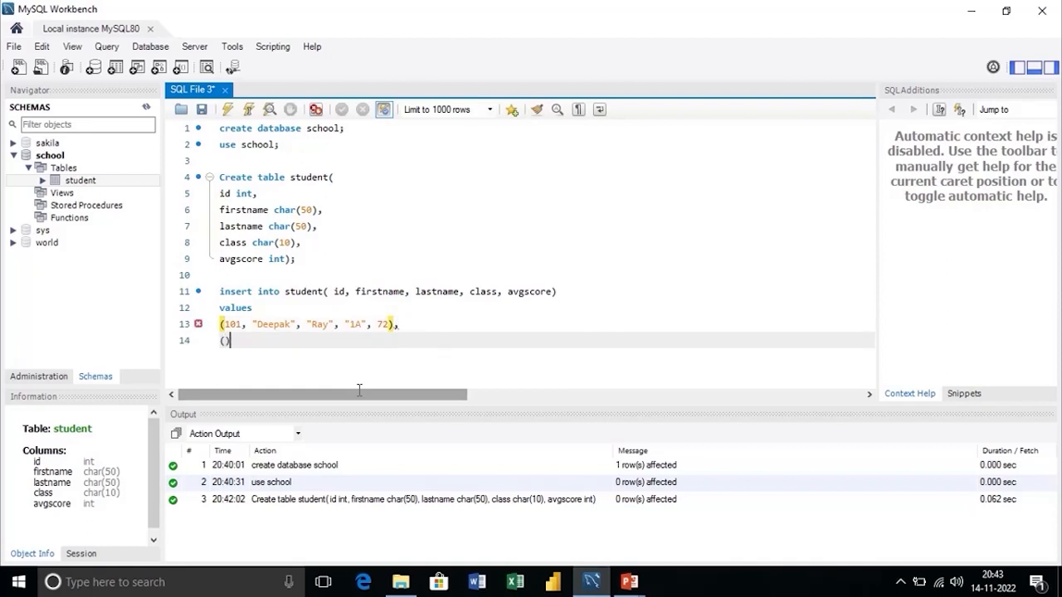
- Enter the second row (102, "Rita", "Paul", "2B", 85) and begin a third parenthesis
text(d)
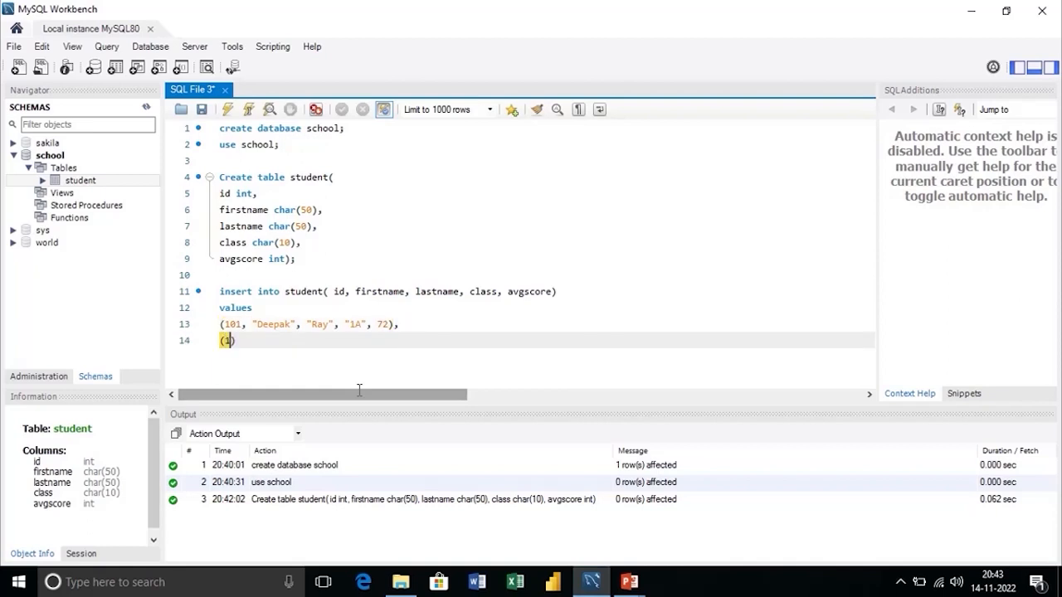
text(02,)
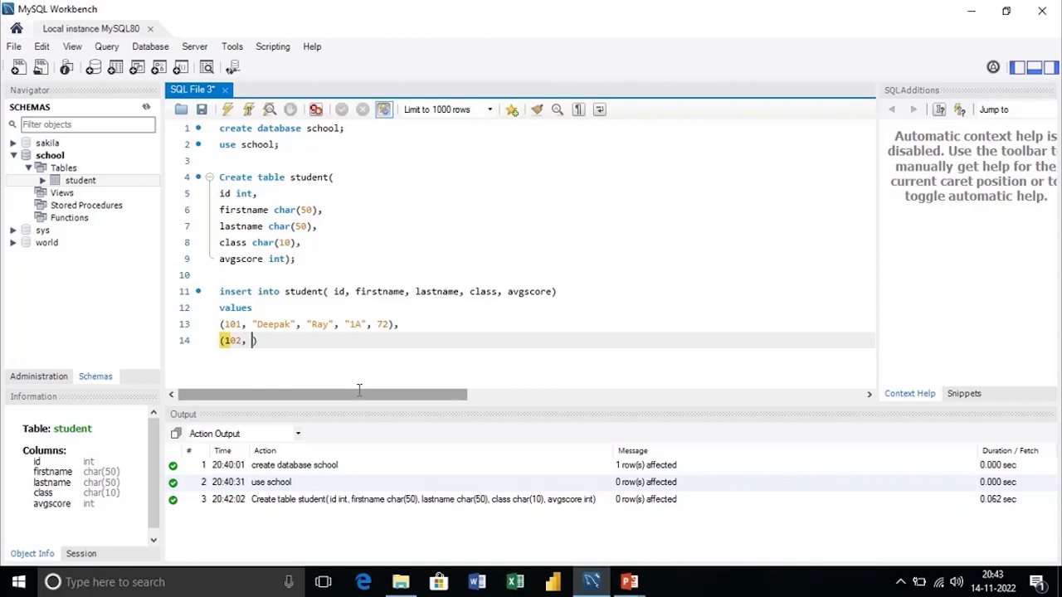
text("Raj")
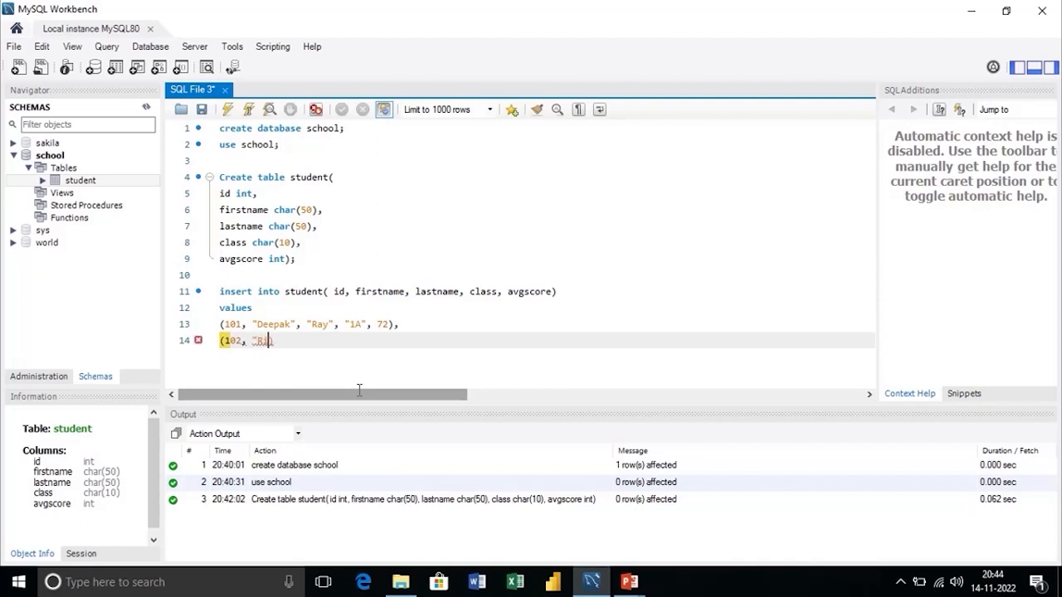
text(ta" , "D)
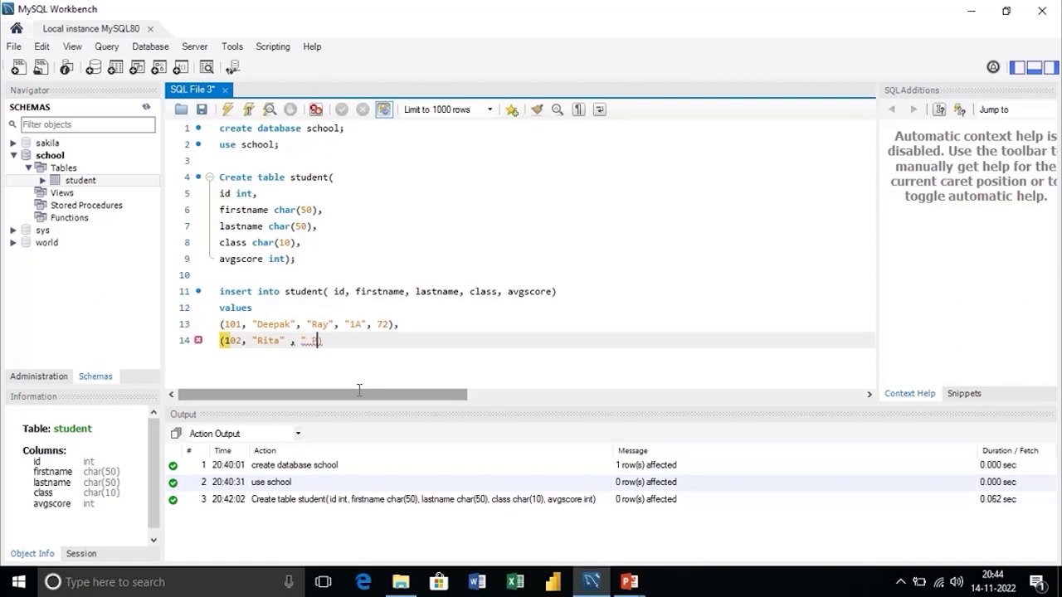
text(Paul))
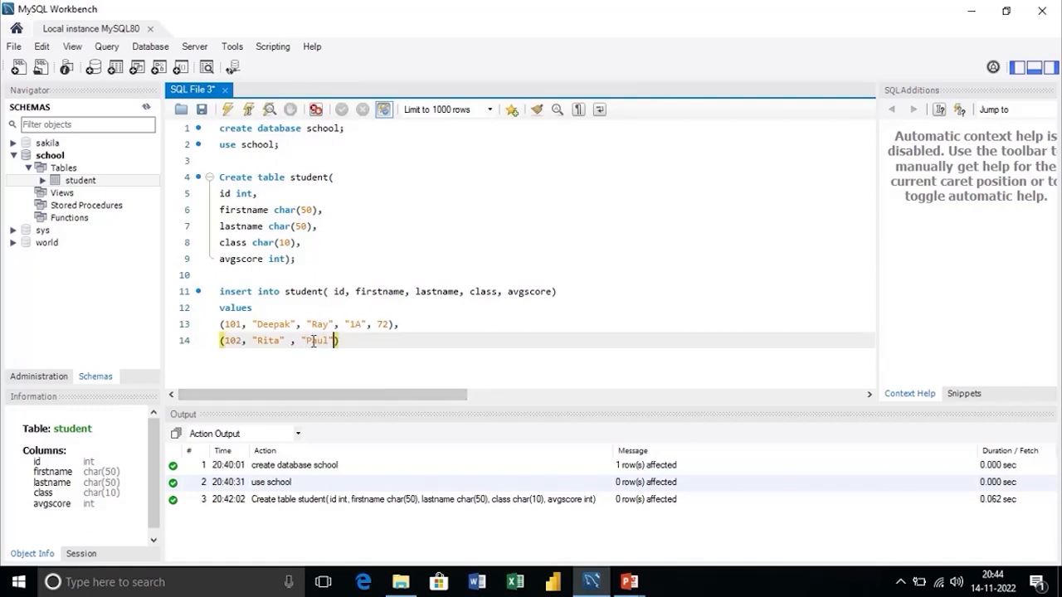
text(, 1)
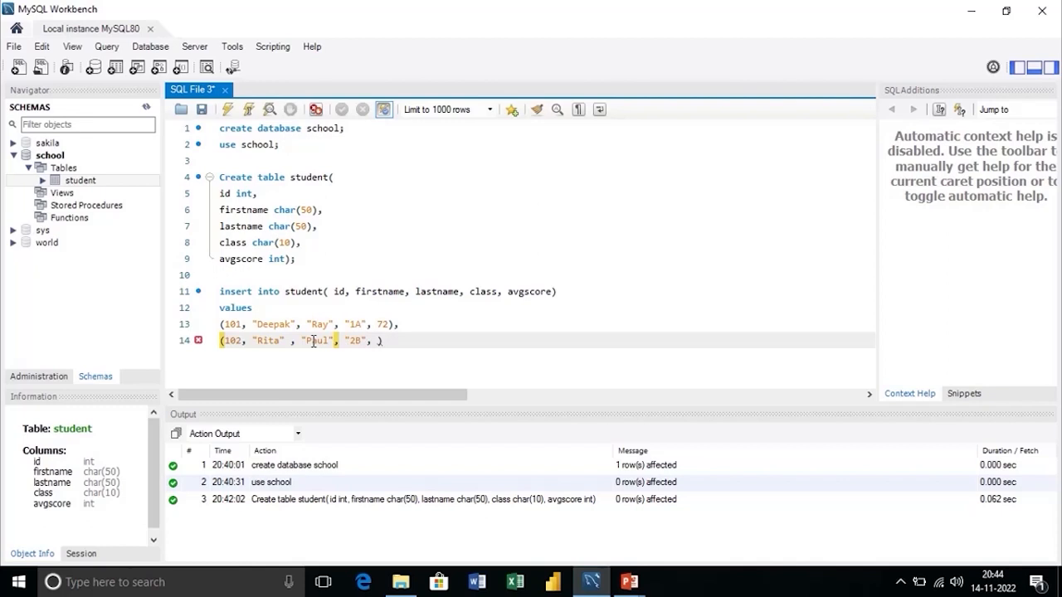
text(85)
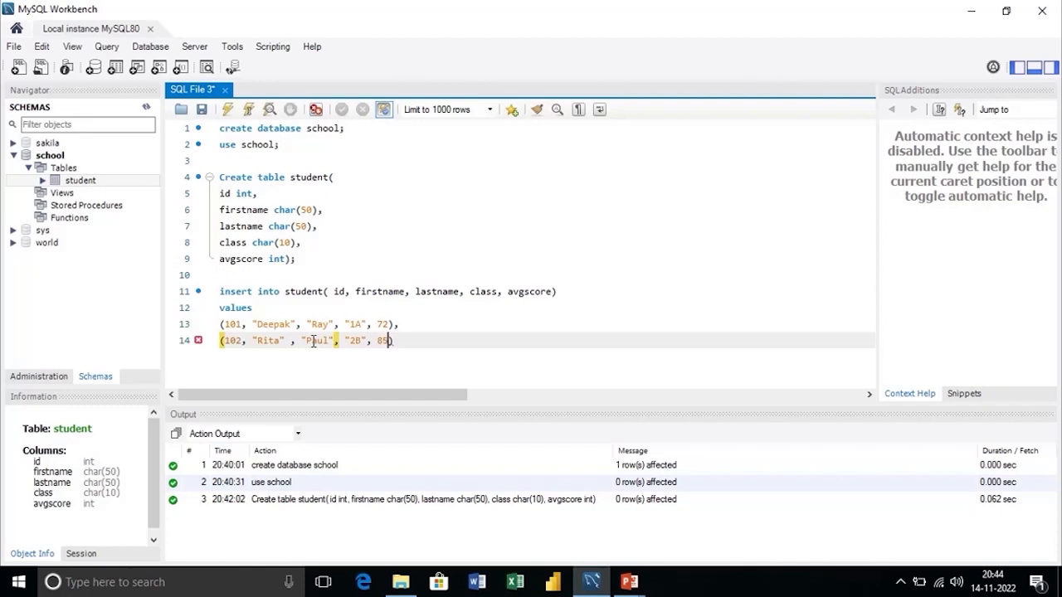
text(.)
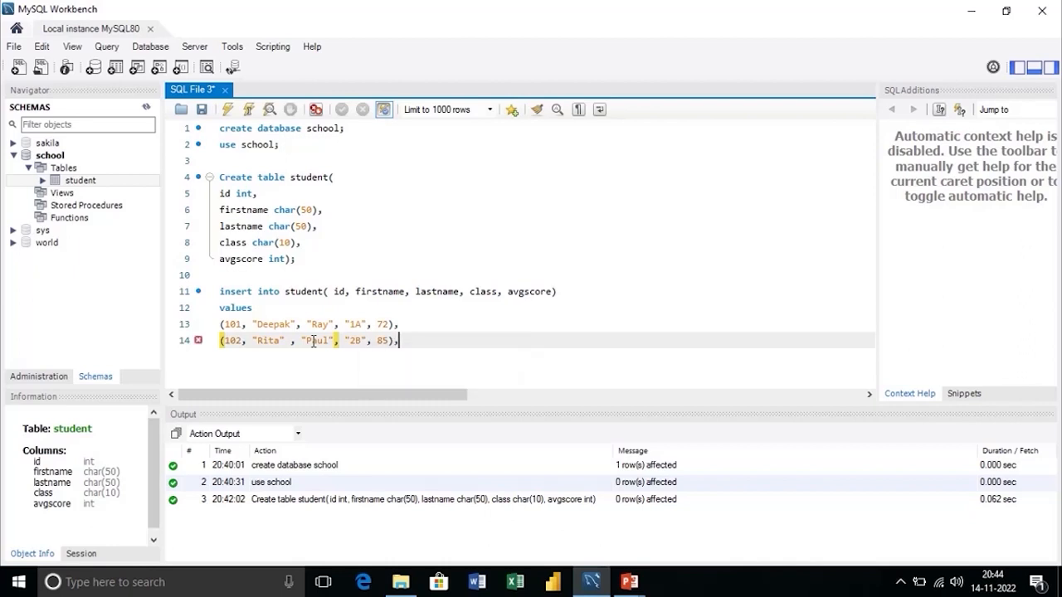
text(())
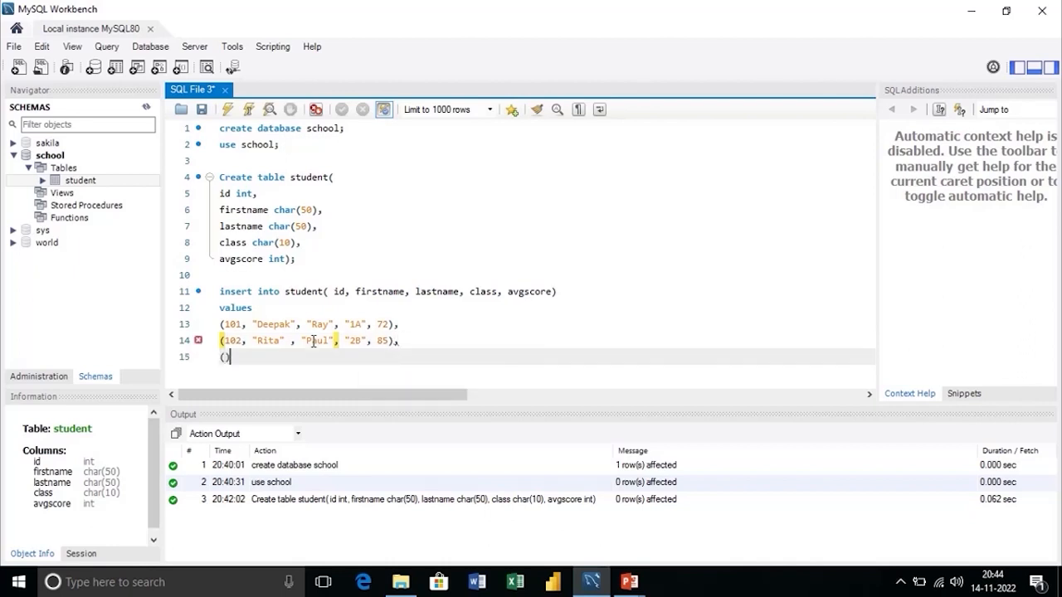
- Finish the insert with (103, "Rahul", "Ray", "1C", 90); and select the whole statement
text(103, "Rahul", ")
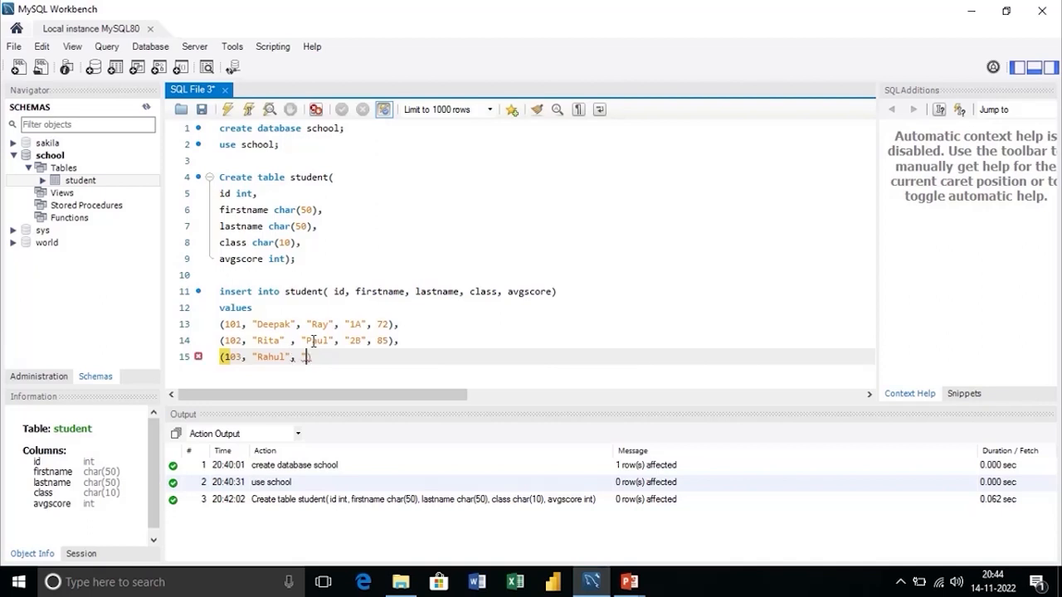
text(r)
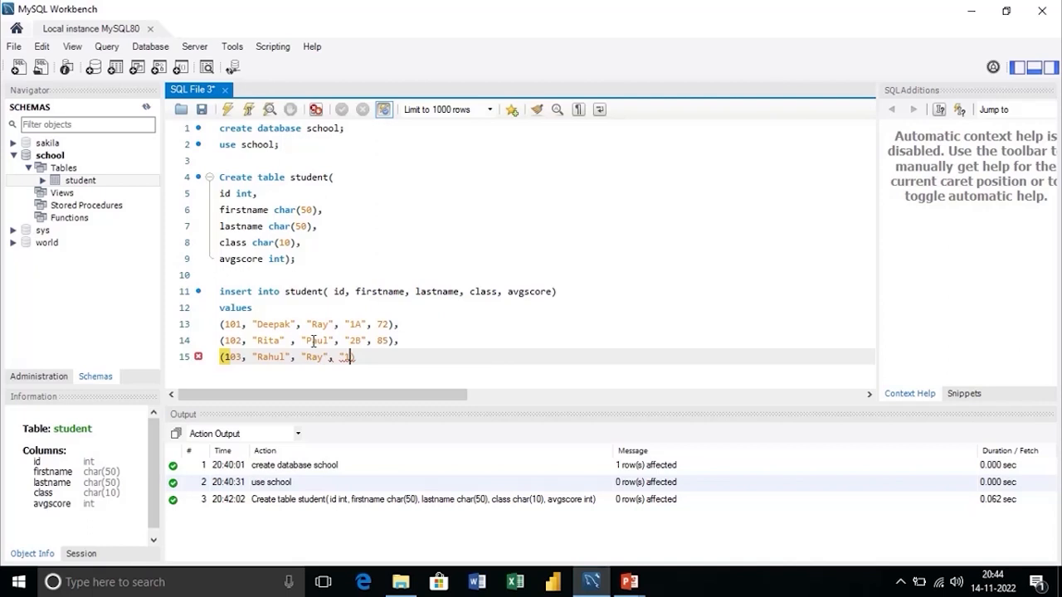
text(1)
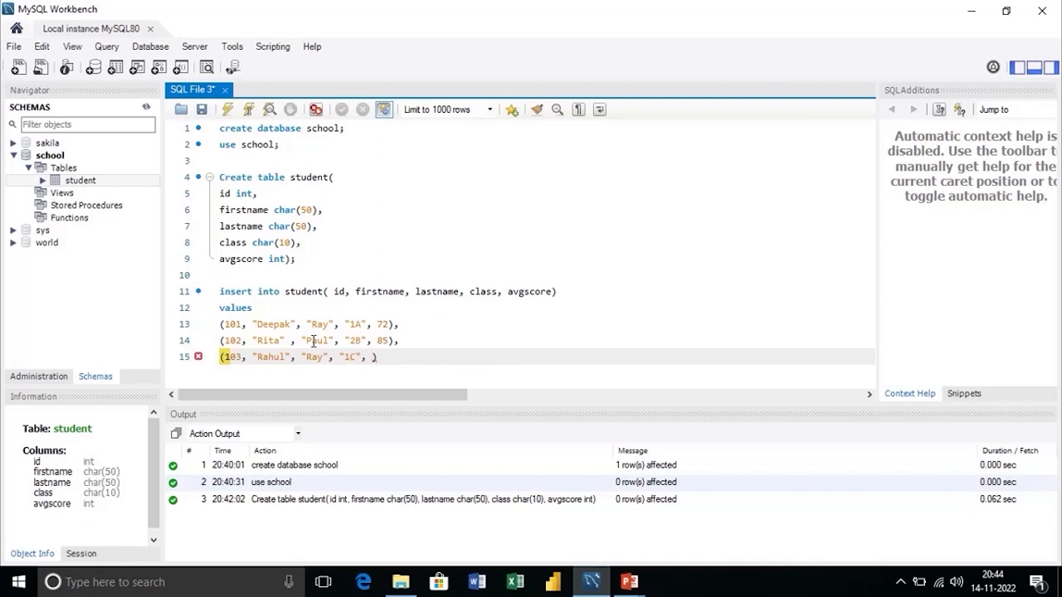
text(90)
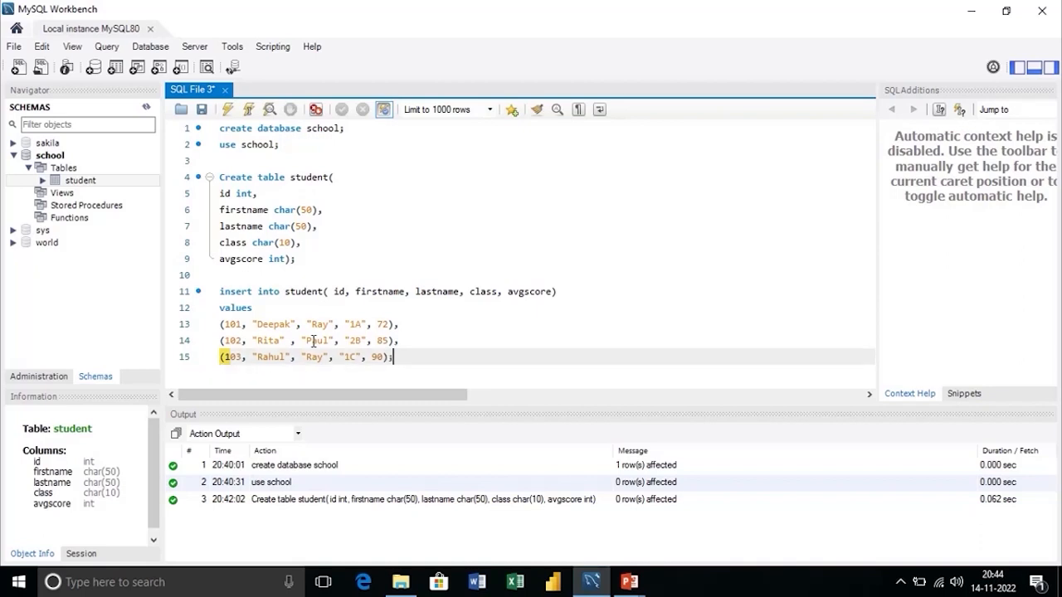
key(Return)
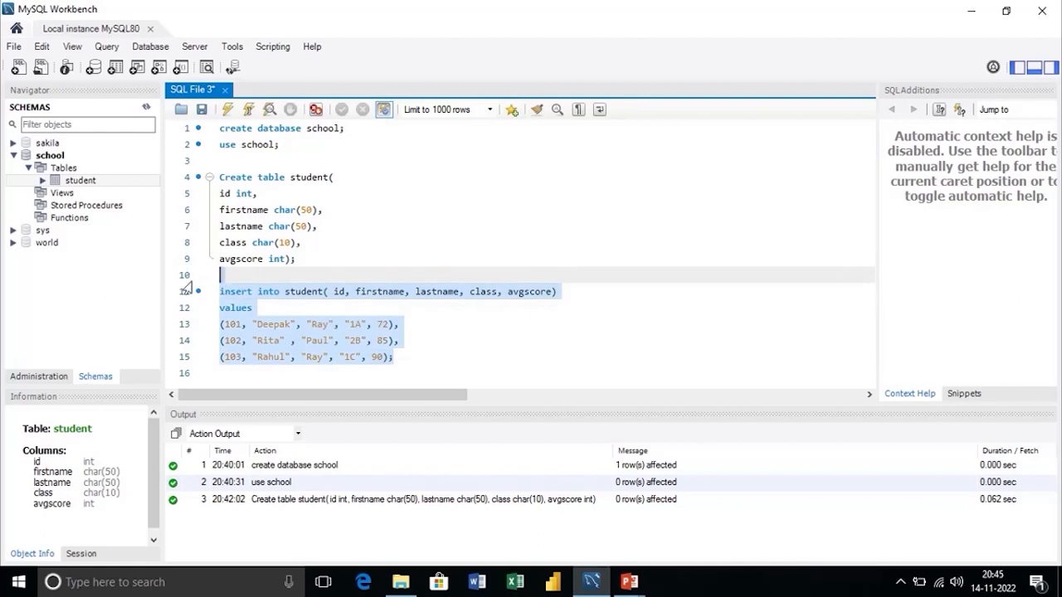
- Run the insert, adding 3 rows, and move to the blank lines below it
click(226, 110)
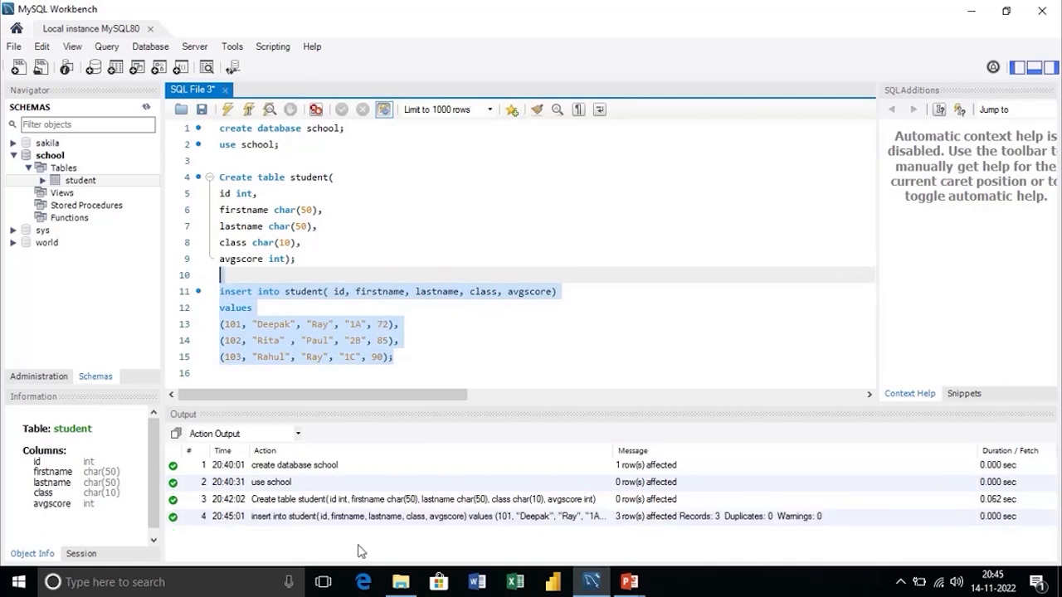
click(418, 371)
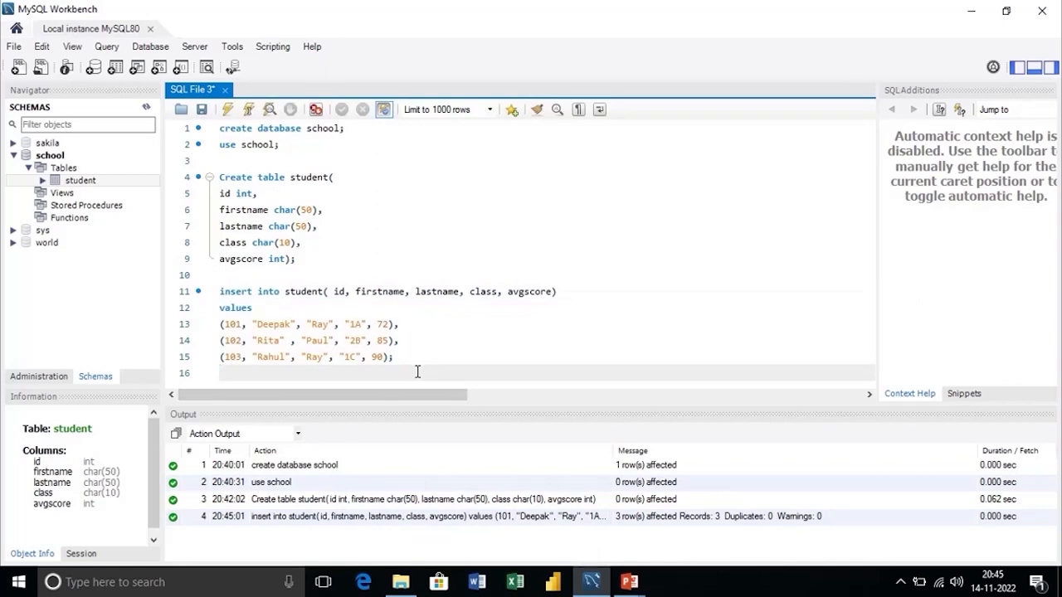
scroll(down, 3)
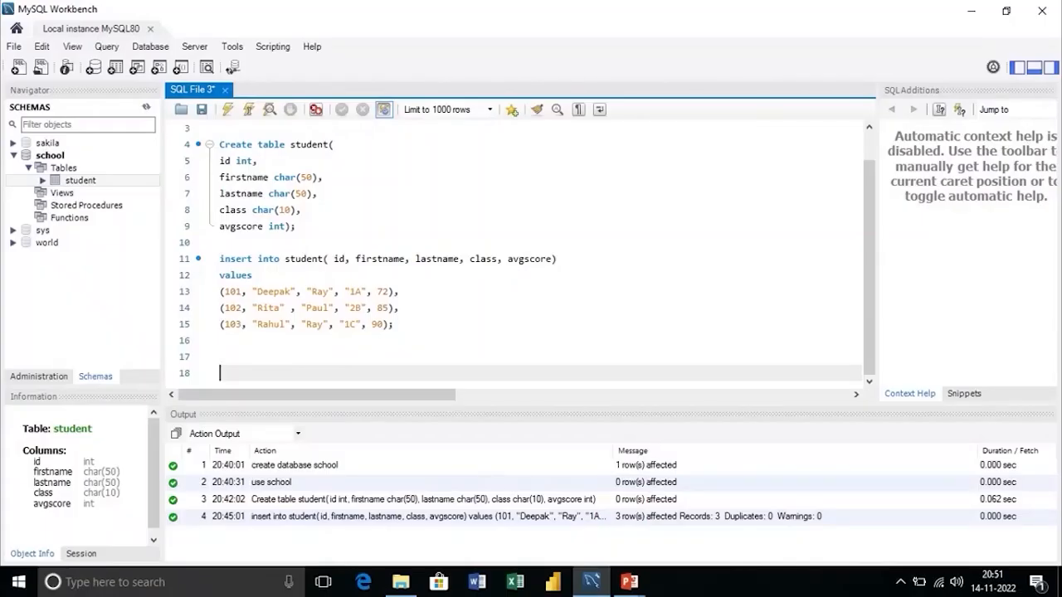
- Write 'Select * from Student;' to list all three student rows
text(Select)
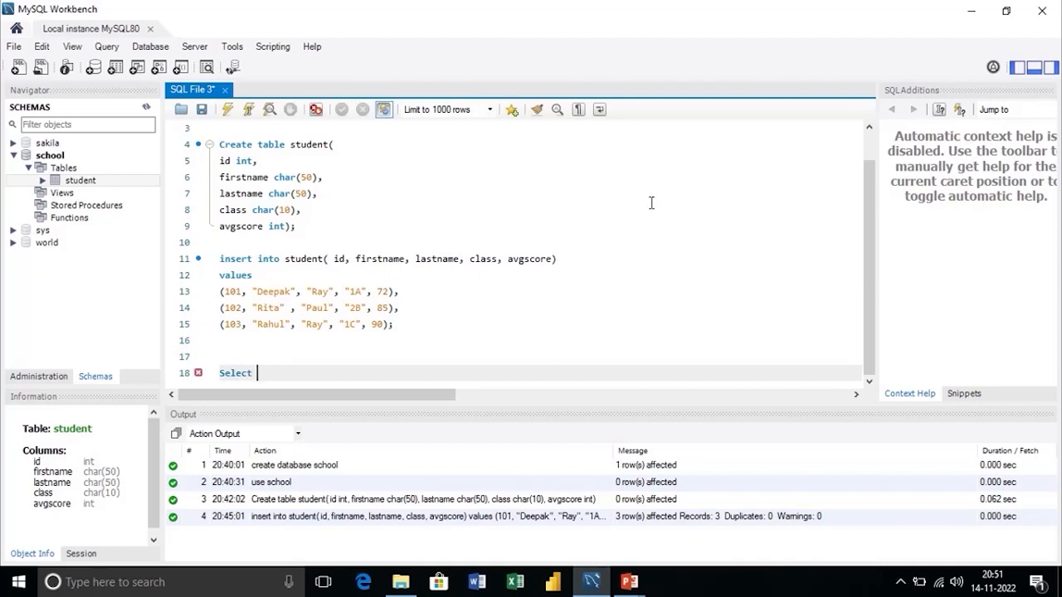
text(* from Syud)
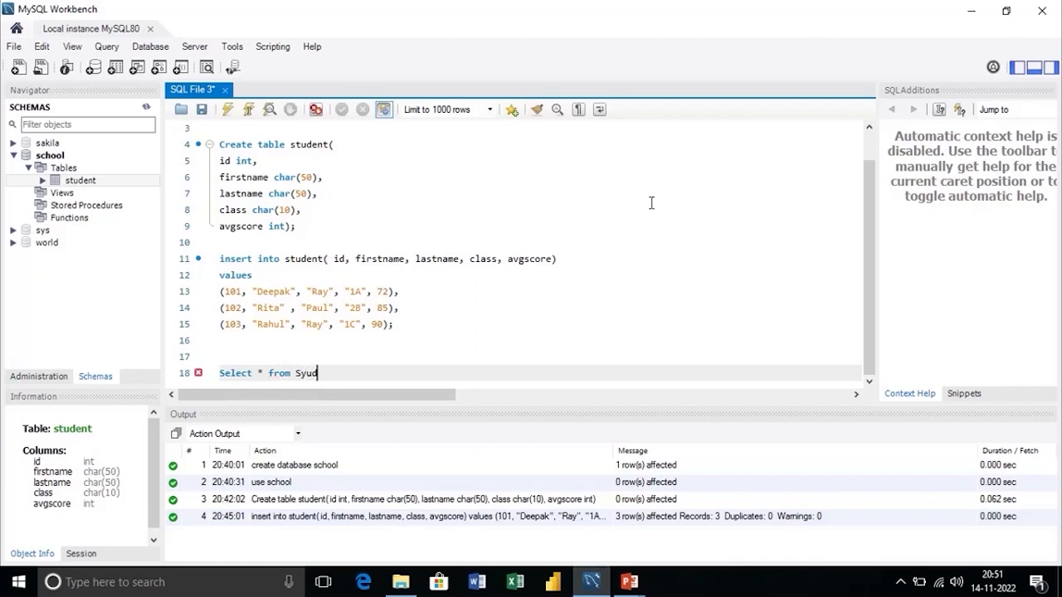
text(Stu)
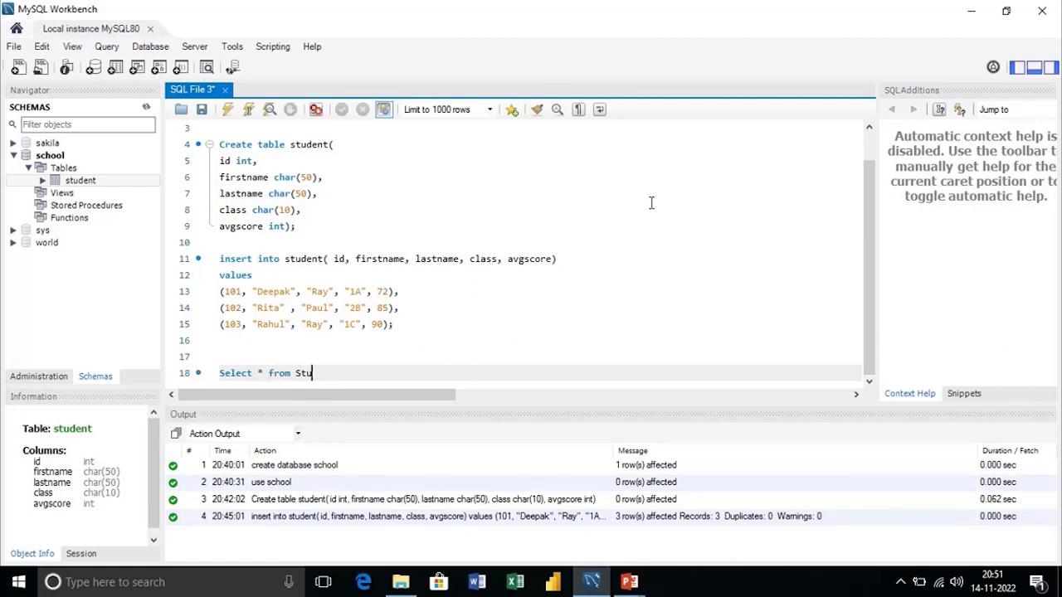
text(dent;)
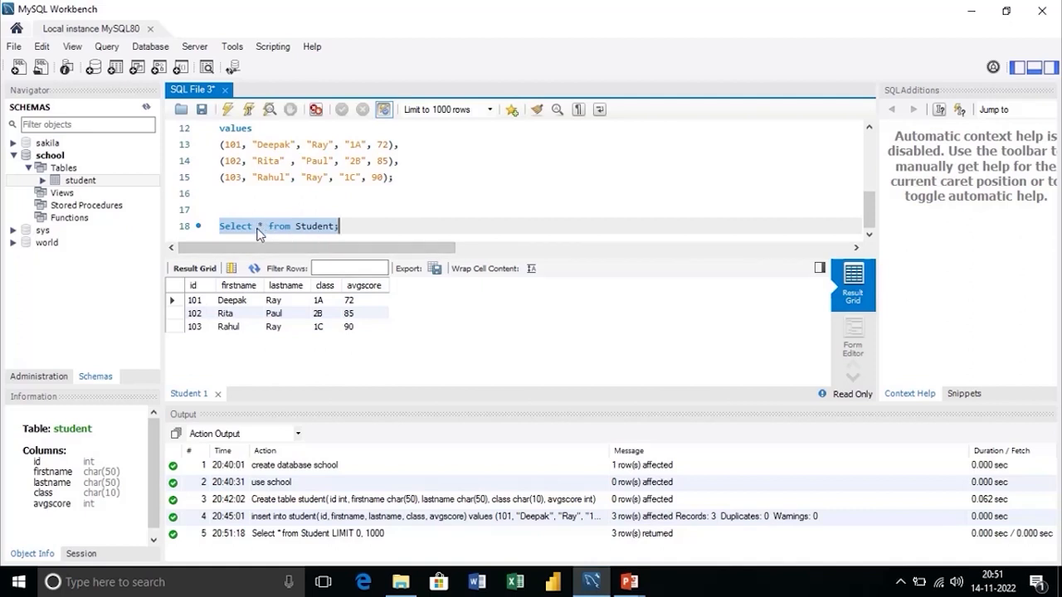
mouse_move(361, 219)
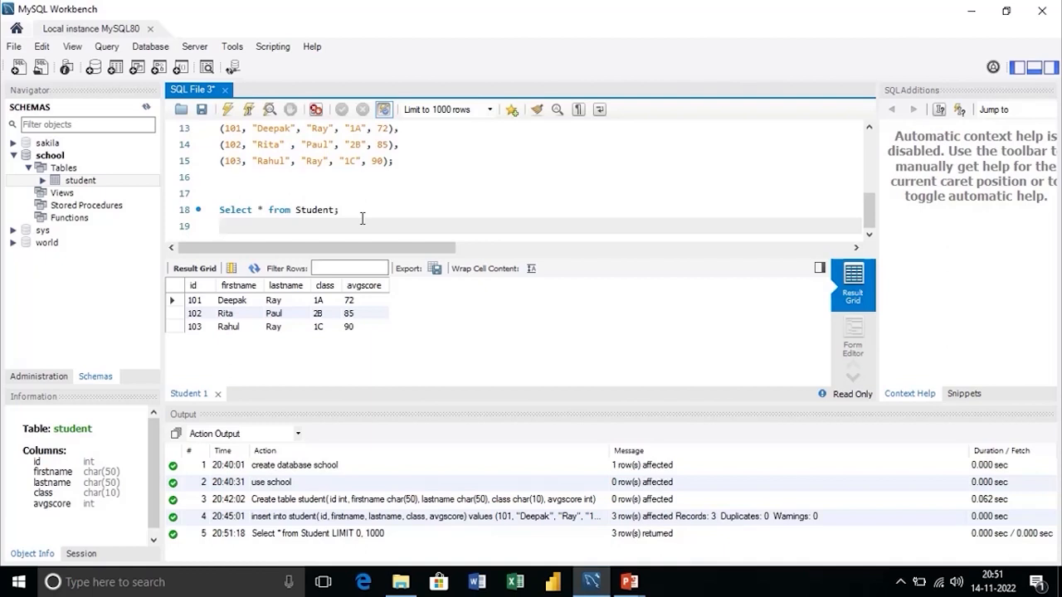
text(Selec)
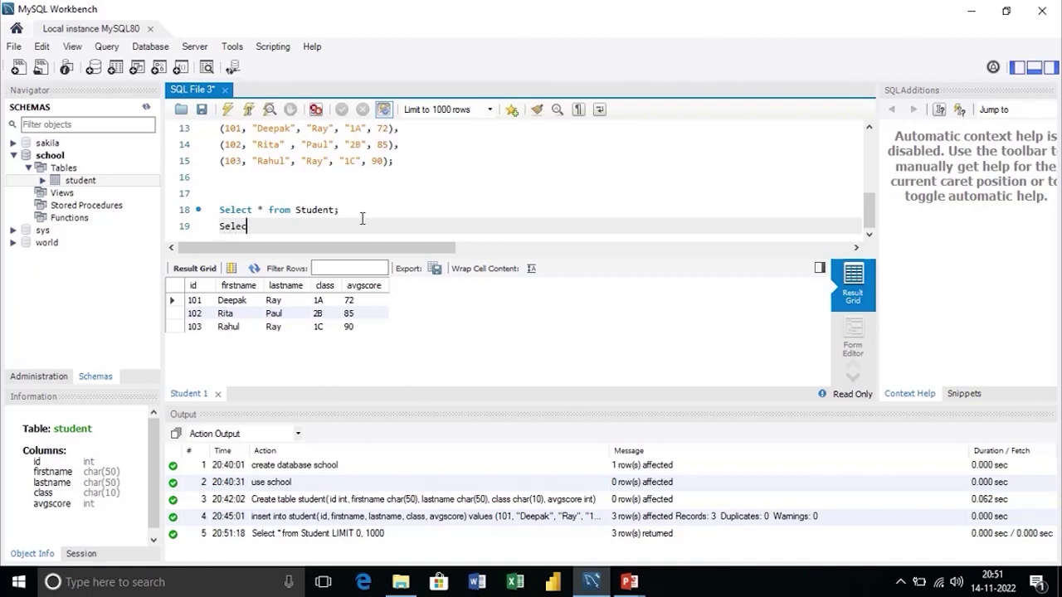
text(t)
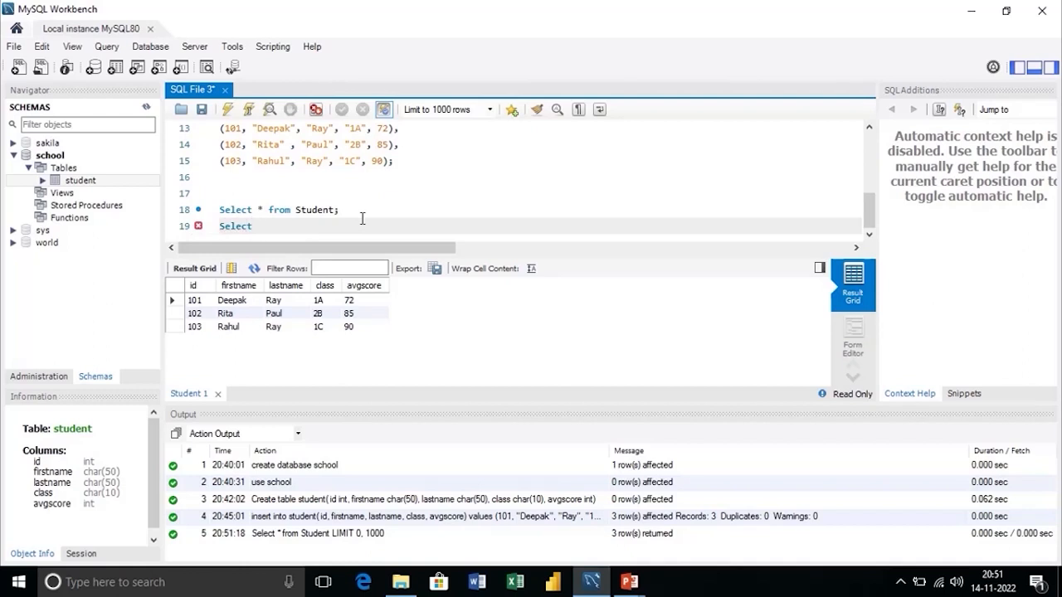
text(*)
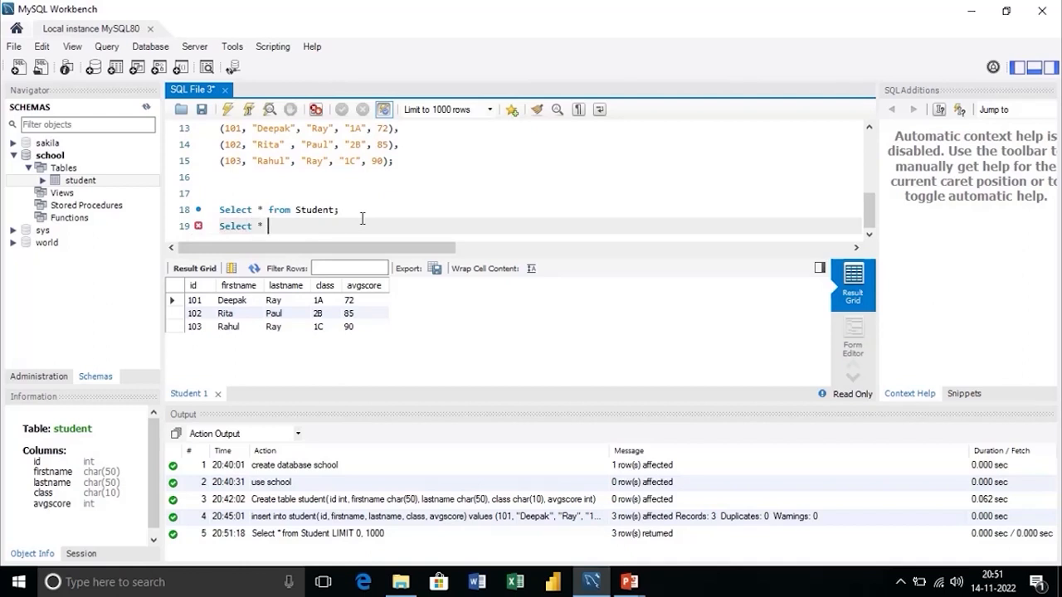
text(from student)
text(where)
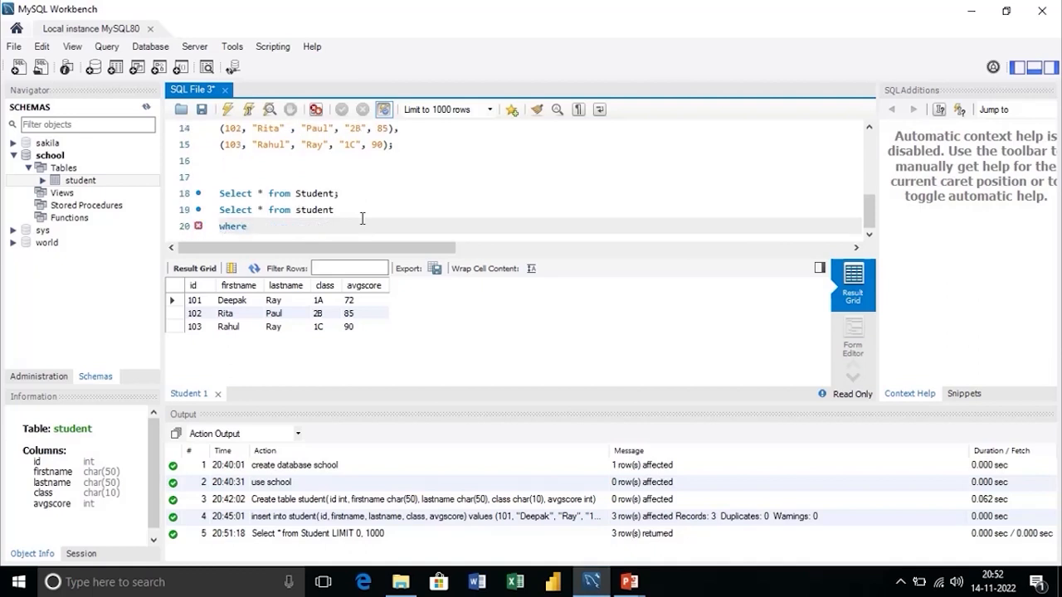
text(avg)
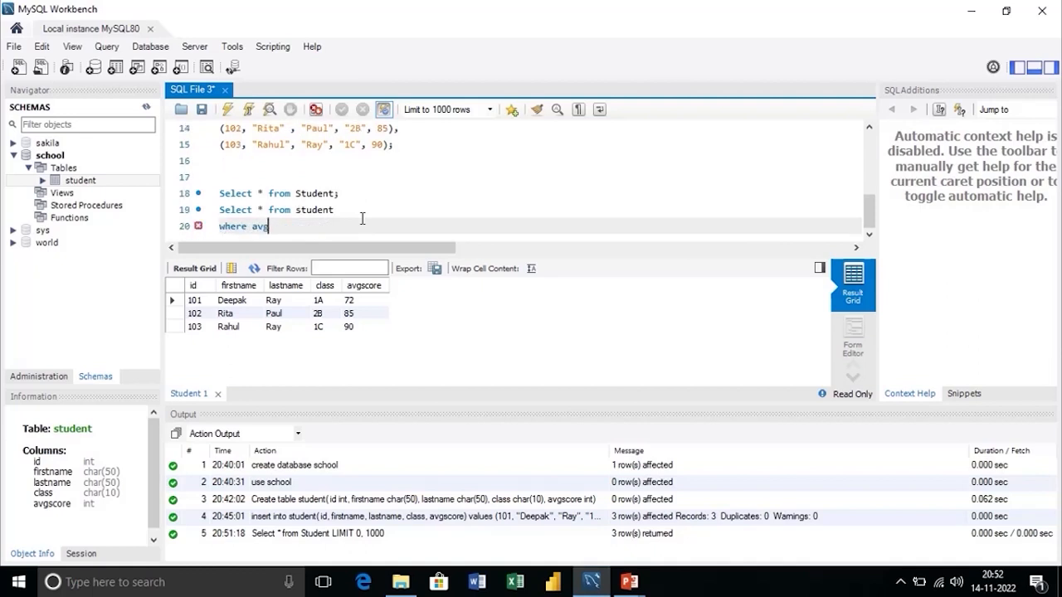
text(score)
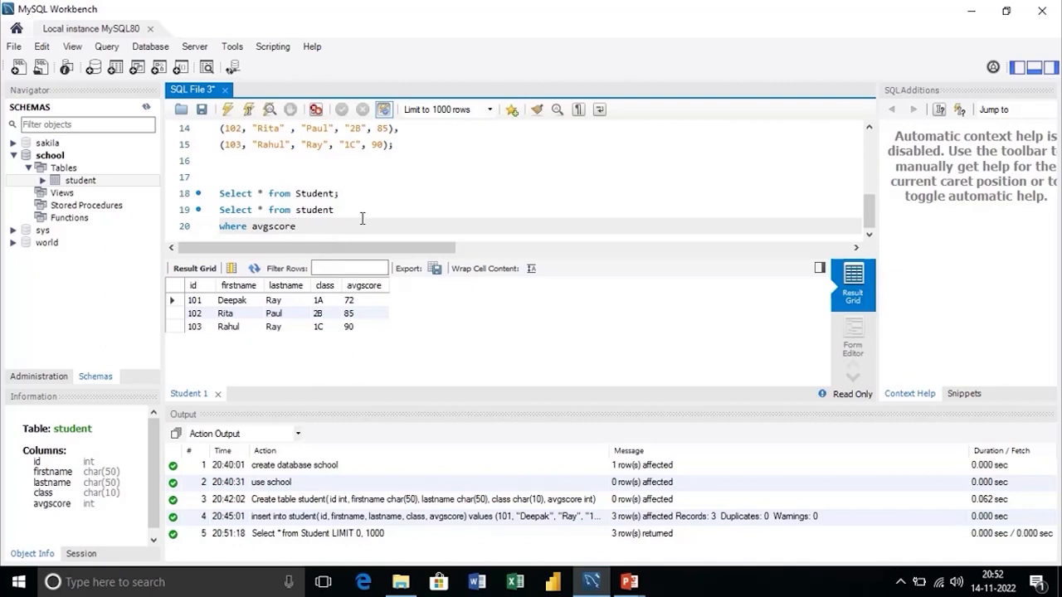
text(=85;)
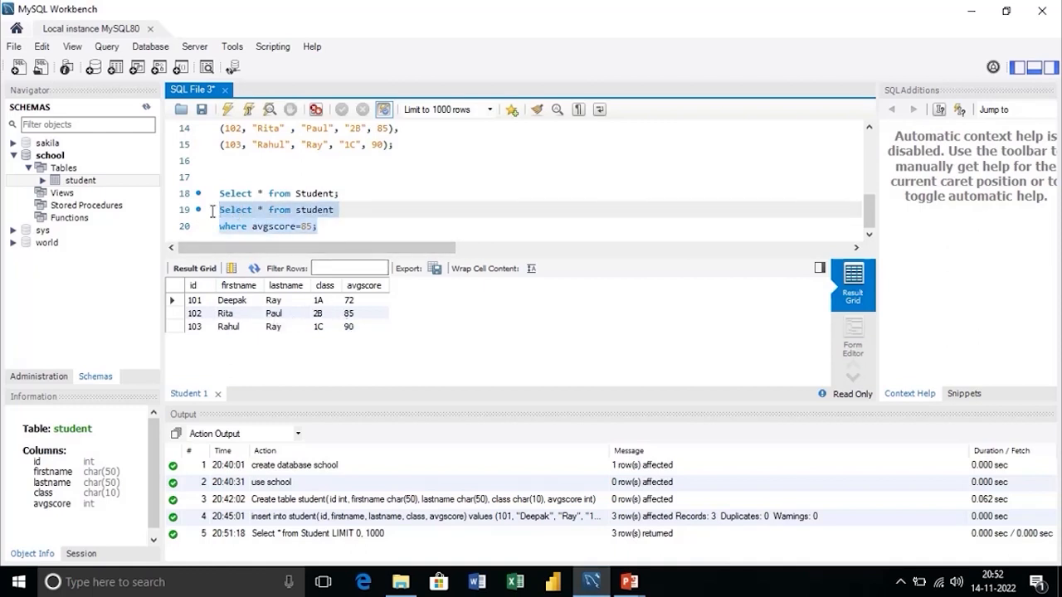
click(249, 109)
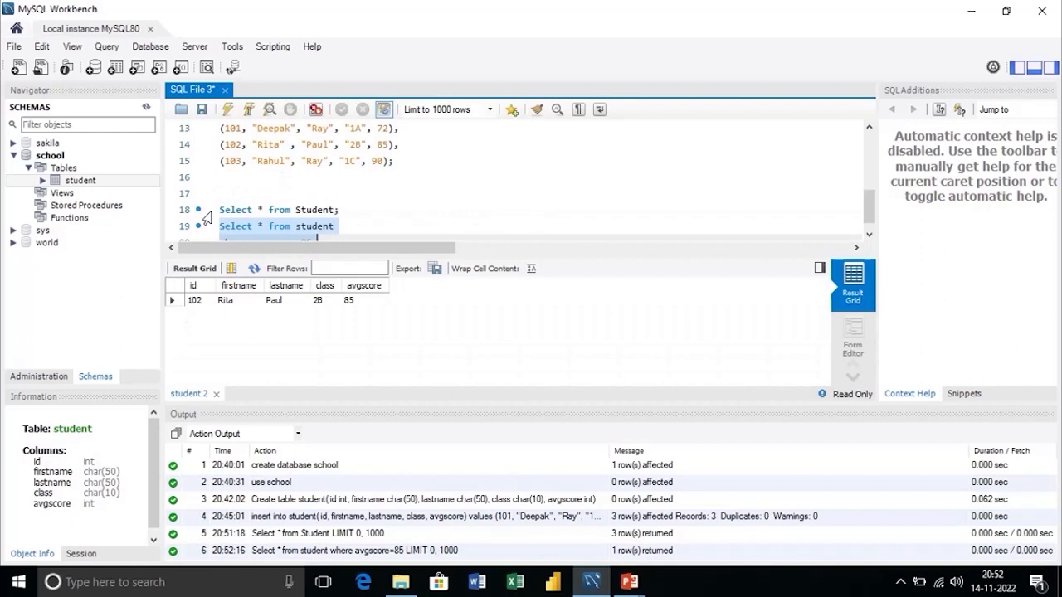
mouse_move(378, 316)
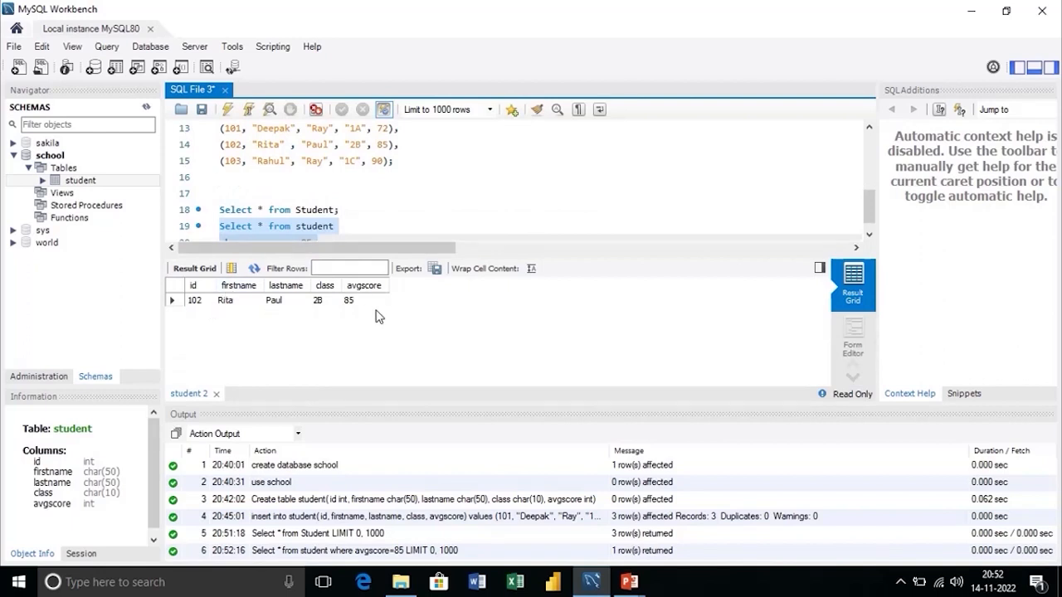
mouse_move(423, 225)
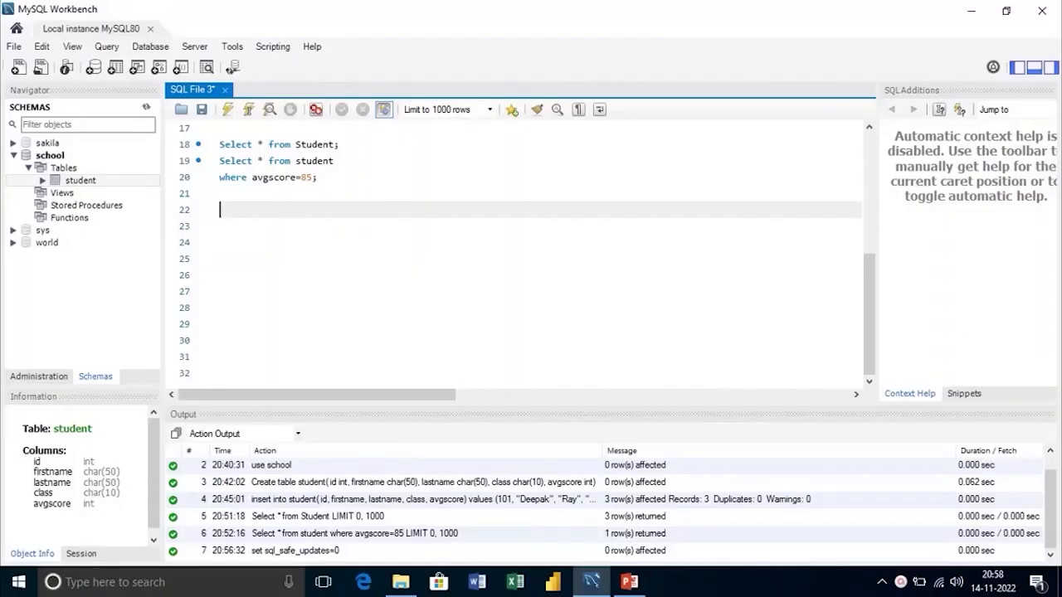
- Enter the statement 'set sql_safe_updates=0;' to disable safe update mode
text(set)
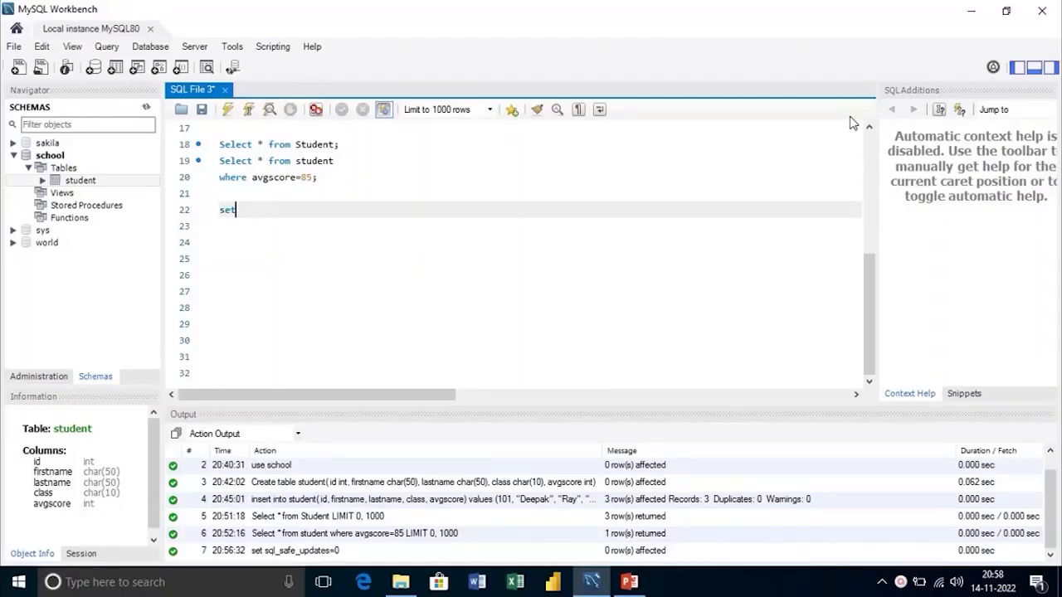
text(sql_s)
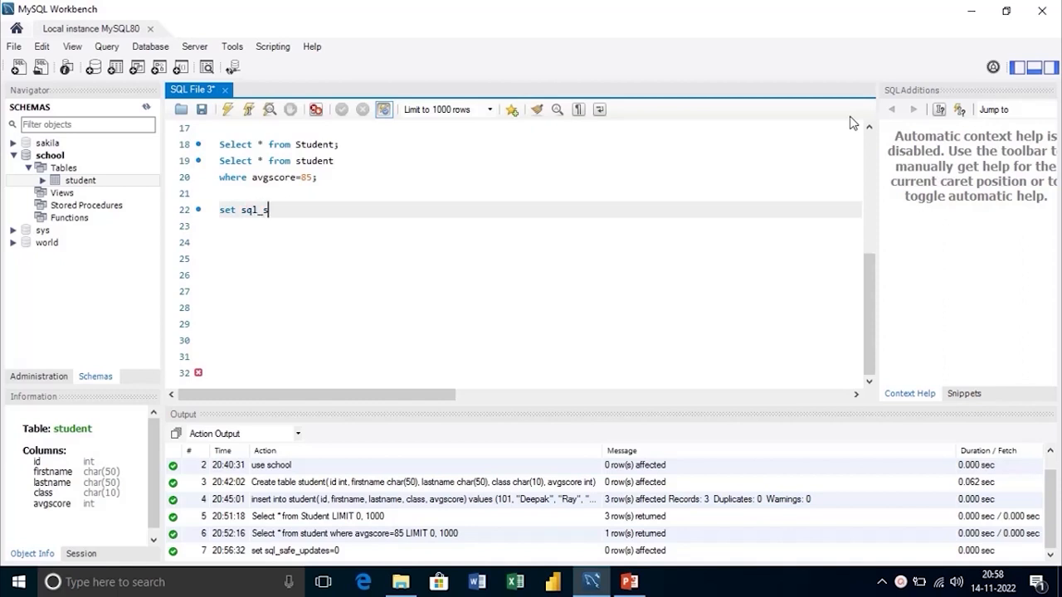
text(afe_u)
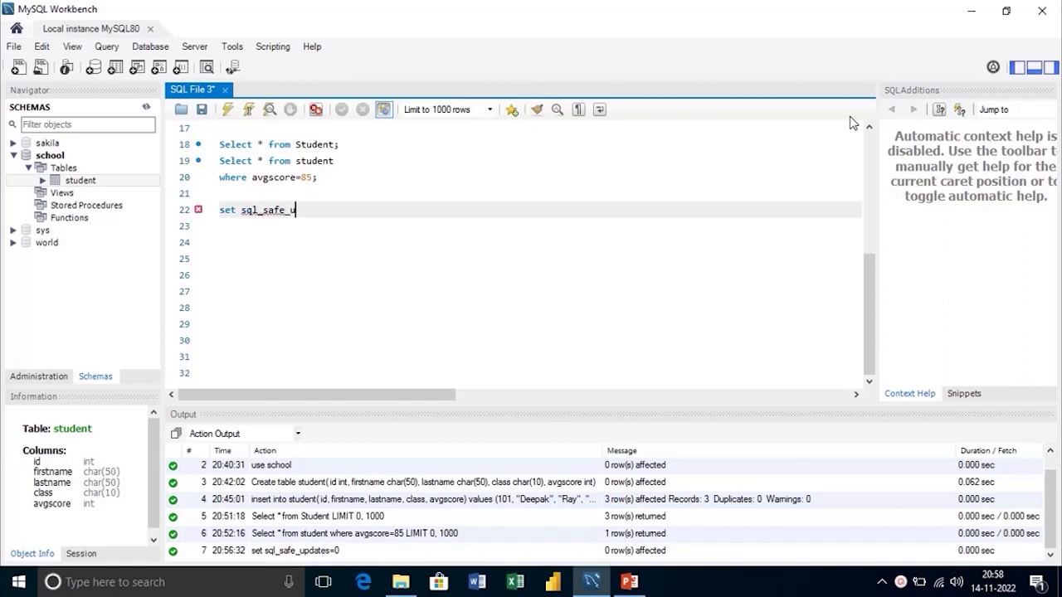
text(pdates=)
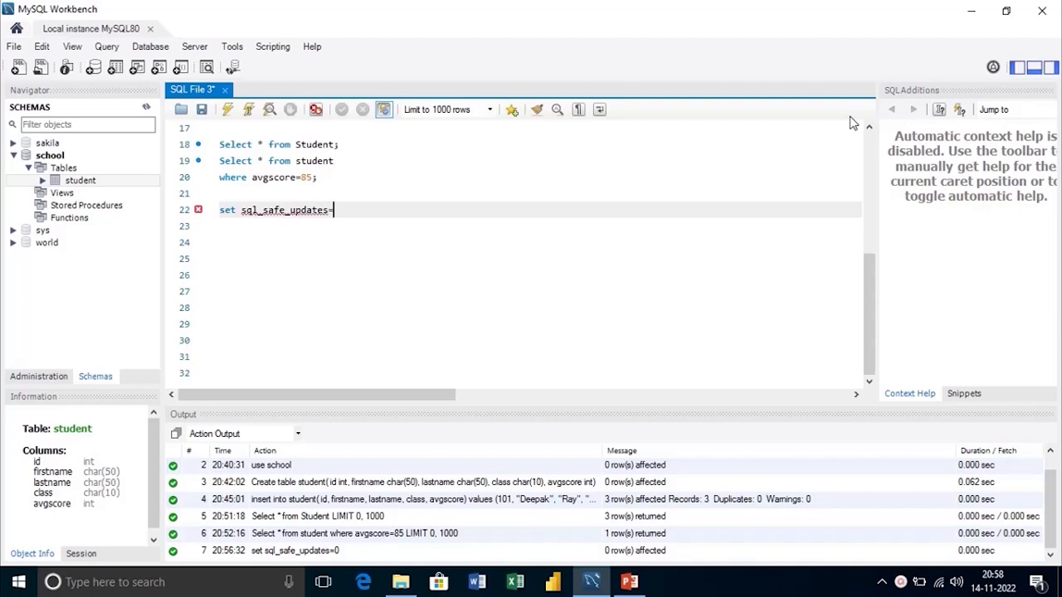
text(0;)
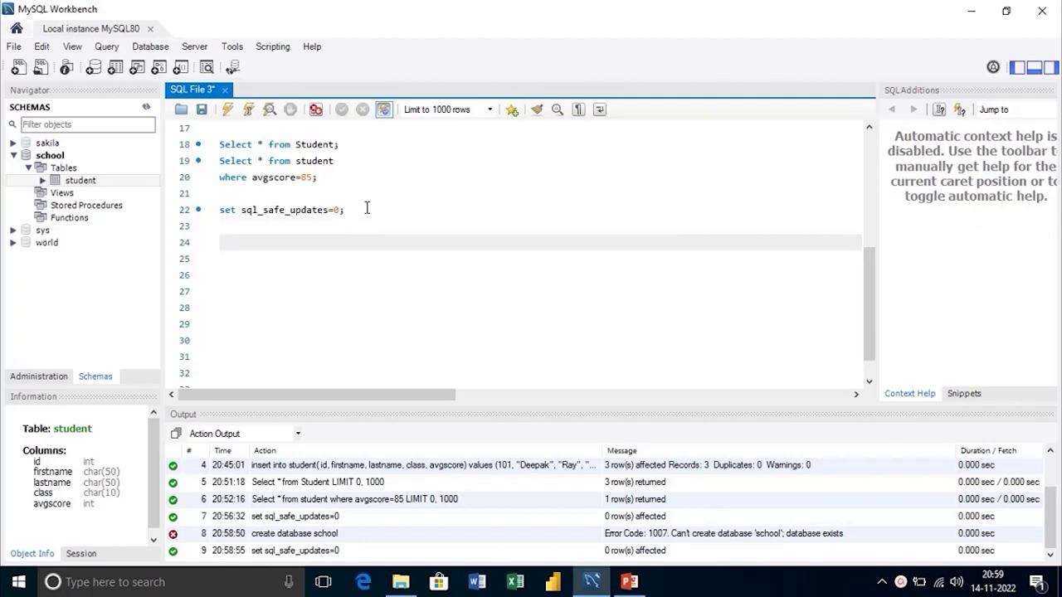
- Run 'update student set class="2A" where id=103;', changing one row
text(update)
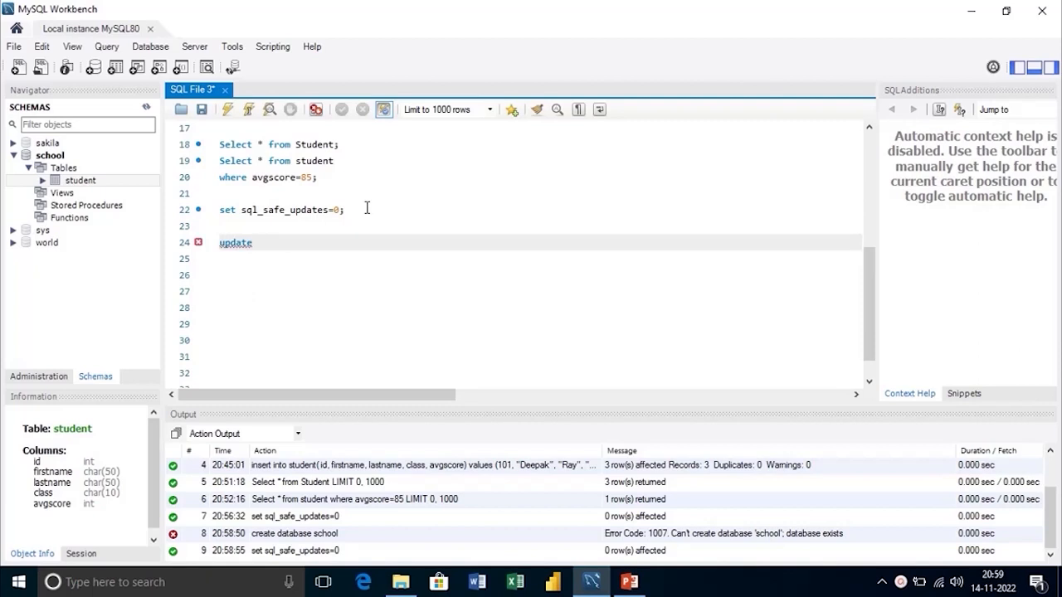
text(studen)
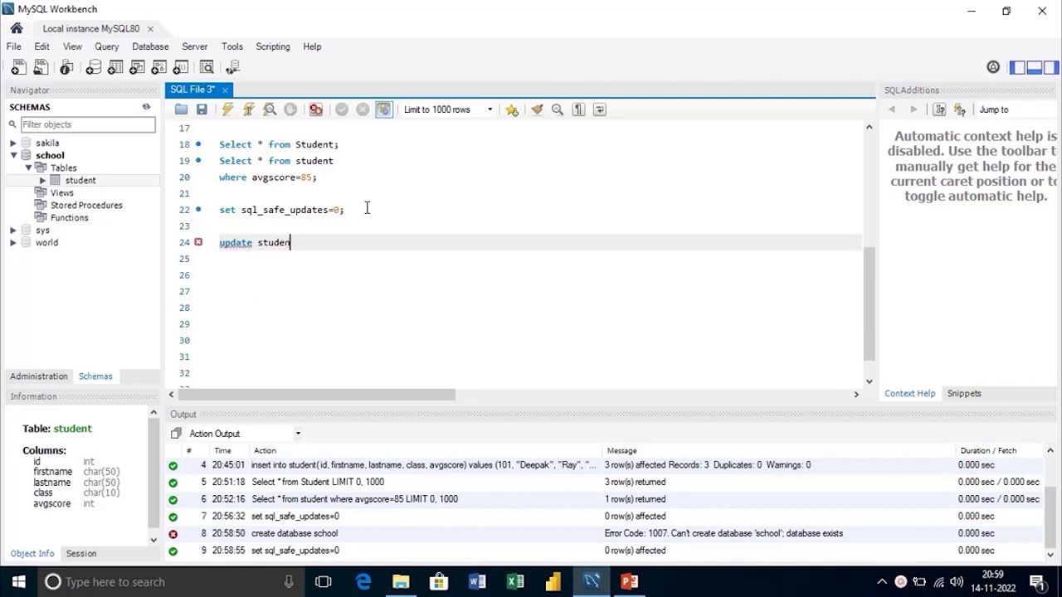
key(Return)
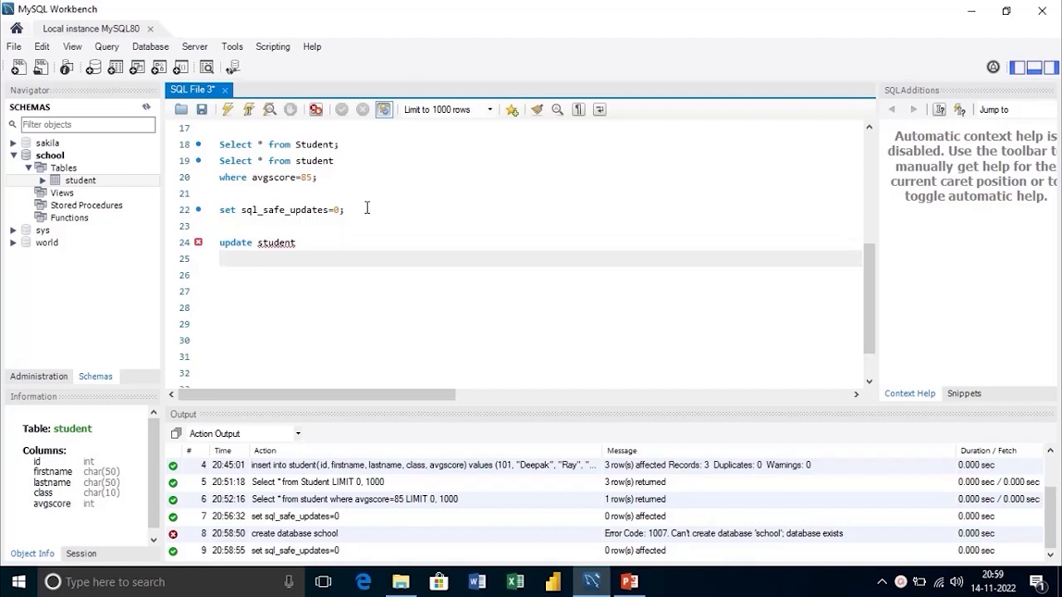
text(set)
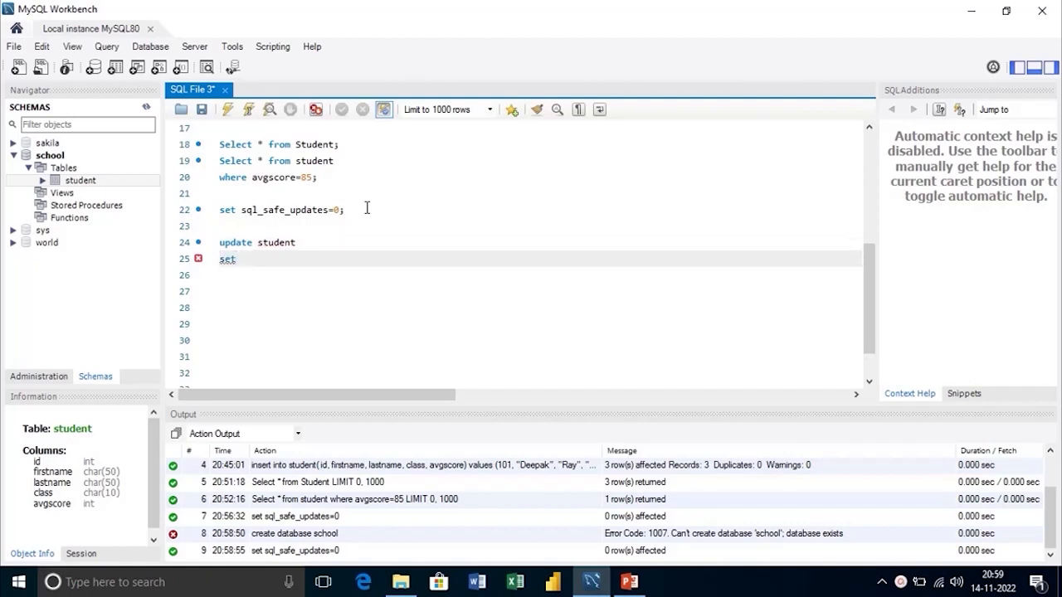
text(class= ")
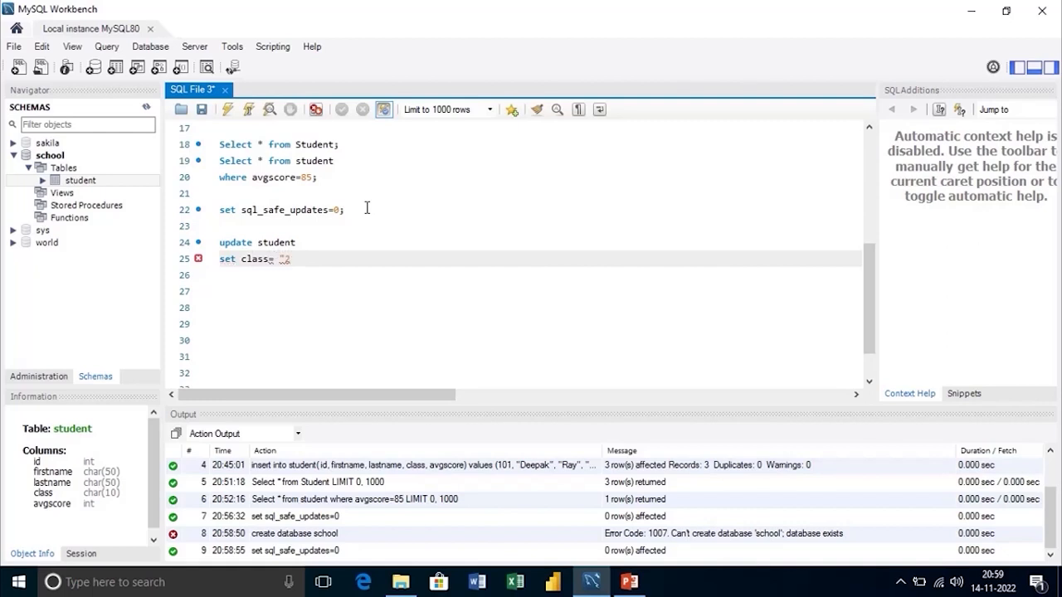
text("2A")
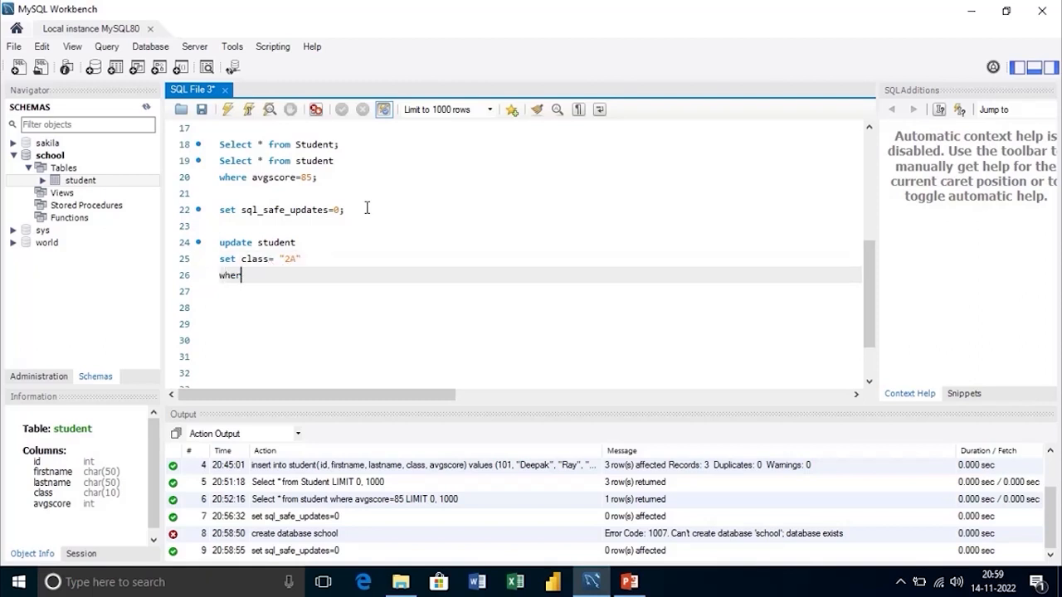
text(e)
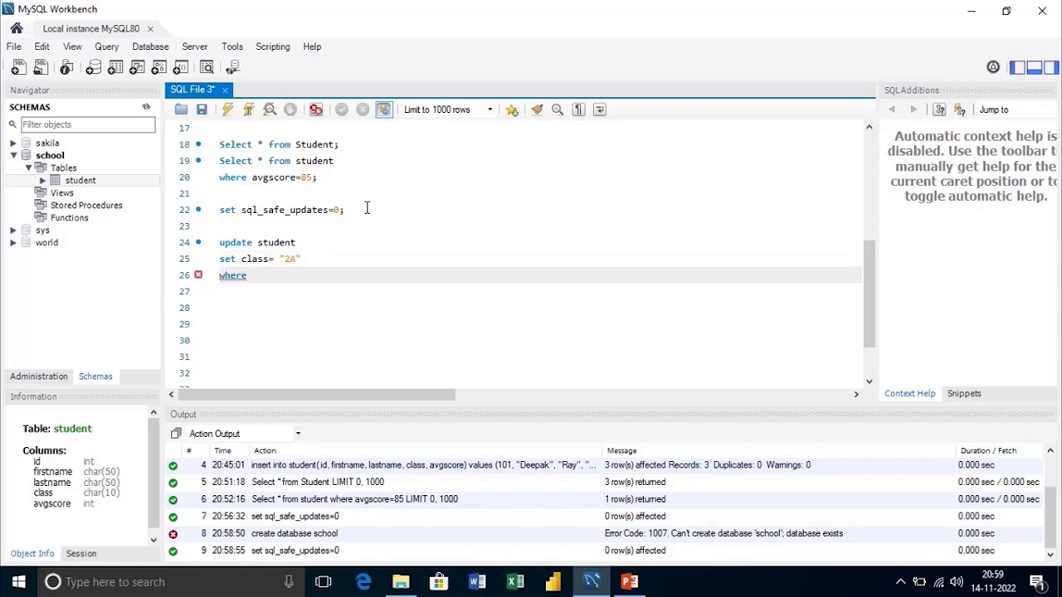
text(id=)
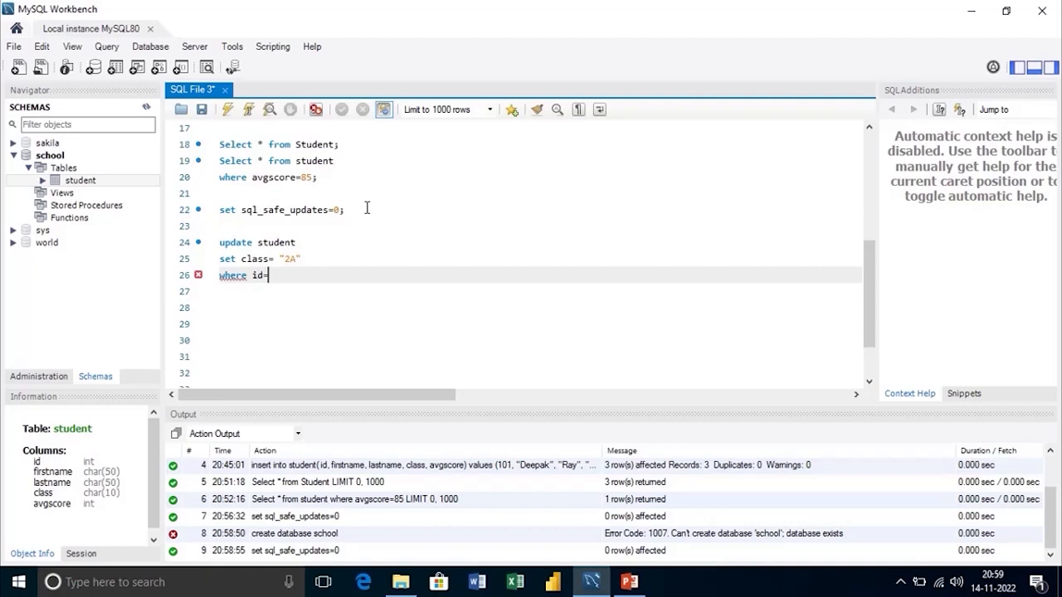
text(103;)
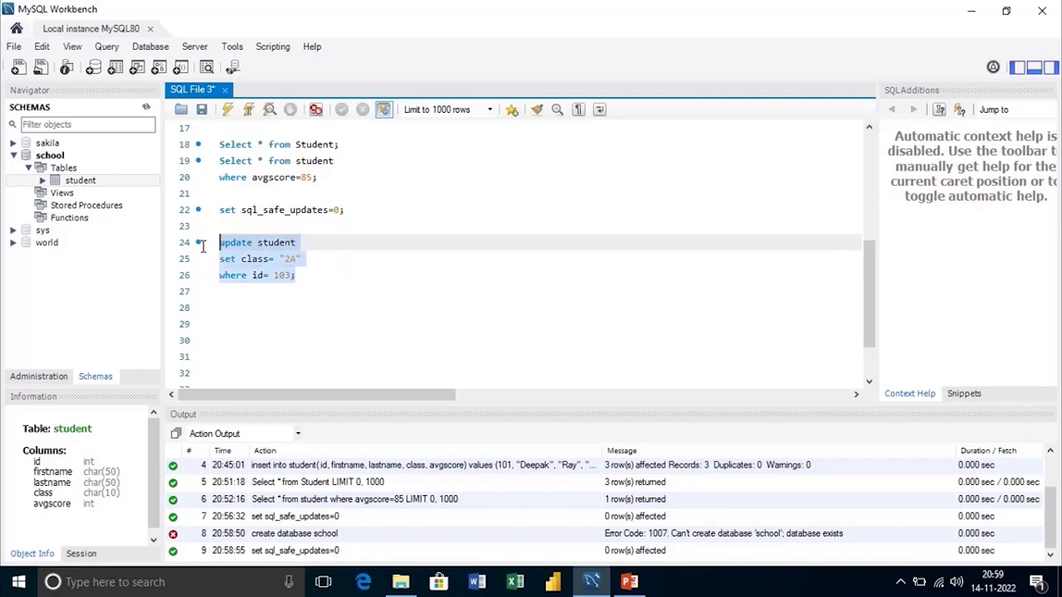
click(246, 110)
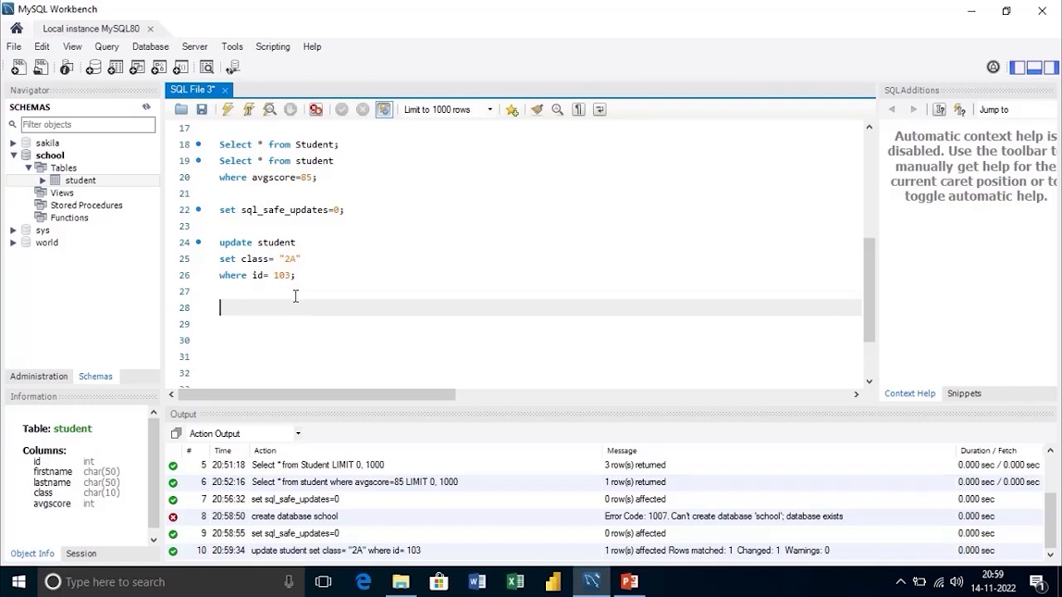
- Enter 'select * from student;' to list all rows and confirm id 103 is in class 2A
text(select)
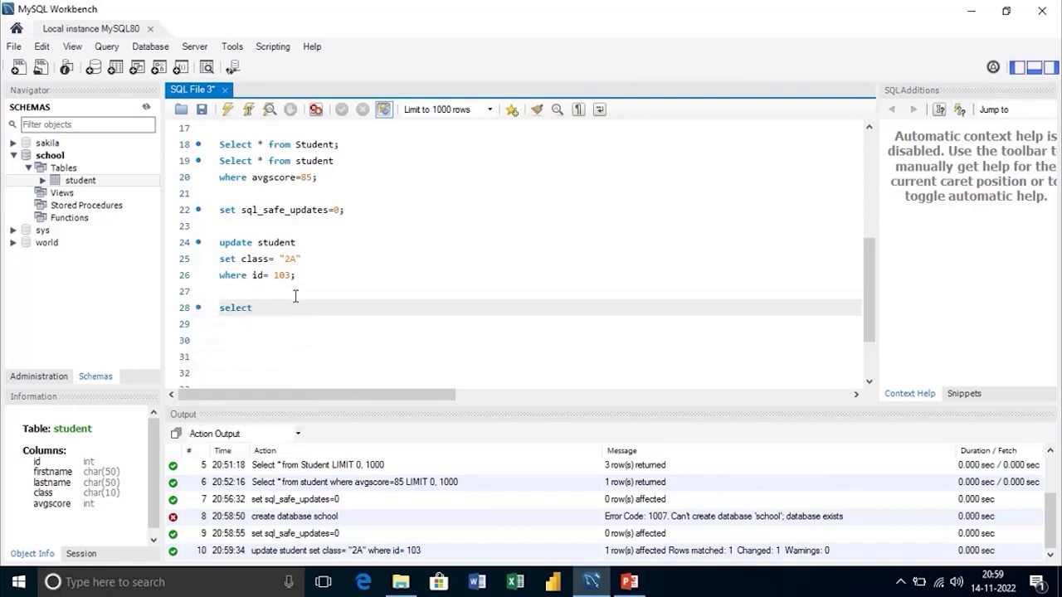
text(* from)
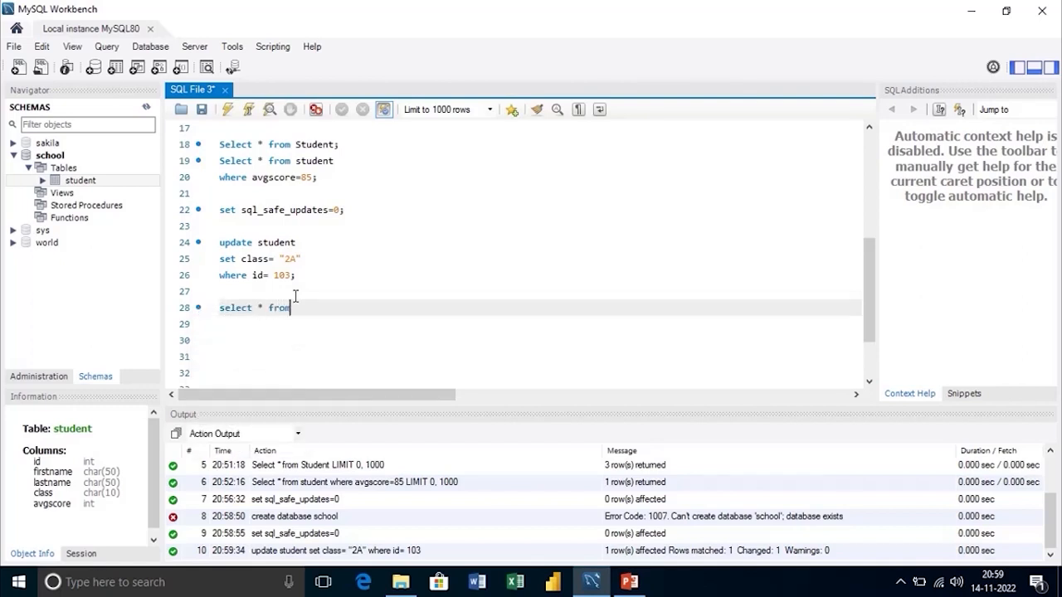
text(student;)
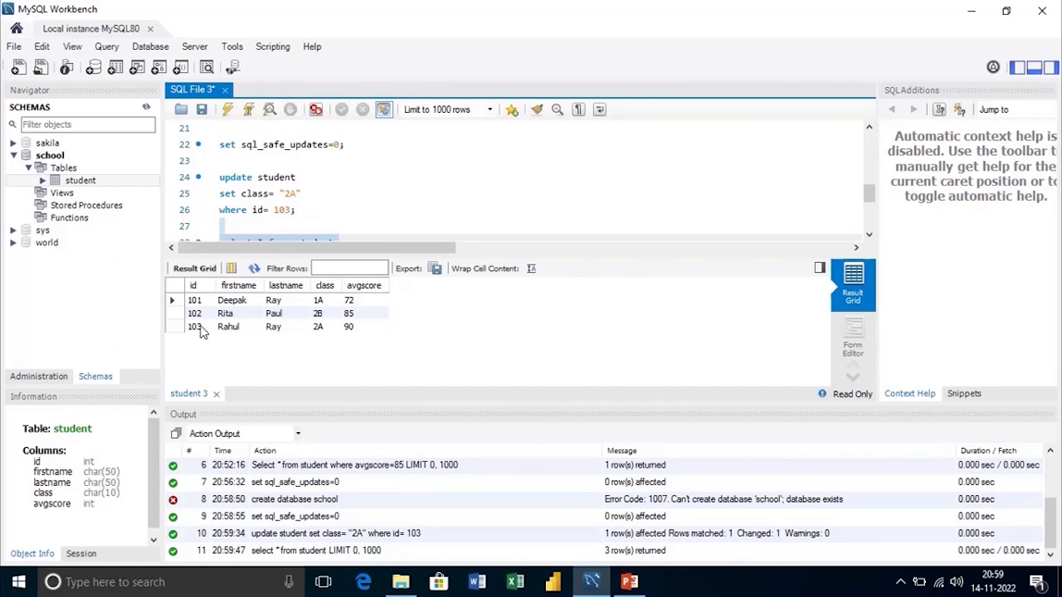
mouse_move(264, 340)
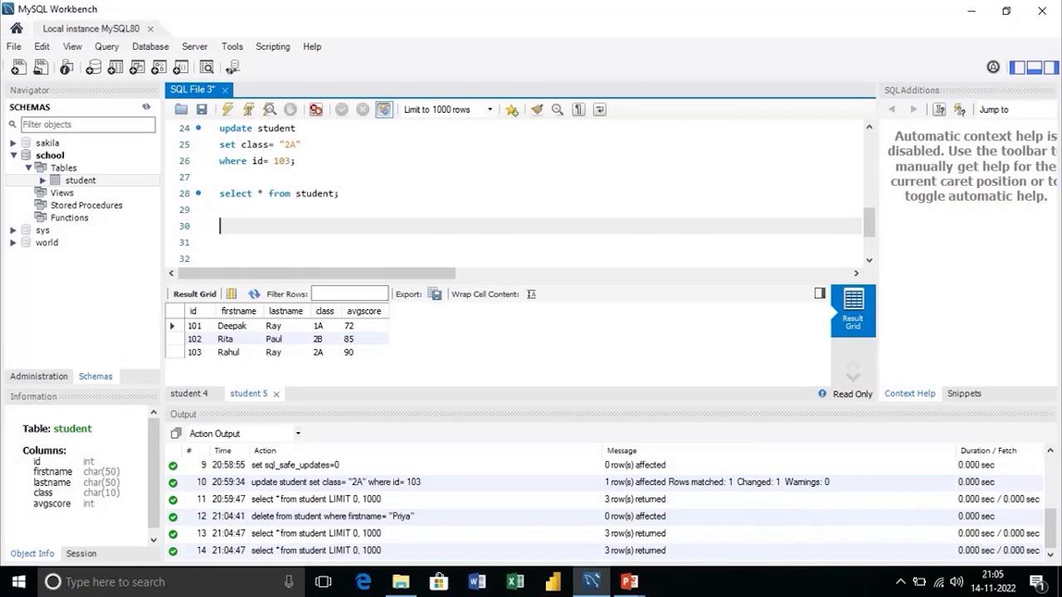
- Run 'delete from student where firstname="Deepak";', removing one row
text(delete)
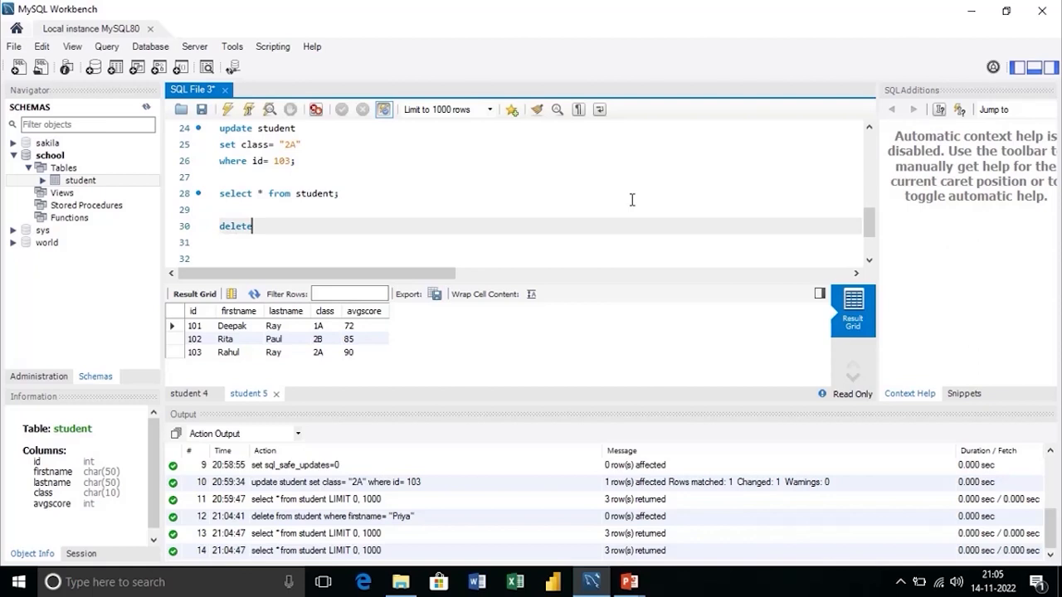
text(from stu)
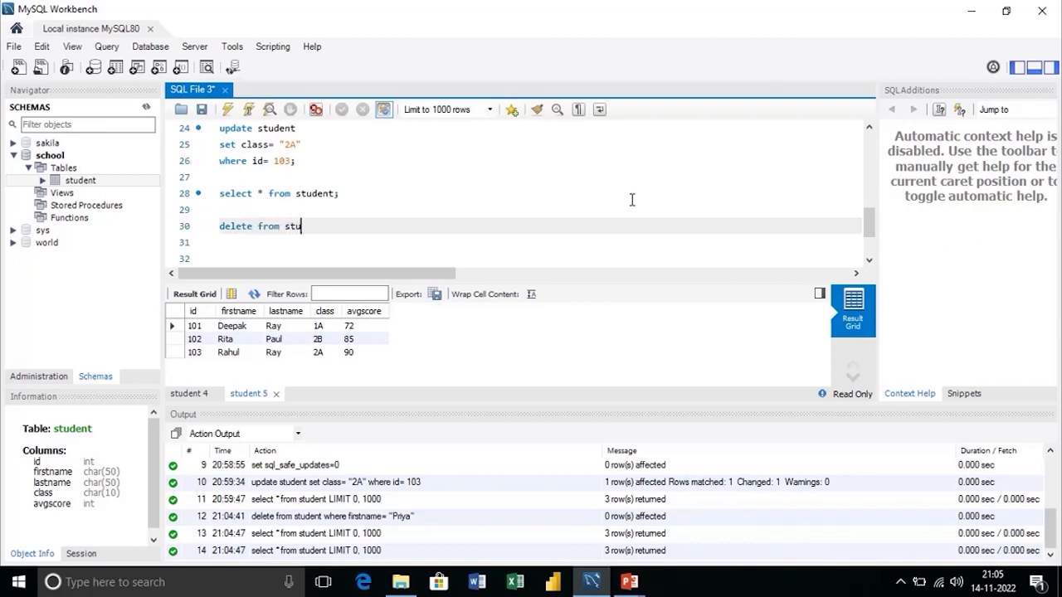
text(dent)
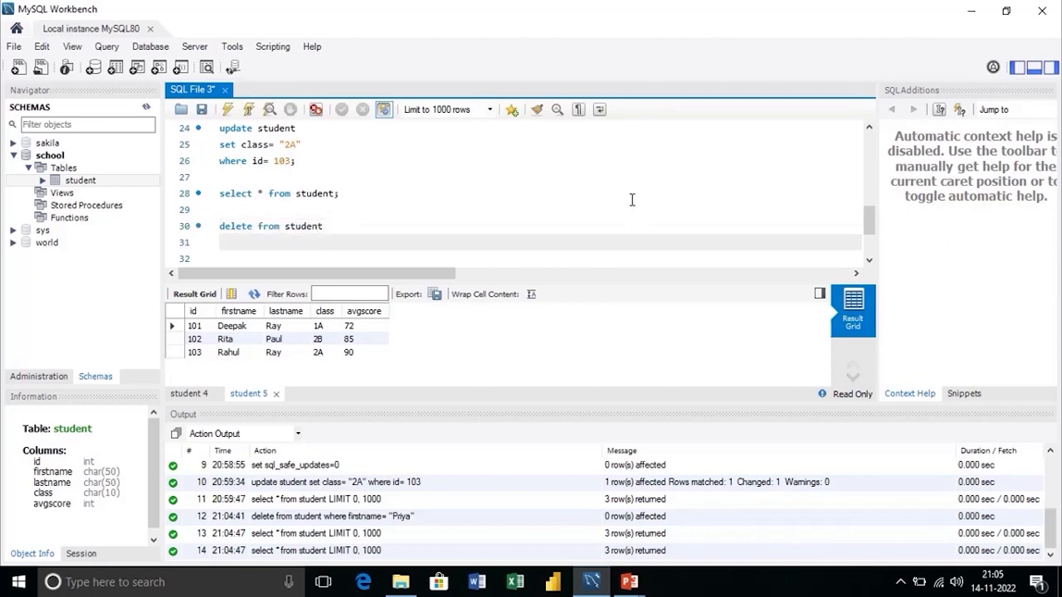
text(where fi)
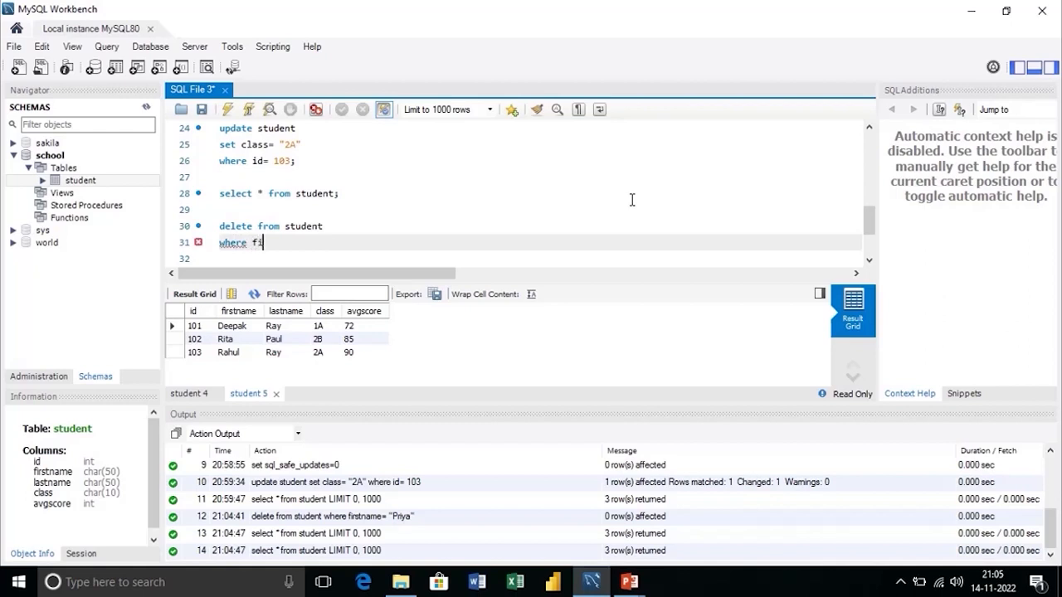
text(rstname)
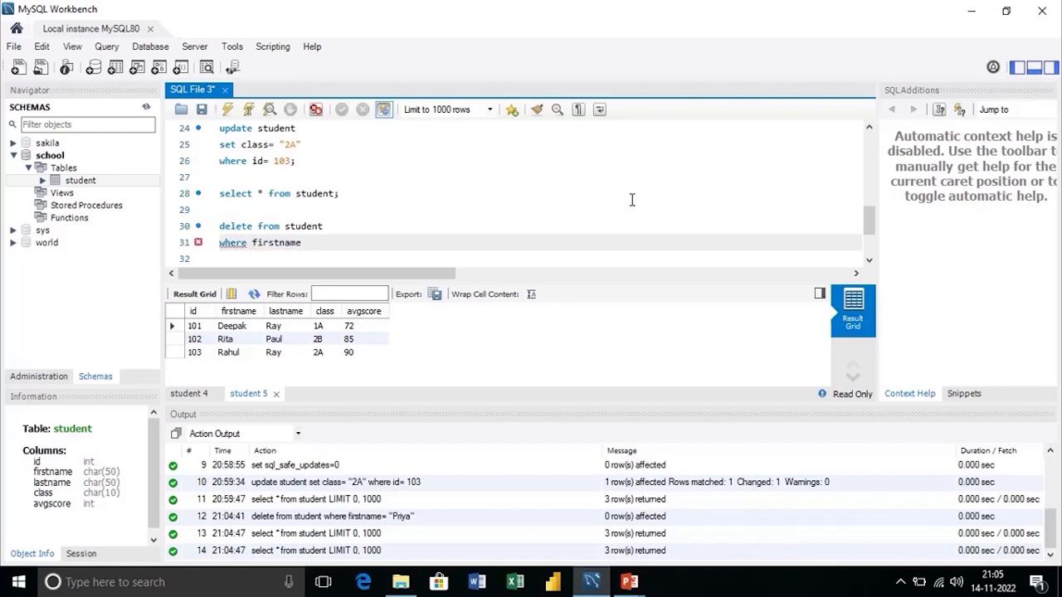
text(=")
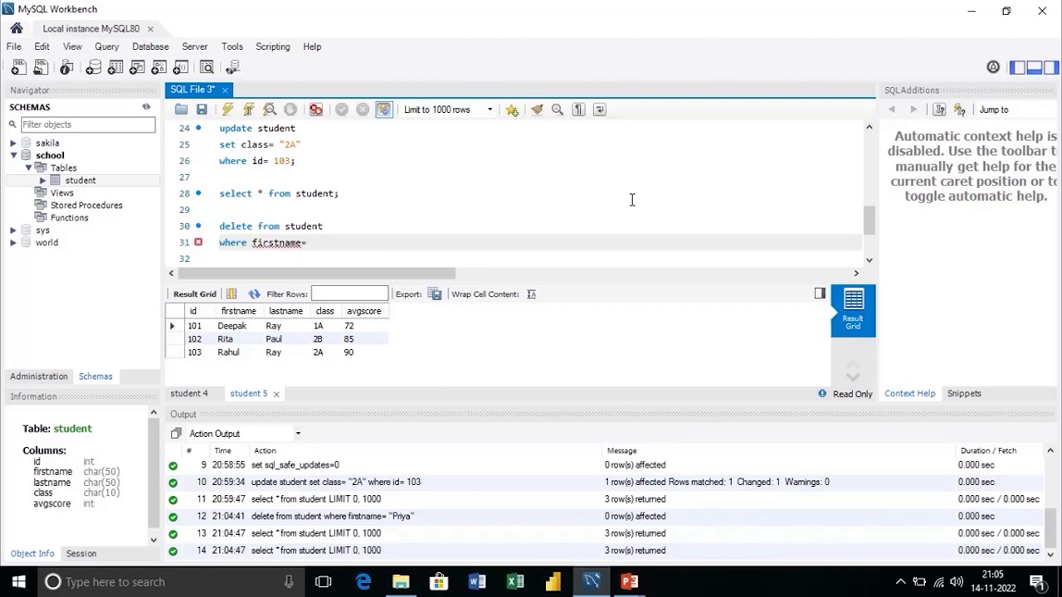
text("Deepak";)
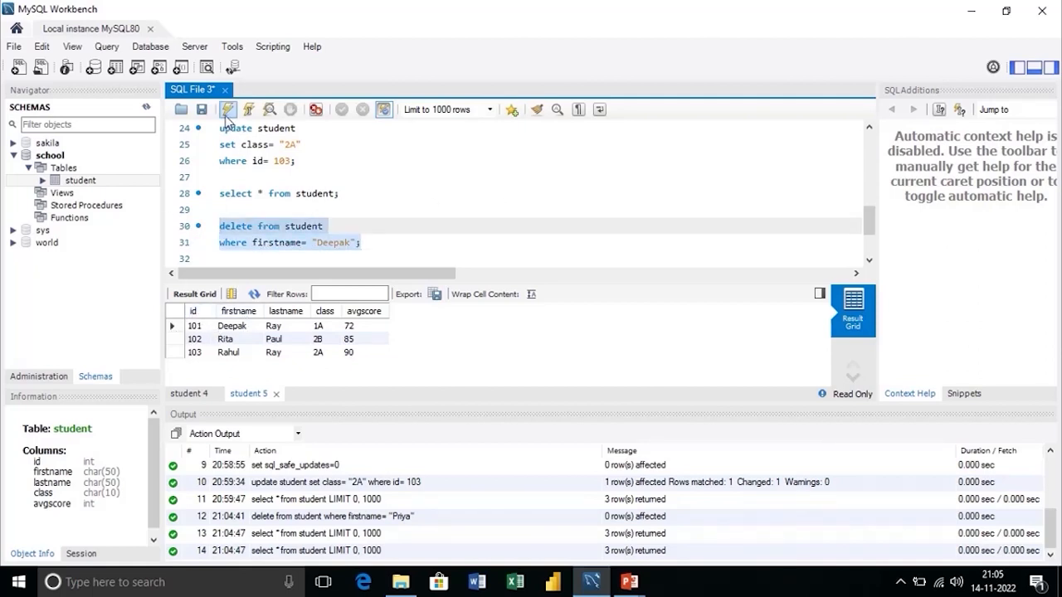
click(226, 109)
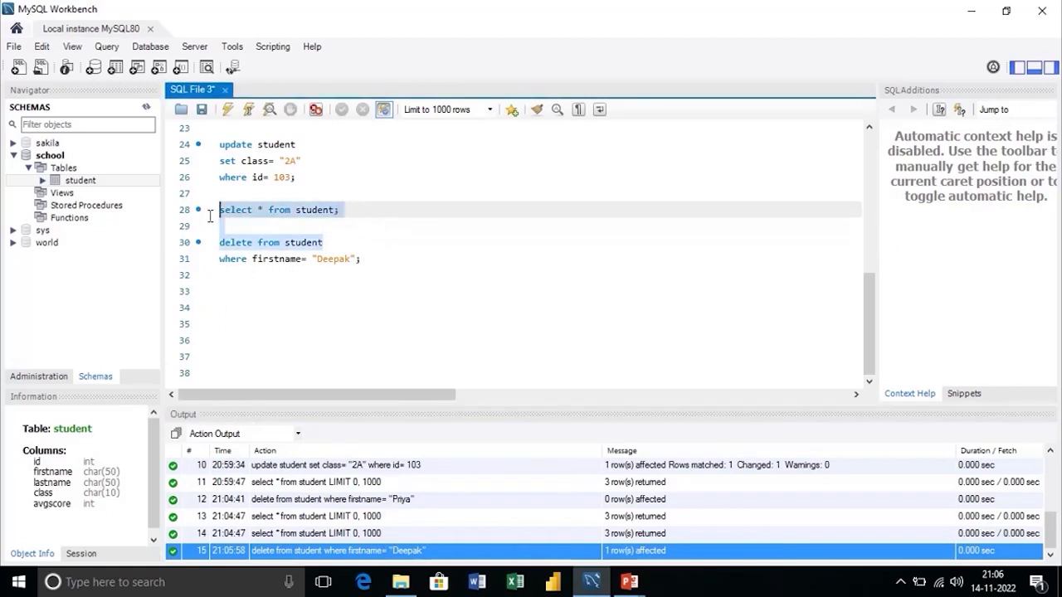
- Re-run 'select * from student;' showing only Rita and Rahul remain
click(340, 209)
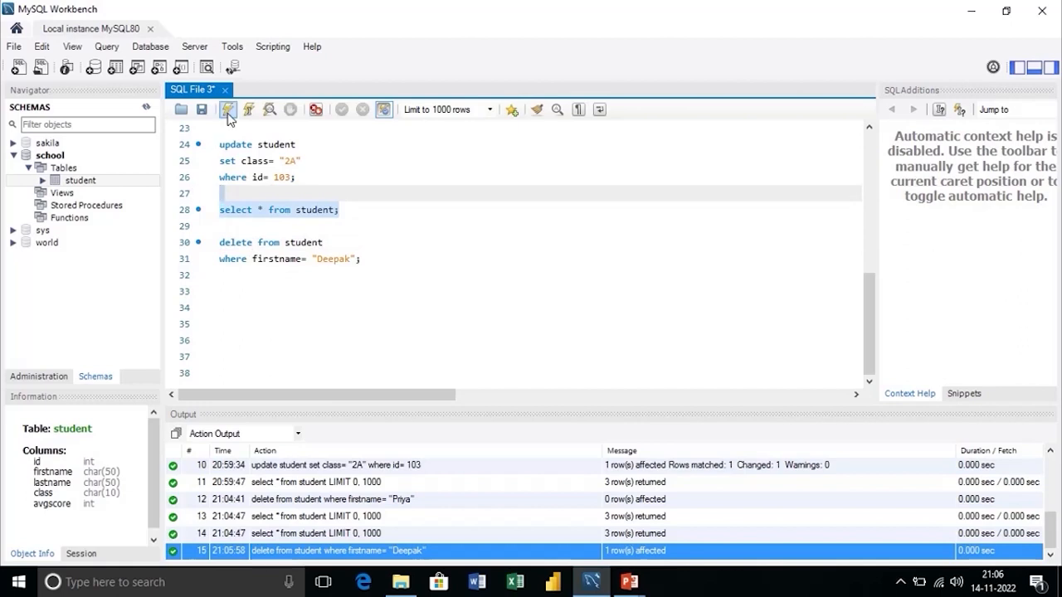
click(227, 110)
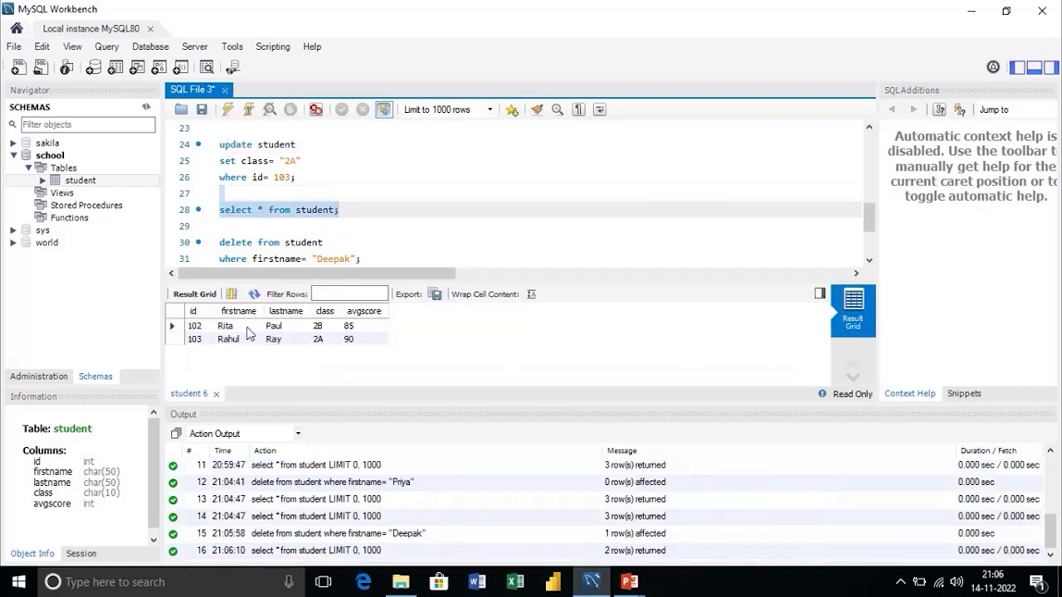